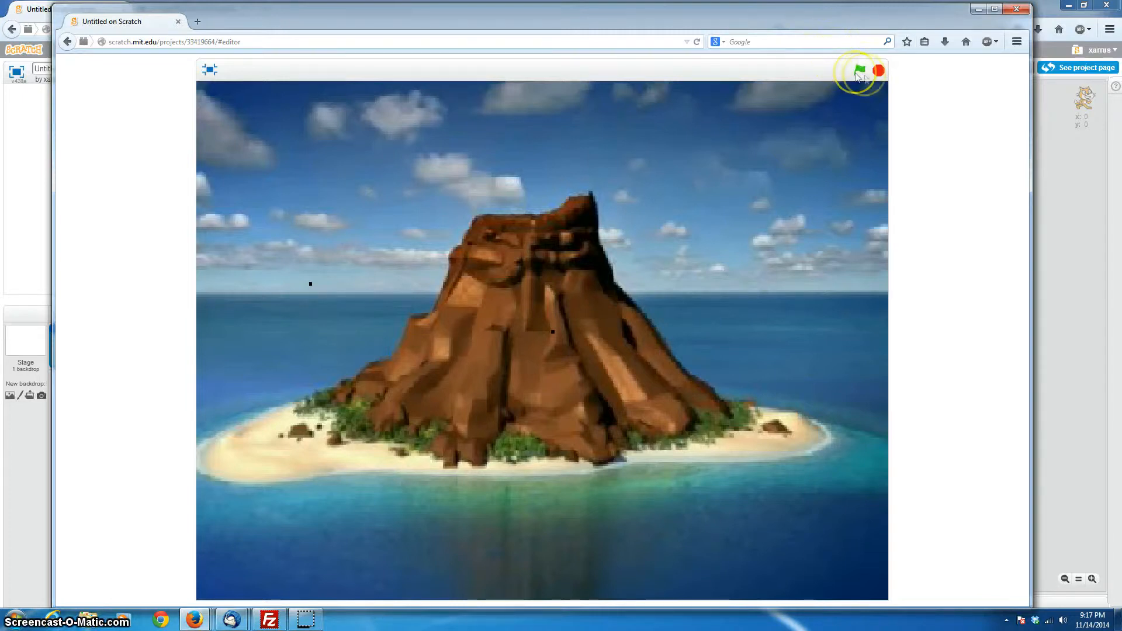
Run and stop the finished volcano demo, then delete the default cat sprite
click(859, 70)
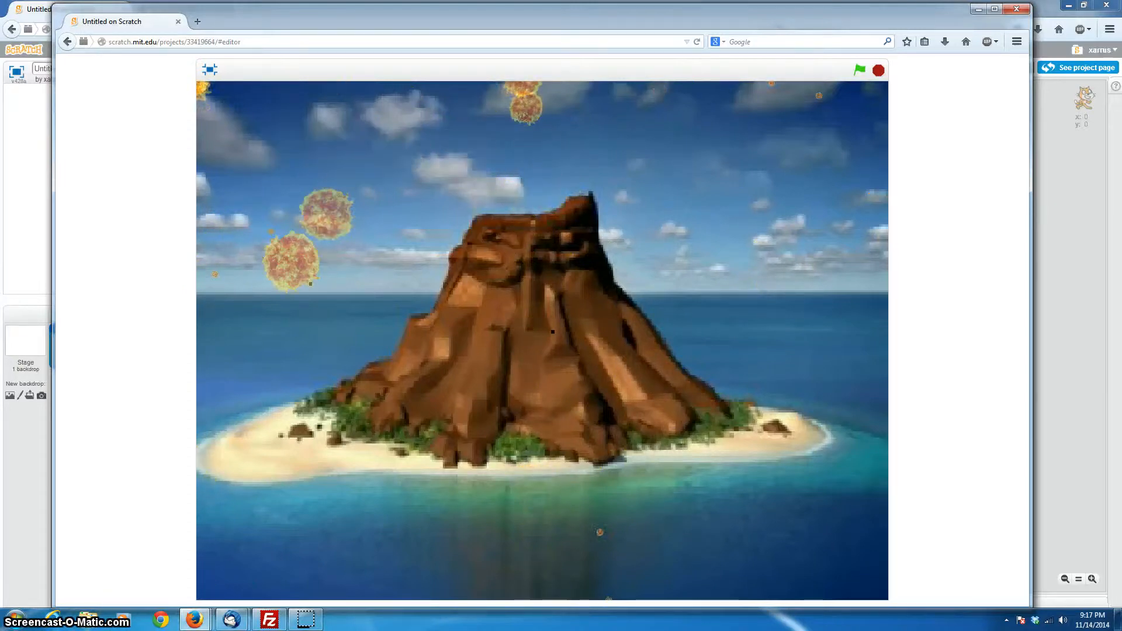
click(878, 70)
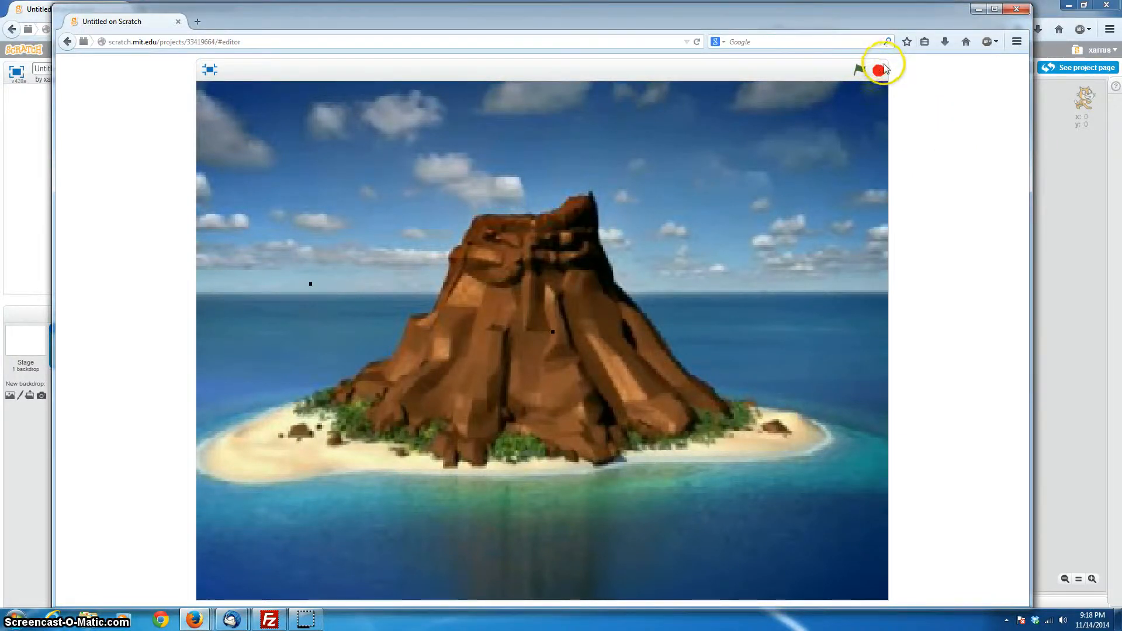
mouse_move(557, 172)
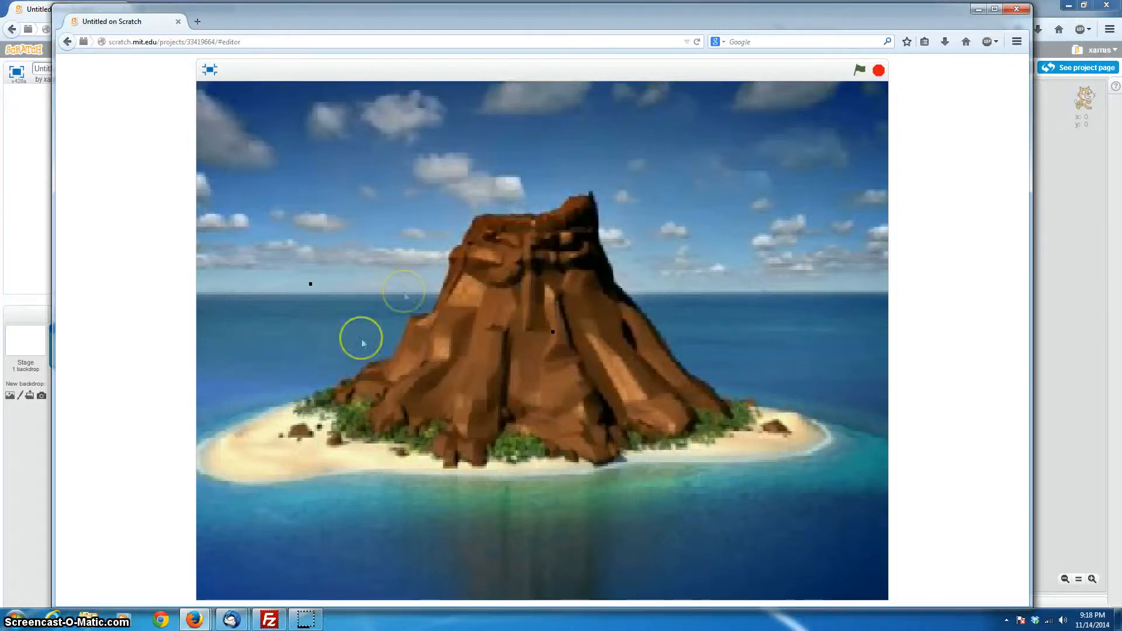
mouse_move(166, 25)
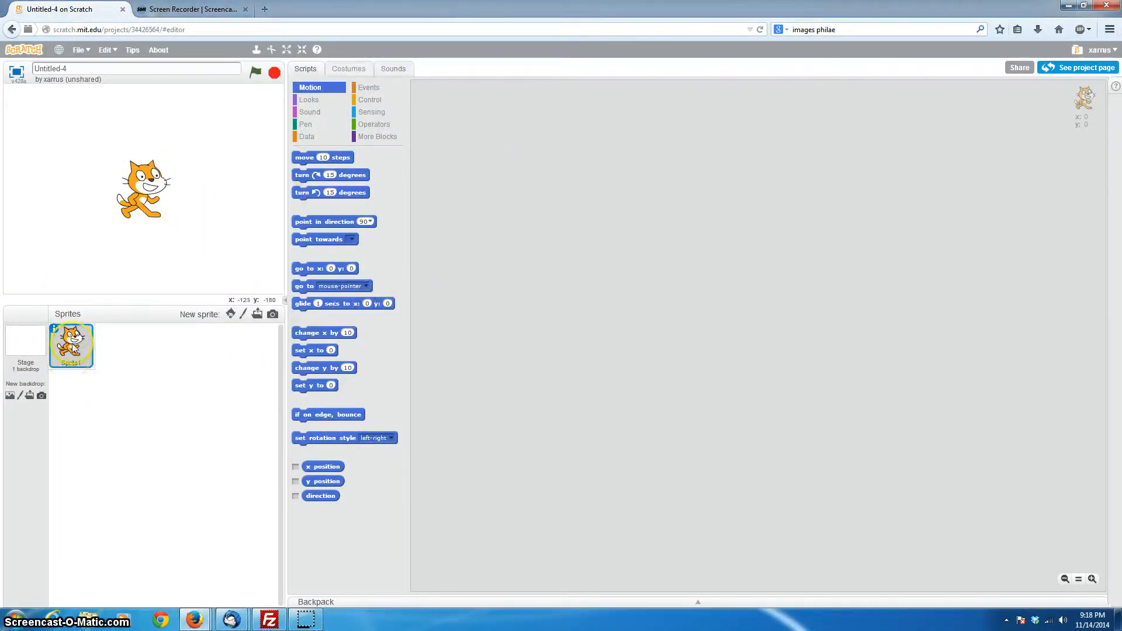
right_click(70, 344)
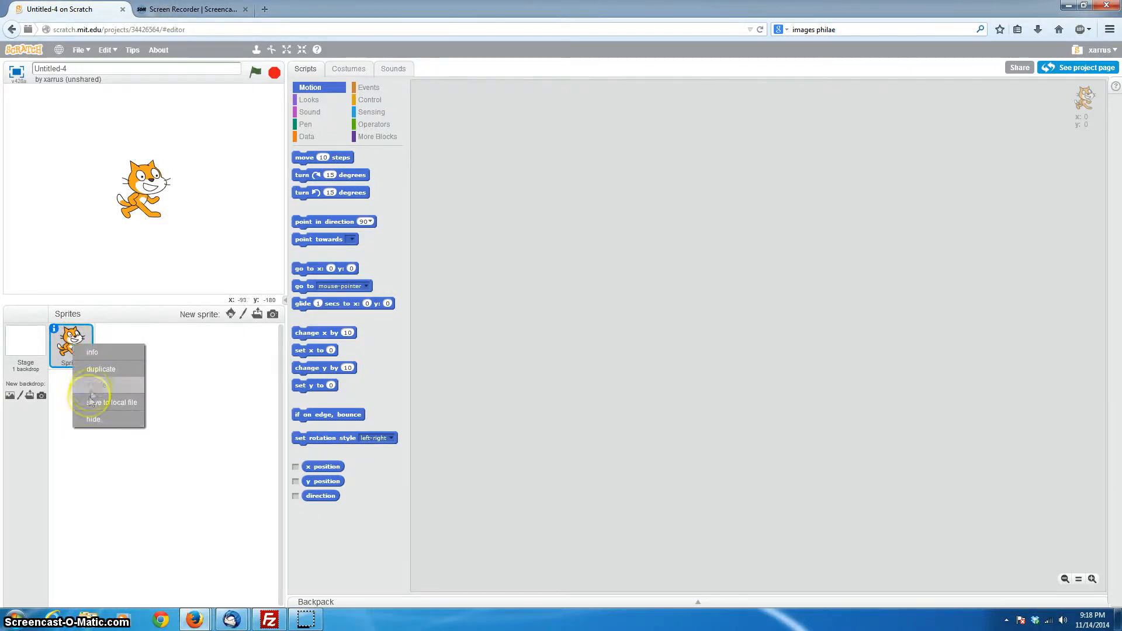
click(94, 386)
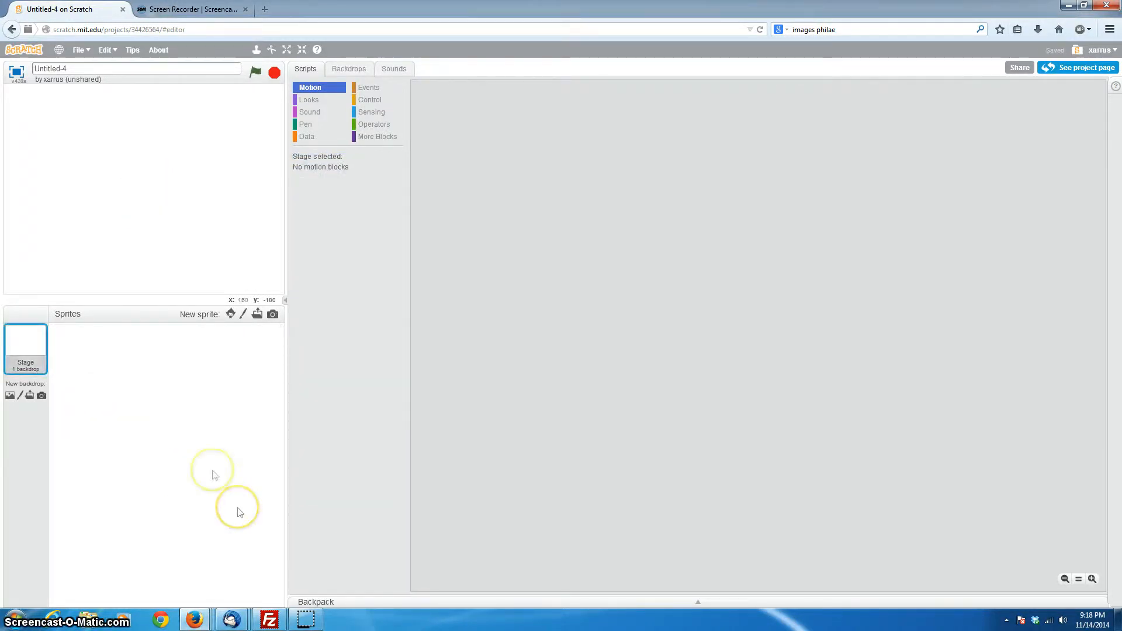
Upload fire-ball_keyed.jpg and volcano.jpg as new sprites
click(9, 395)
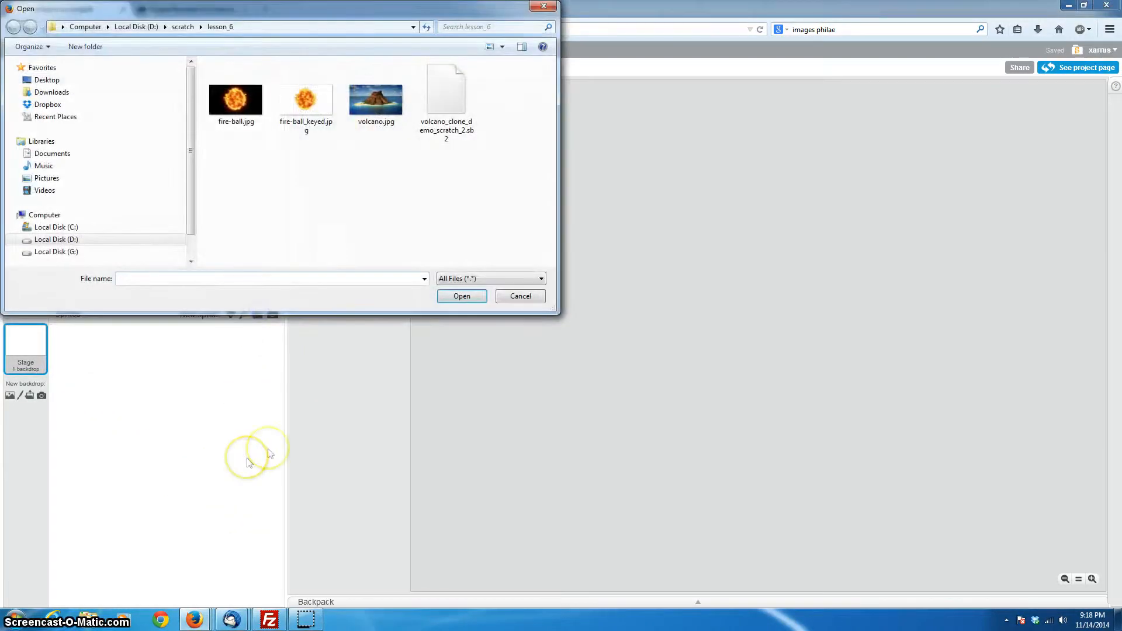
click(306, 99)
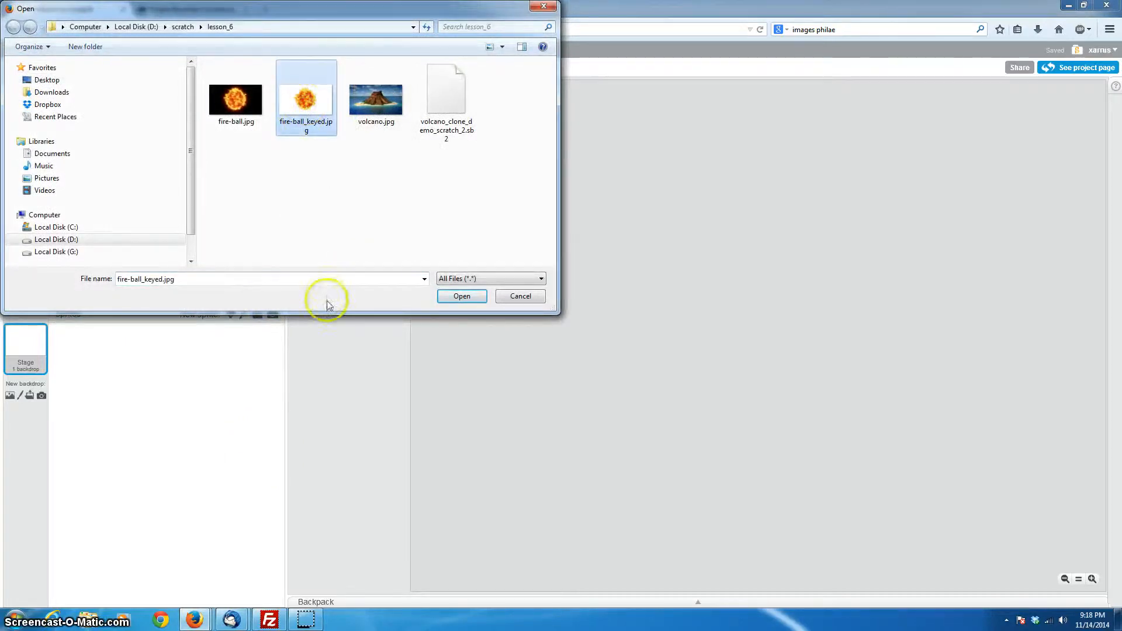
click(462, 297)
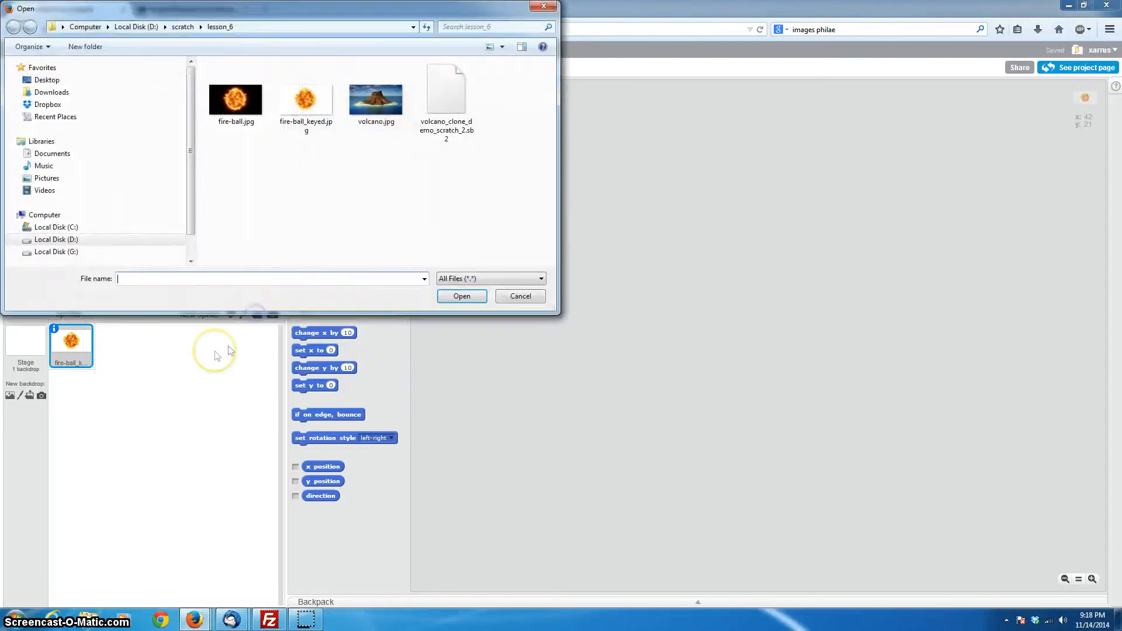
click(376, 98)
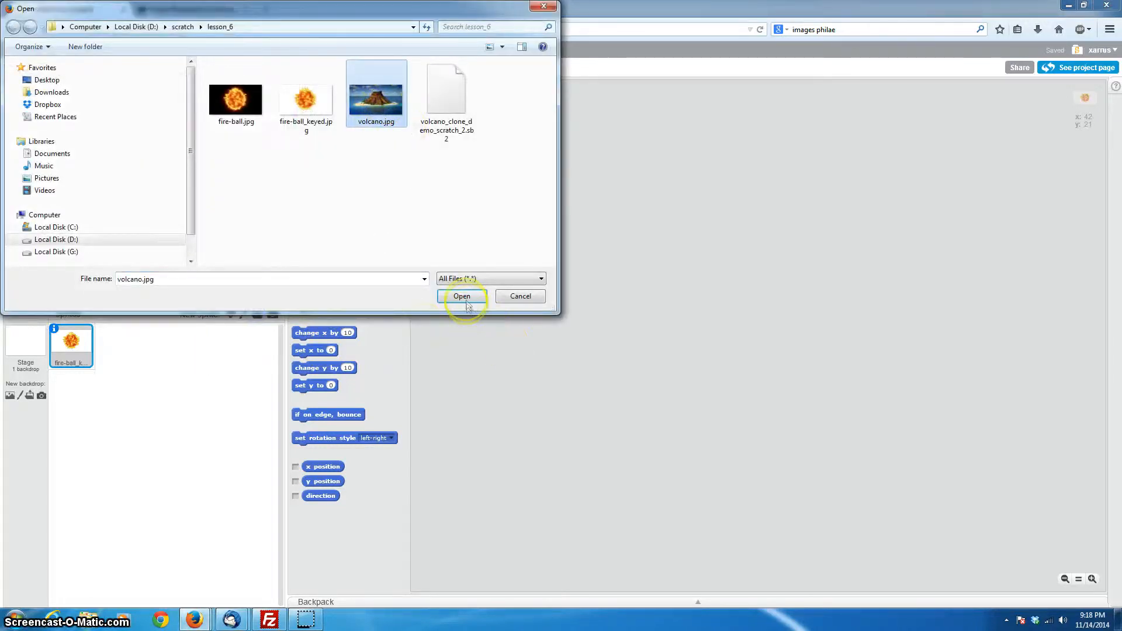
click(461, 296)
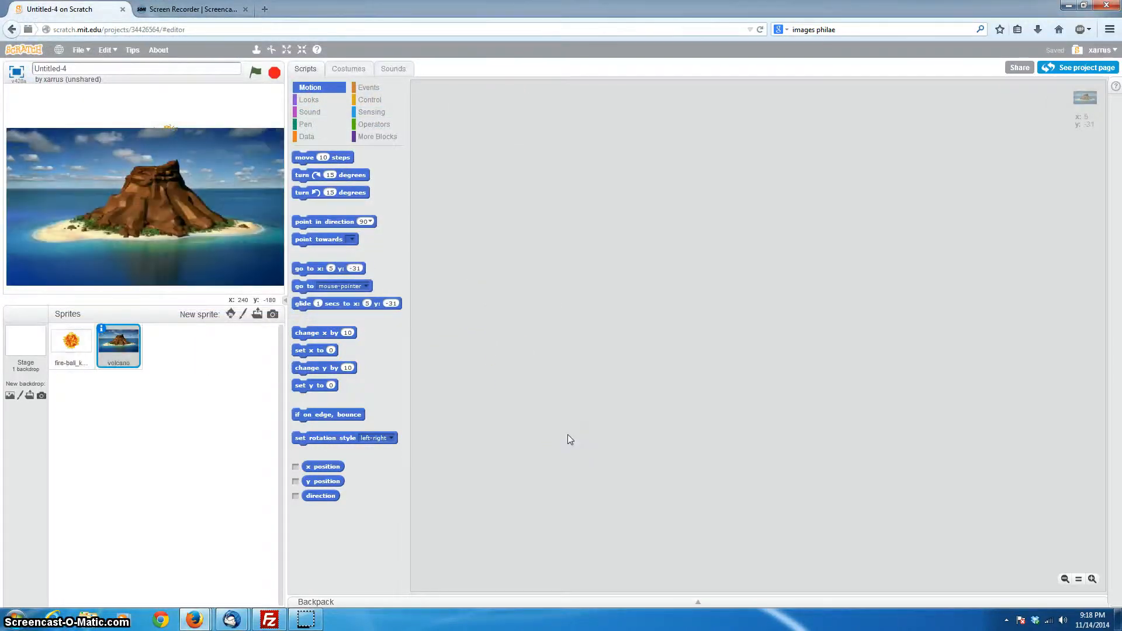
click(70, 342)
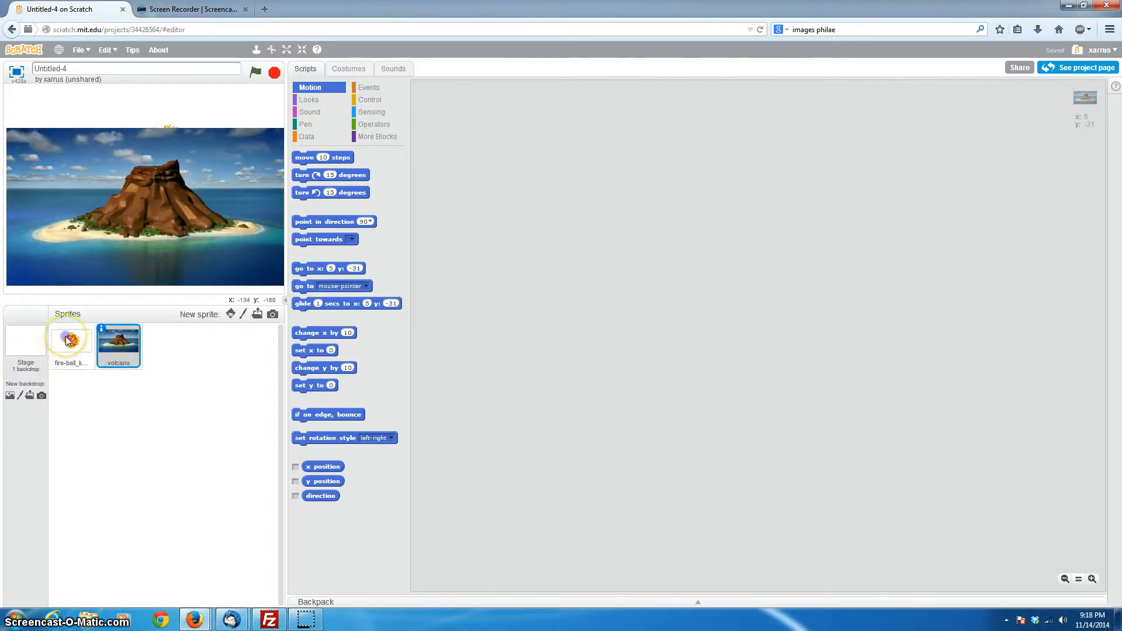
On the fireball sprite, attach a forever loop under 'when I start as a clone'
click(370, 100)
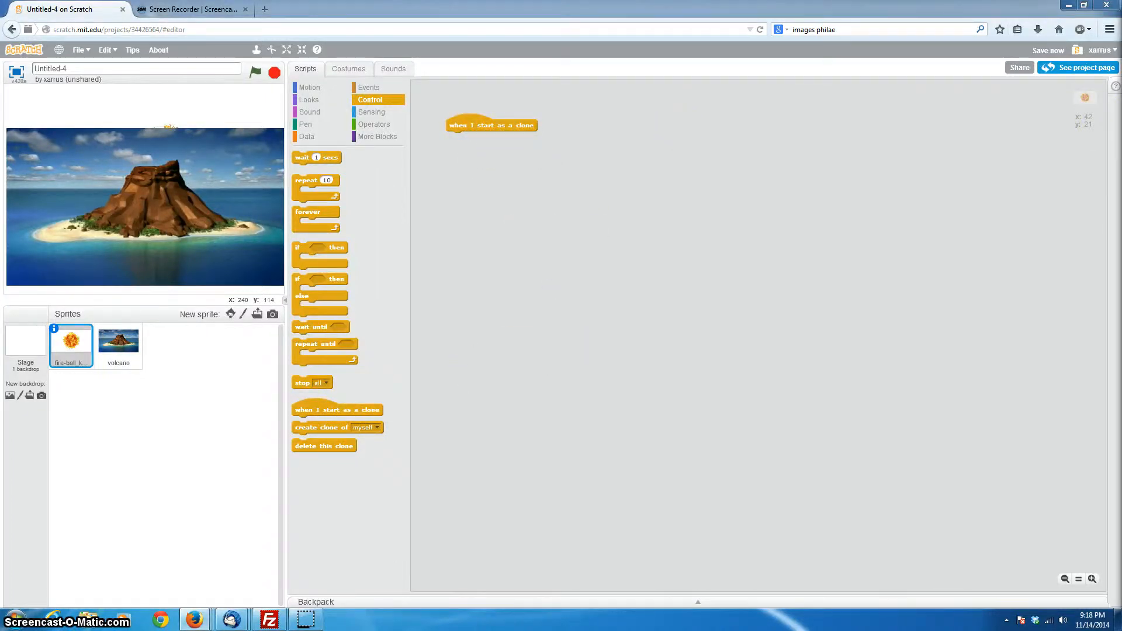
mouse_move(440, 325)
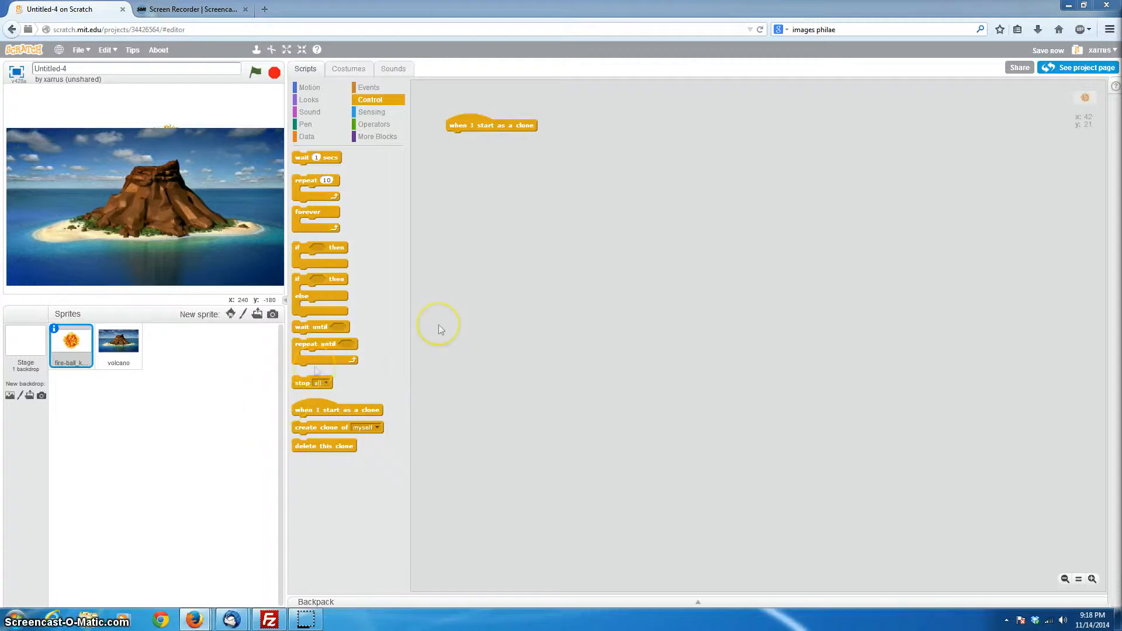
drag(309, 212, 473, 140)
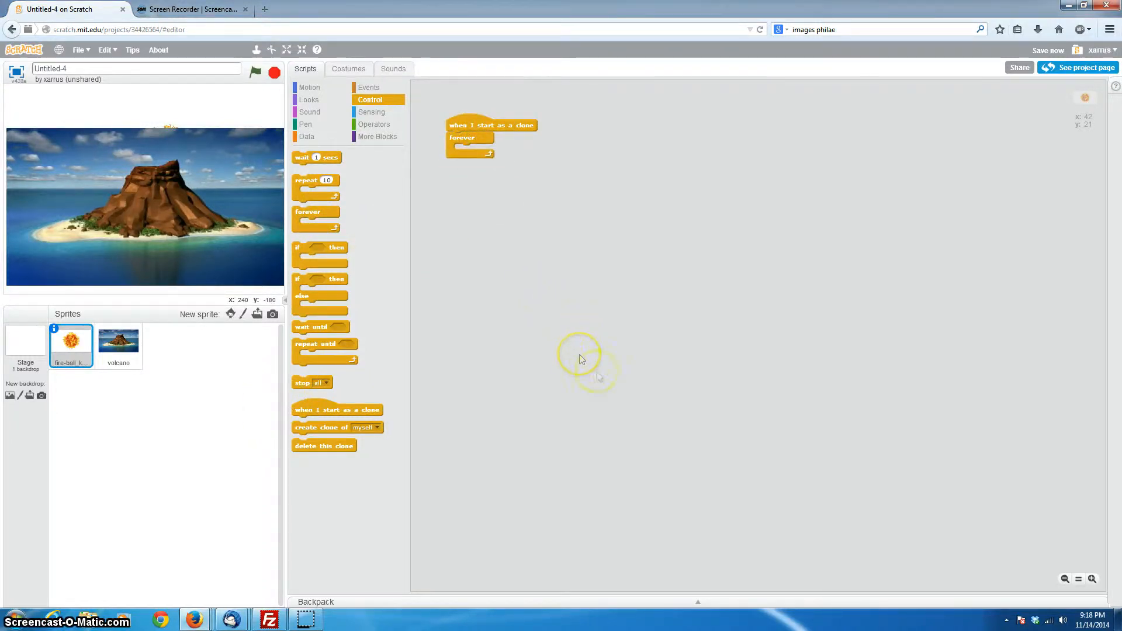
click(309, 99)
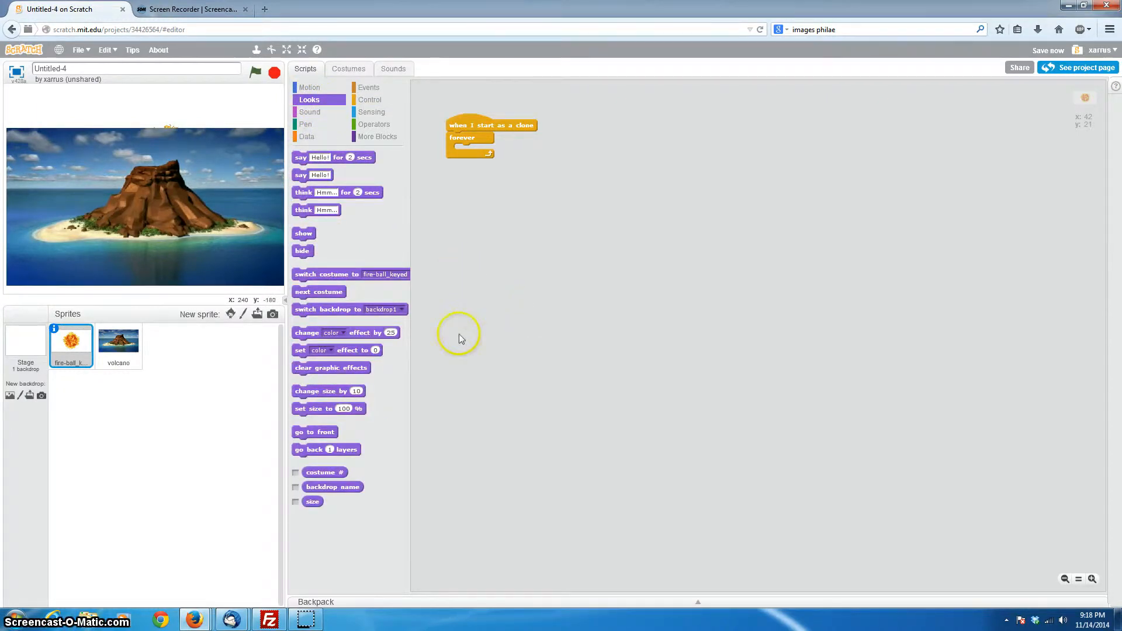
mouse_move(465, 342)
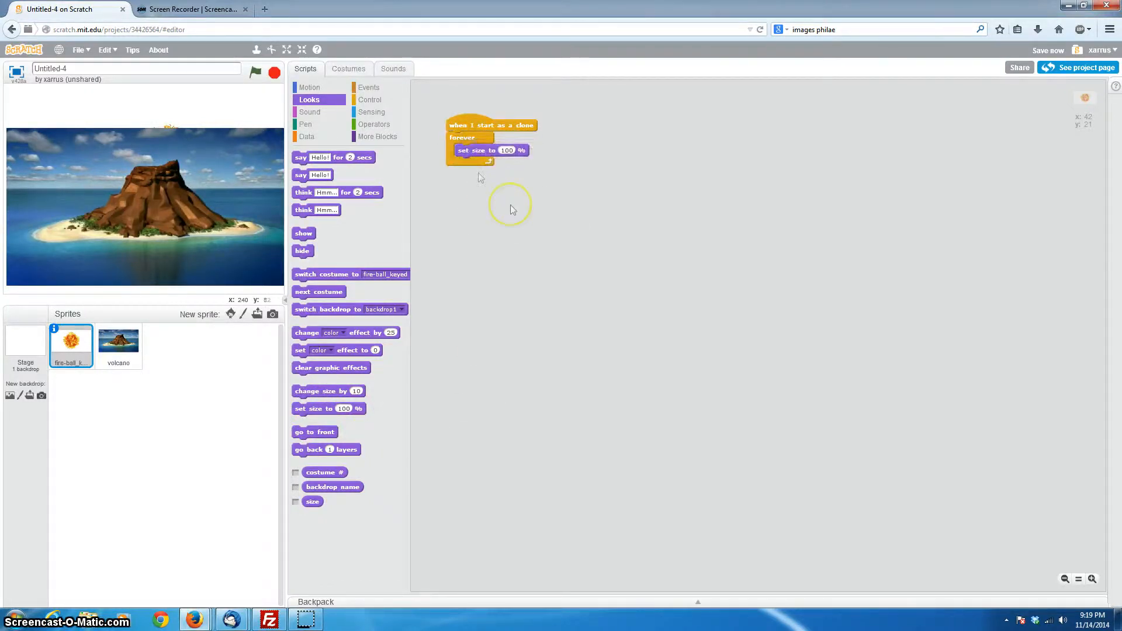
mouse_move(540, 207)
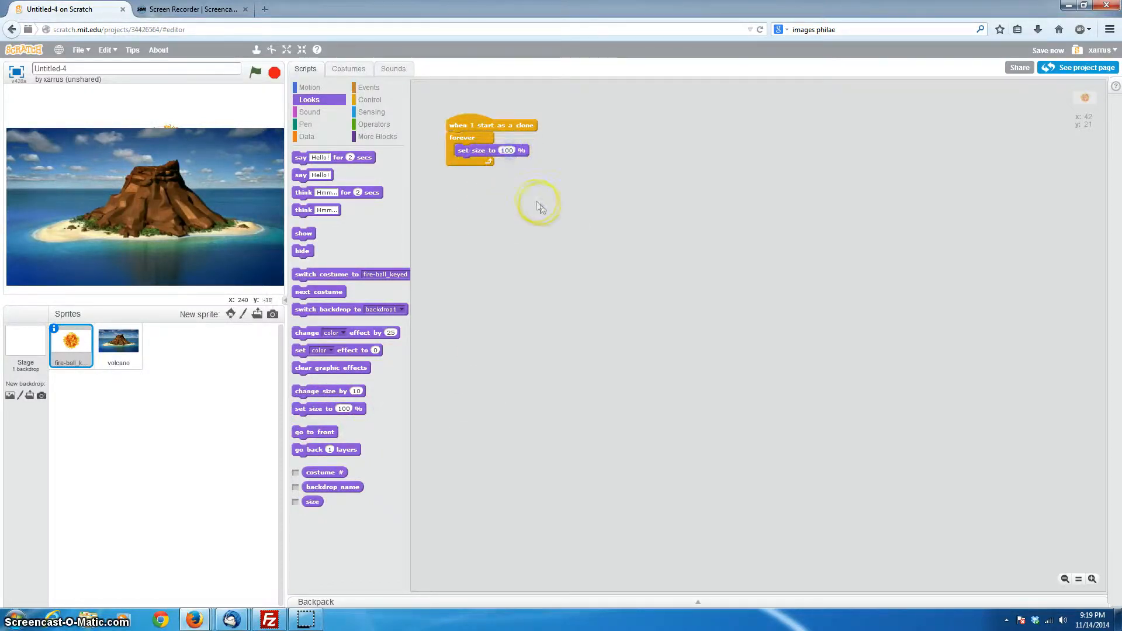
mouse_move(615, 250)
text(12)
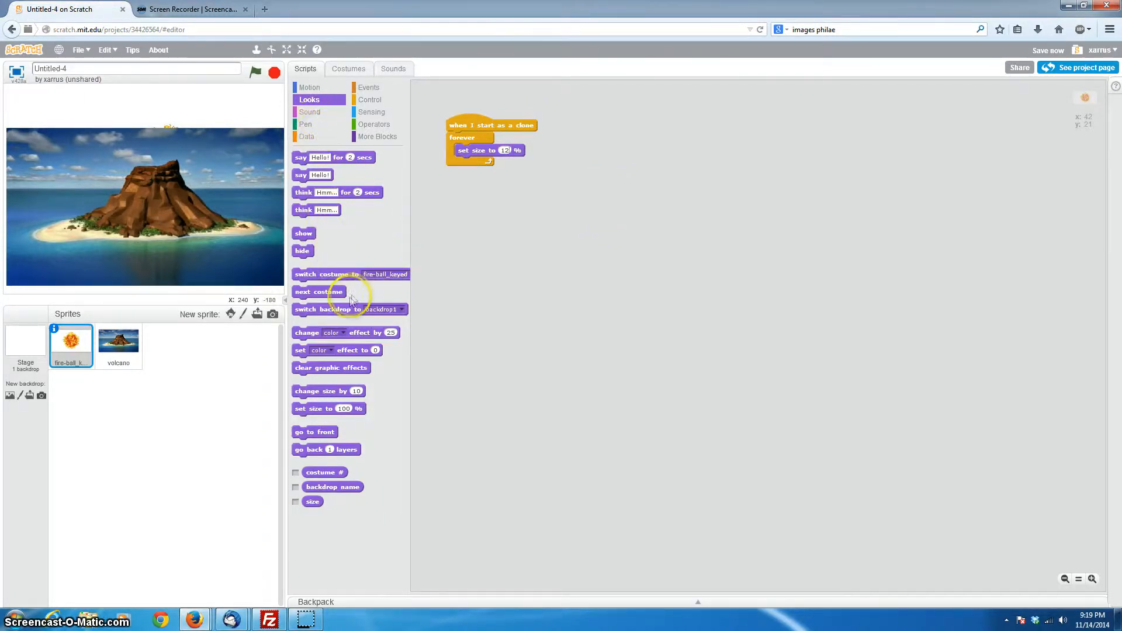
mouse_move(387, 296)
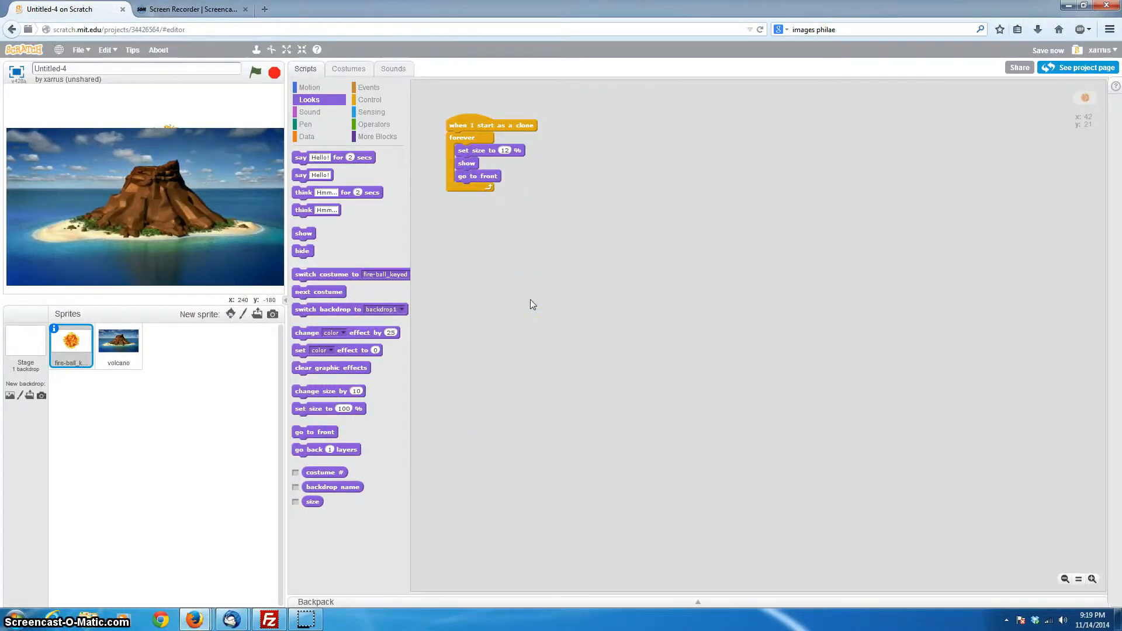
mouse_move(484, 342)
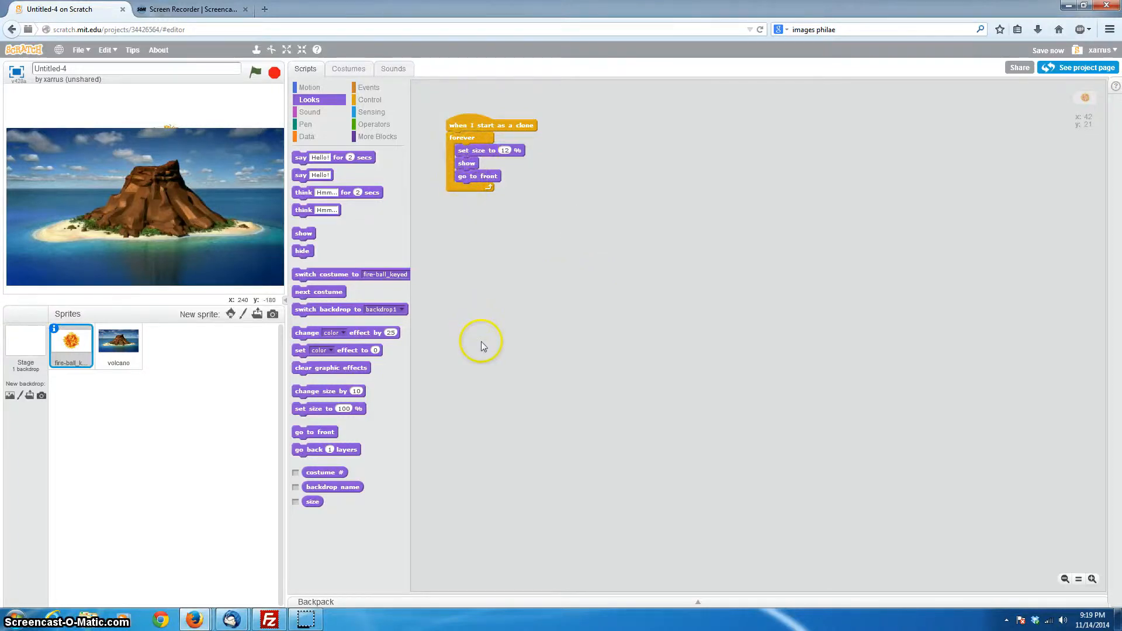
mouse_move(310, 91)
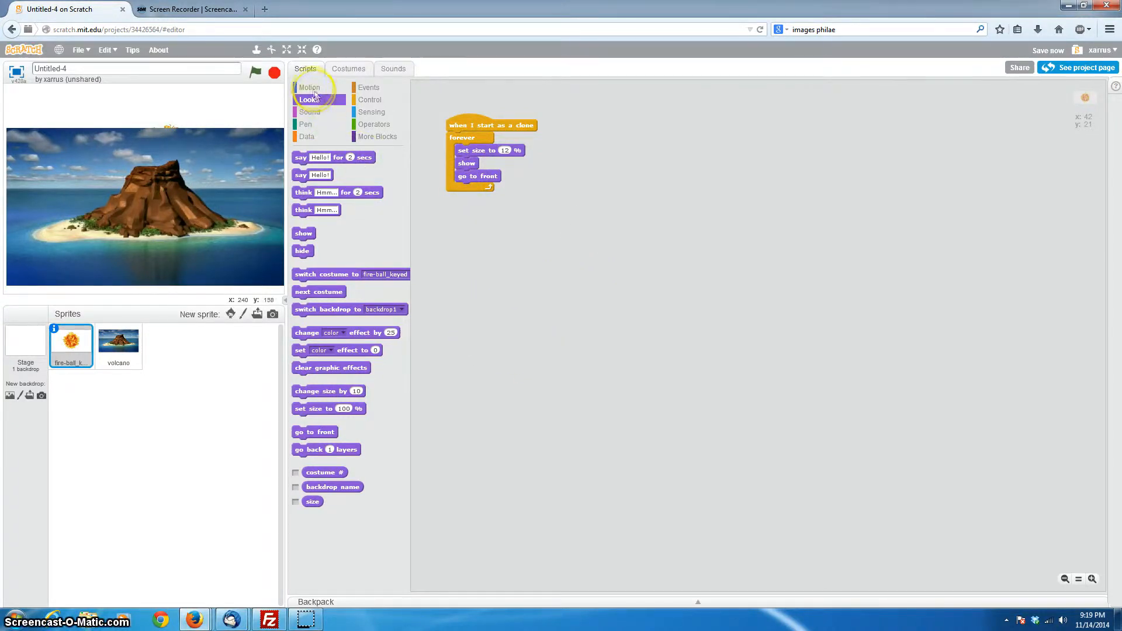
Put 'go to x:42 y:21' at the top of the fireball's forever loop
click(309, 87)
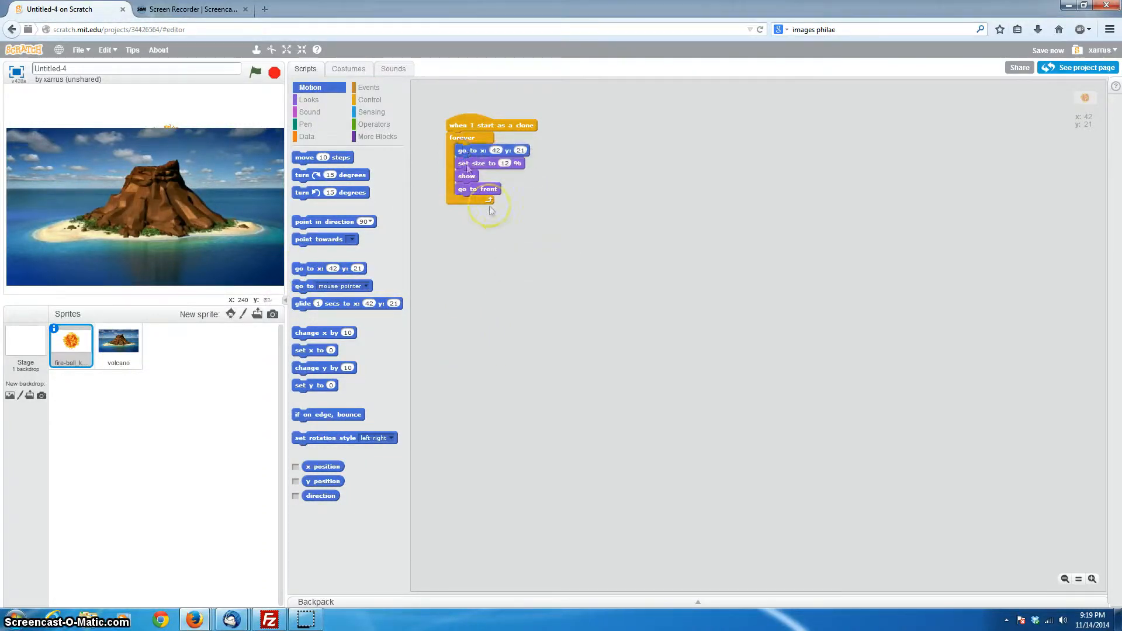
mouse_move(500, 239)
text(57)
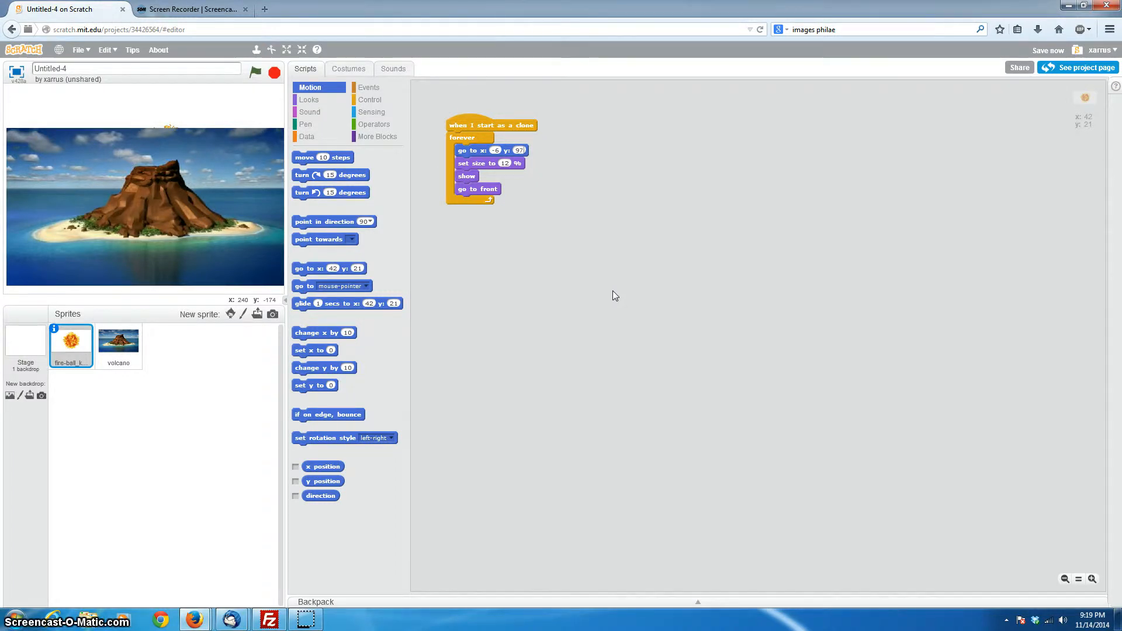
mouse_move(324, 112)
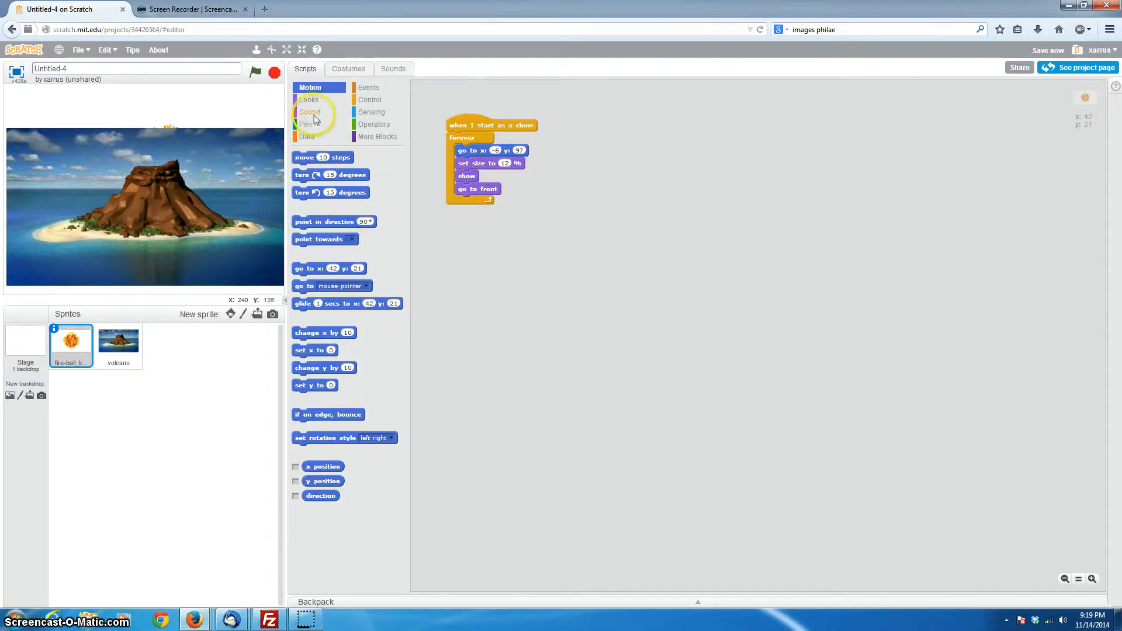
Check the fireball's pop sound in the Sounds tab, then return to its scripts
click(309, 111)
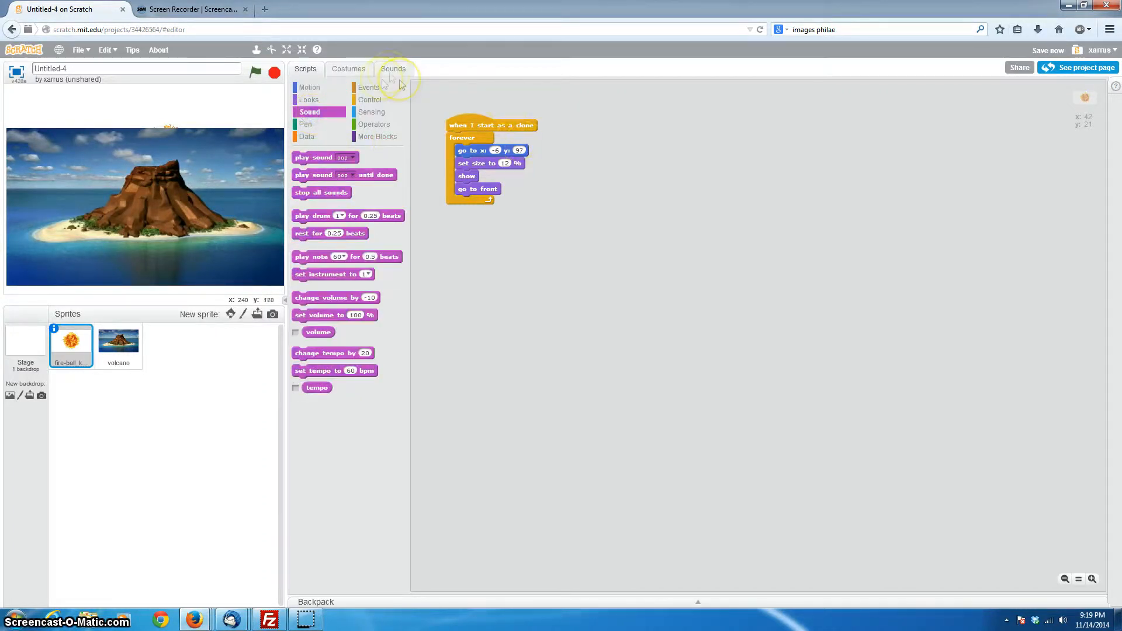
click(393, 68)
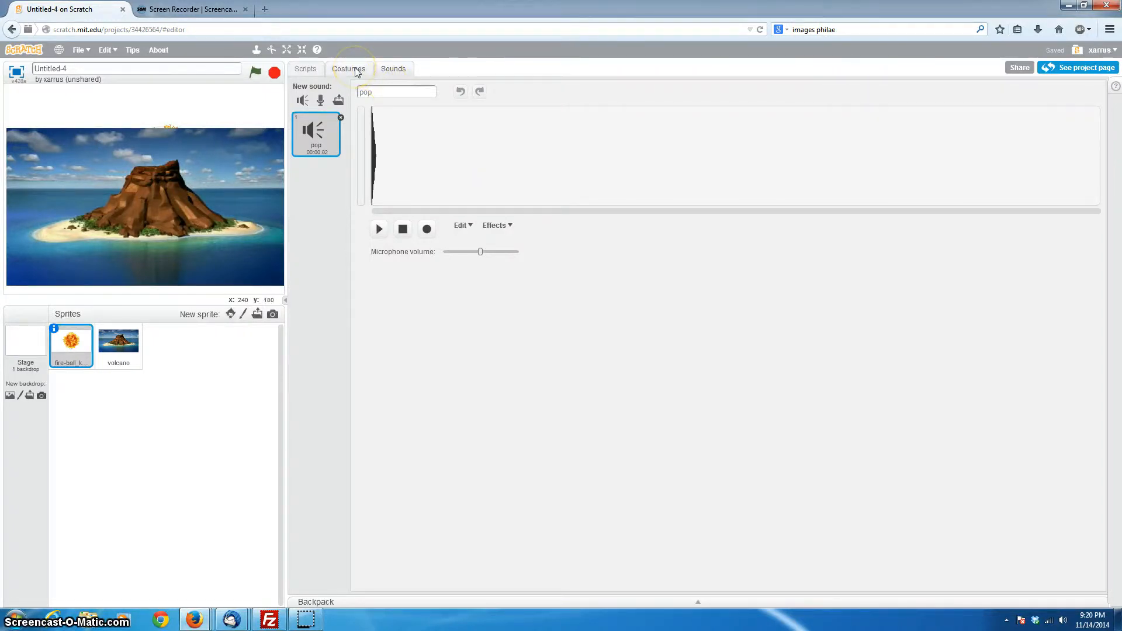
click(337, 100)
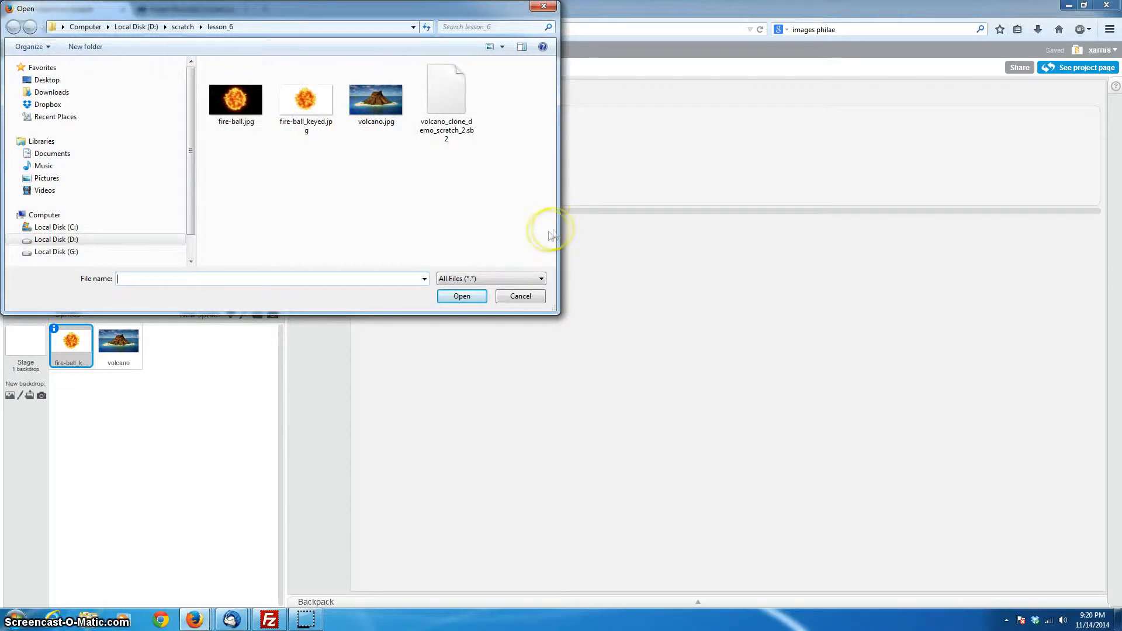
click(519, 296)
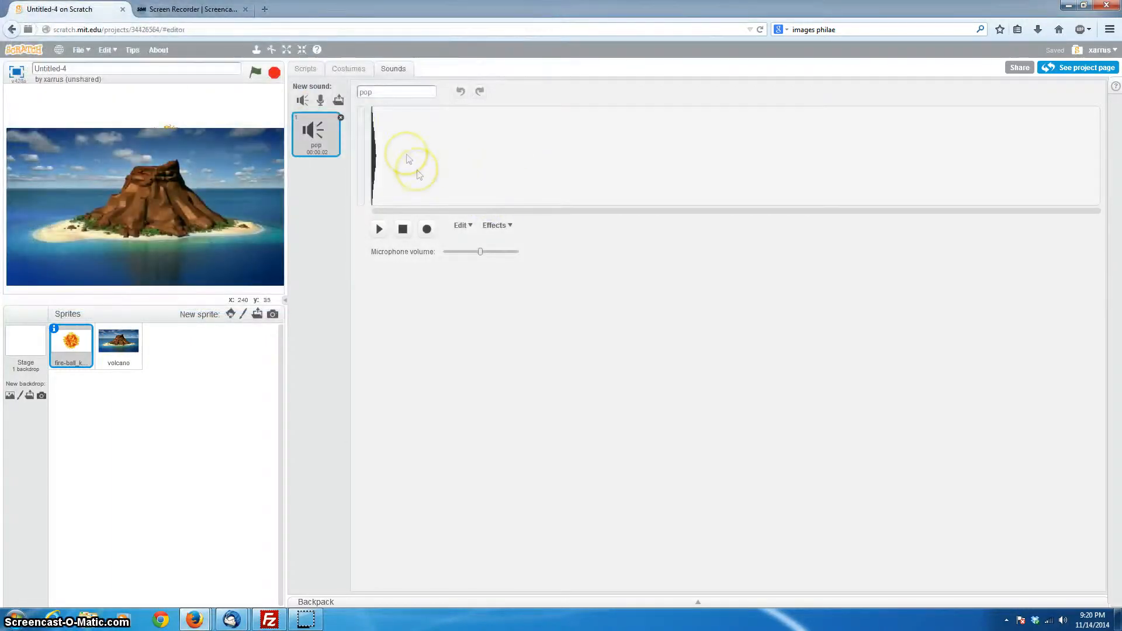
click(305, 68)
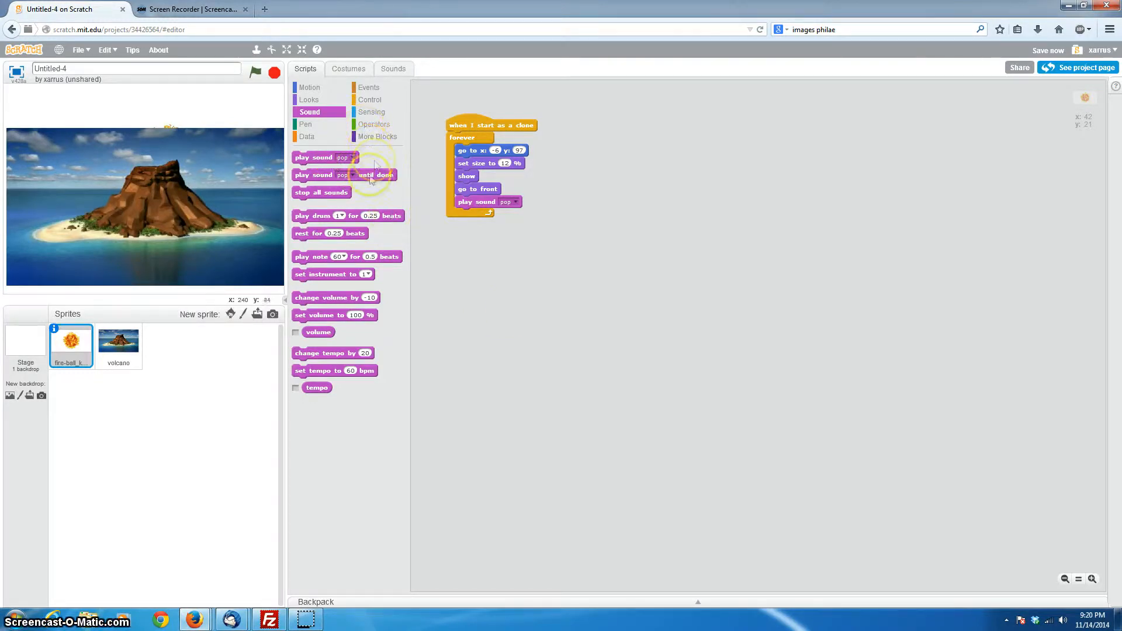
mouse_move(203, 217)
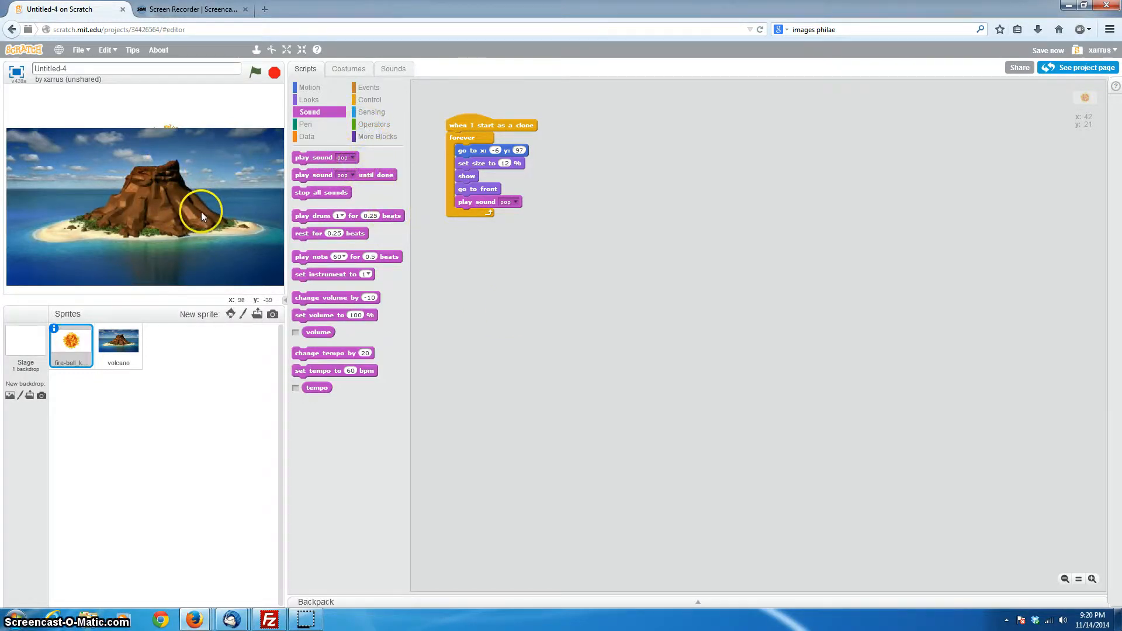
mouse_move(242, 178)
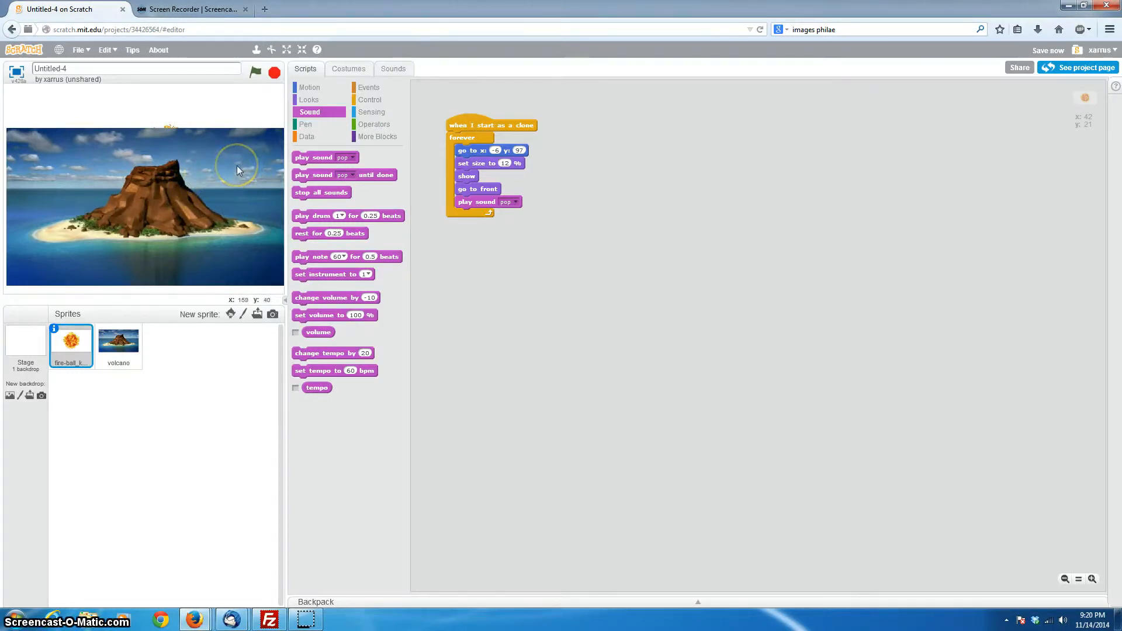
mouse_move(227, 197)
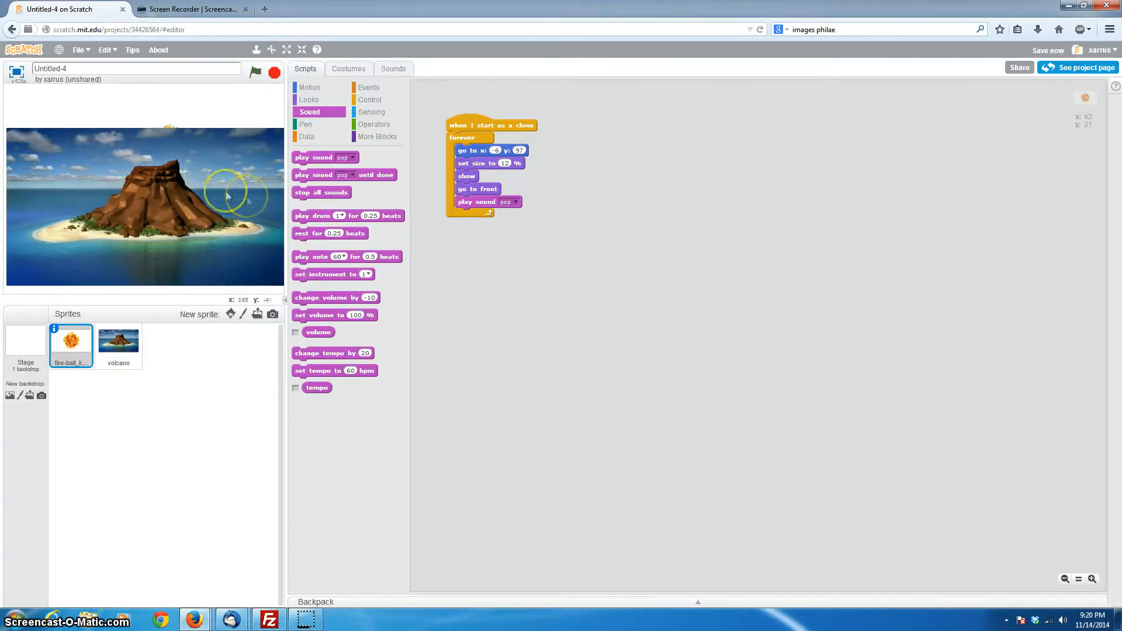
mouse_move(402, 180)
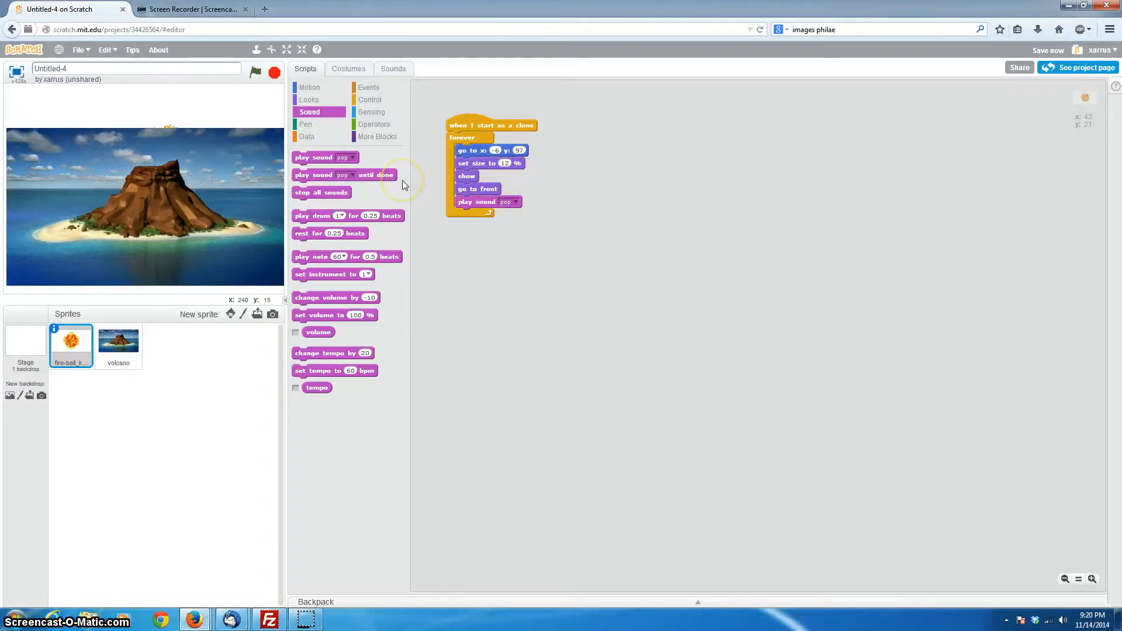
mouse_move(385, 148)
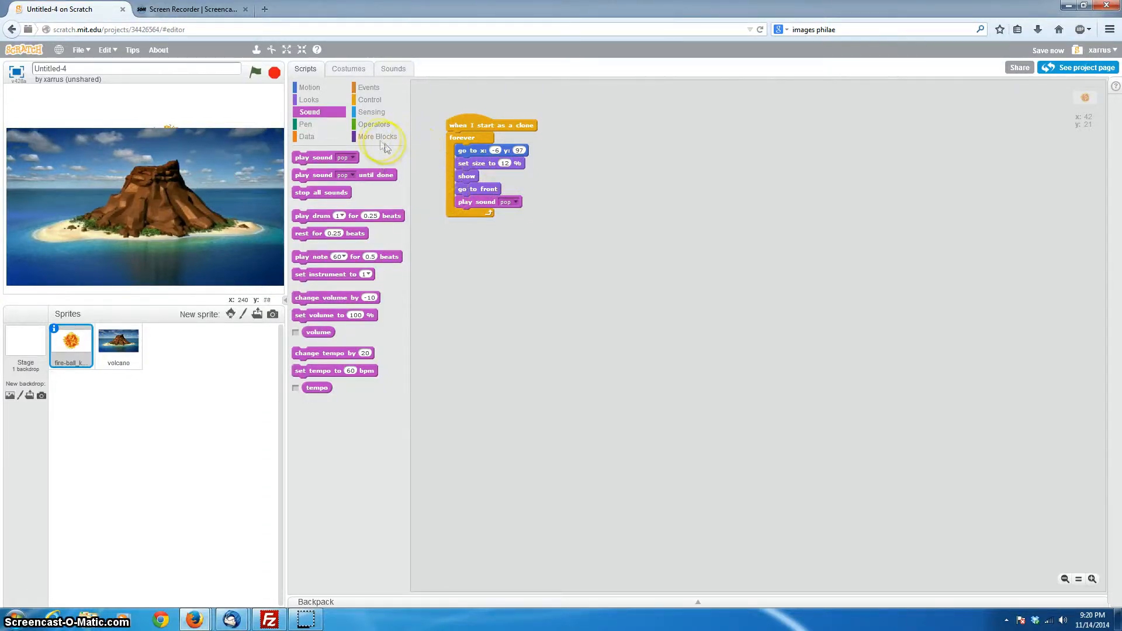
Create the global variable 'velocity' from the Data blocks
click(306, 137)
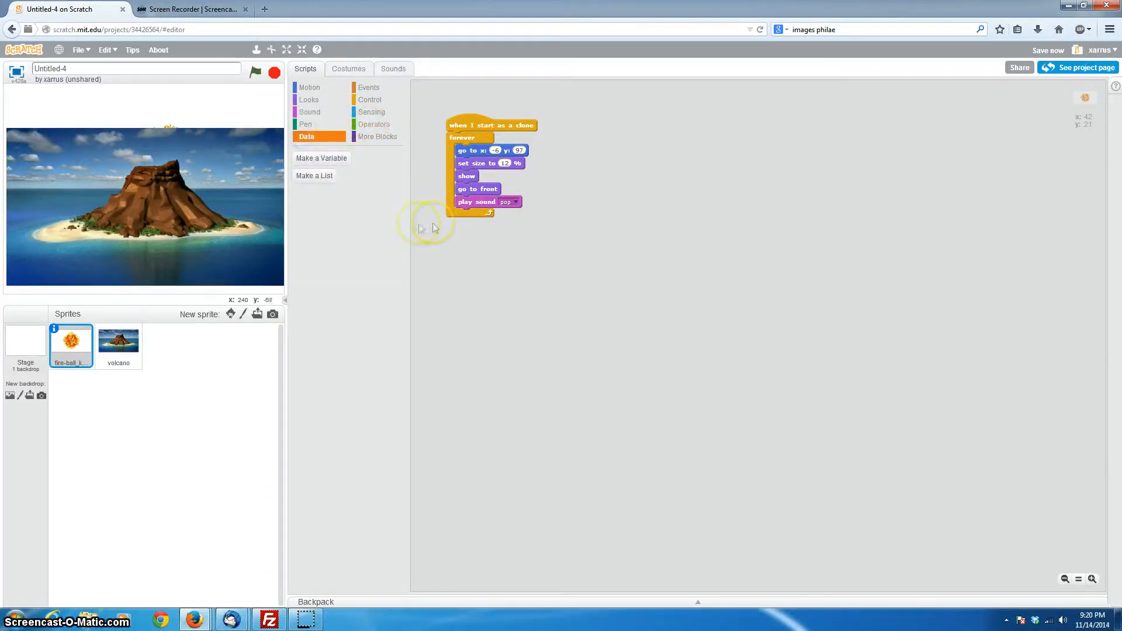
click(322, 158)
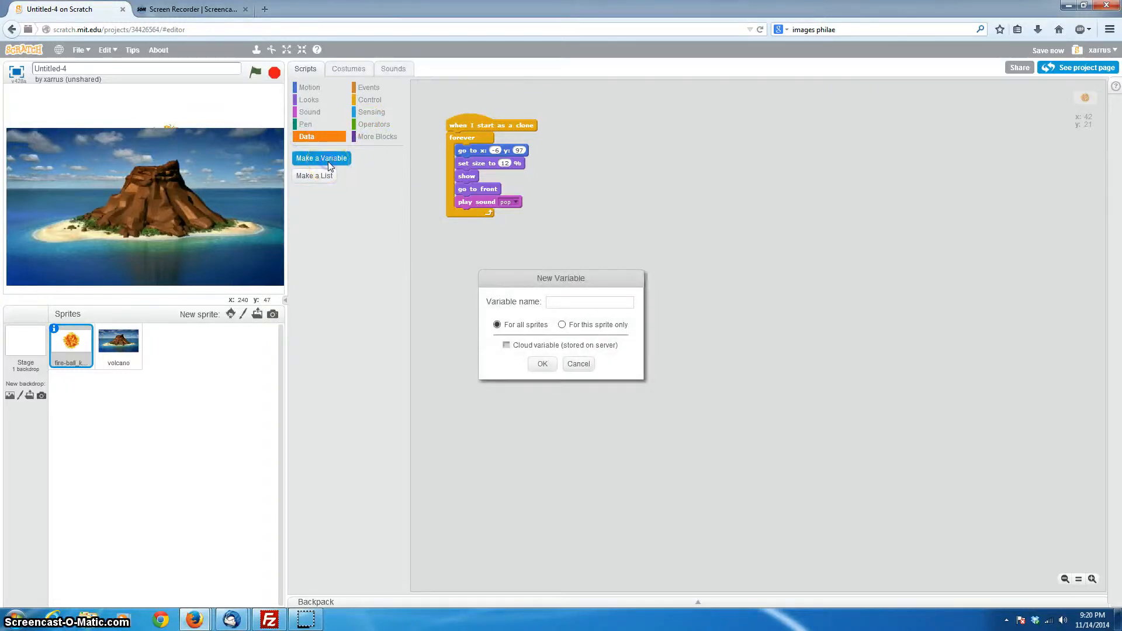
click(588, 302)
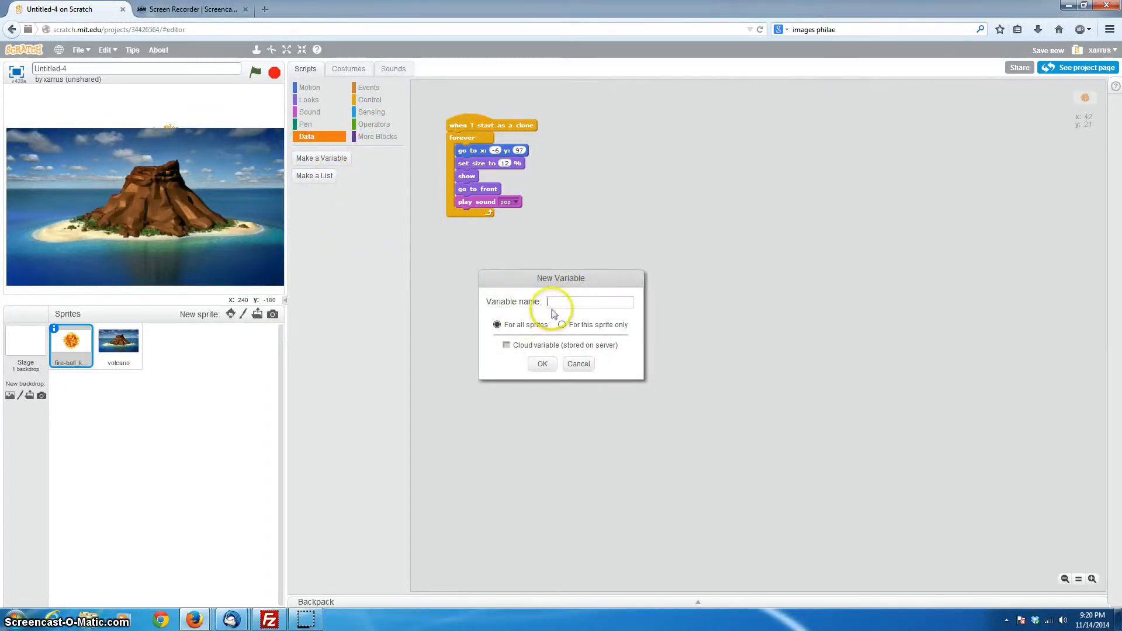
mouse_move(222, 154)
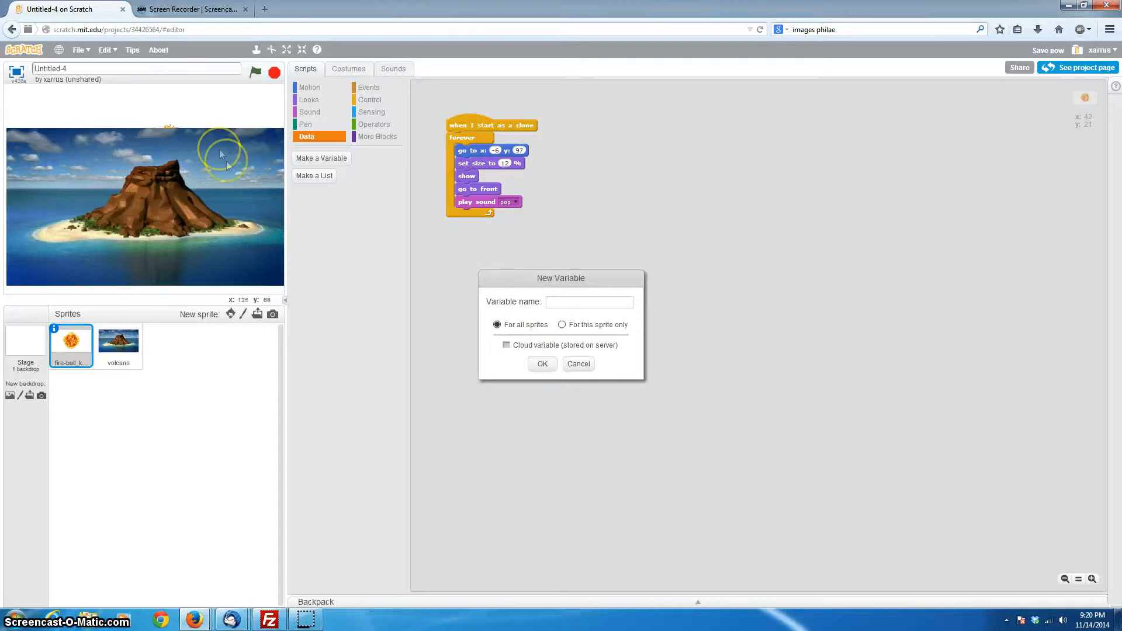
mouse_move(243, 218)
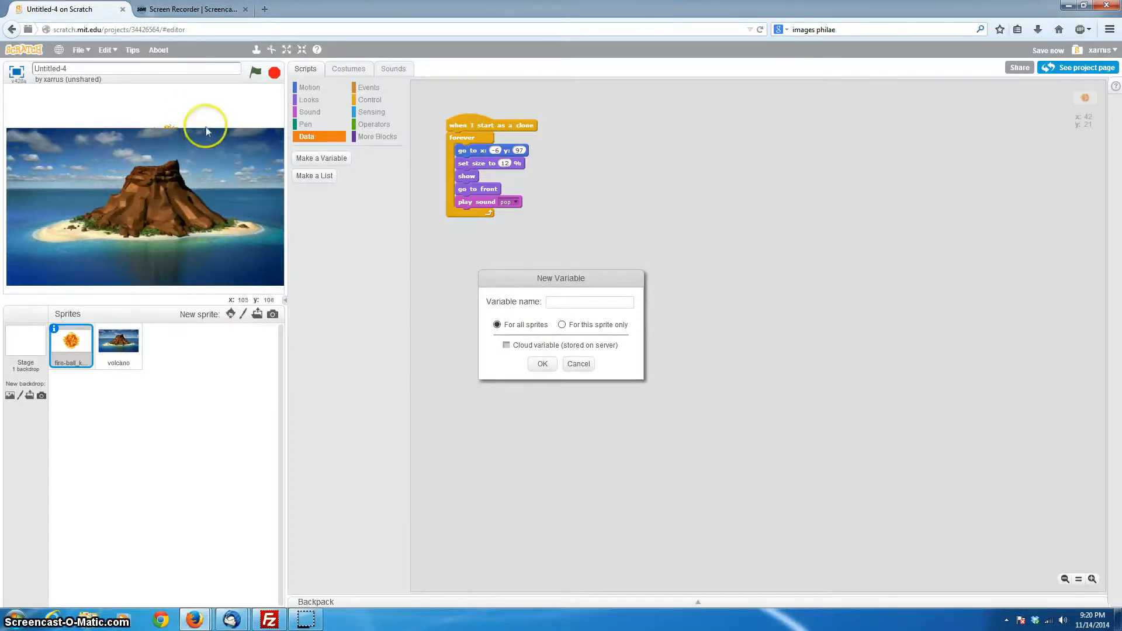
mouse_move(251, 275)
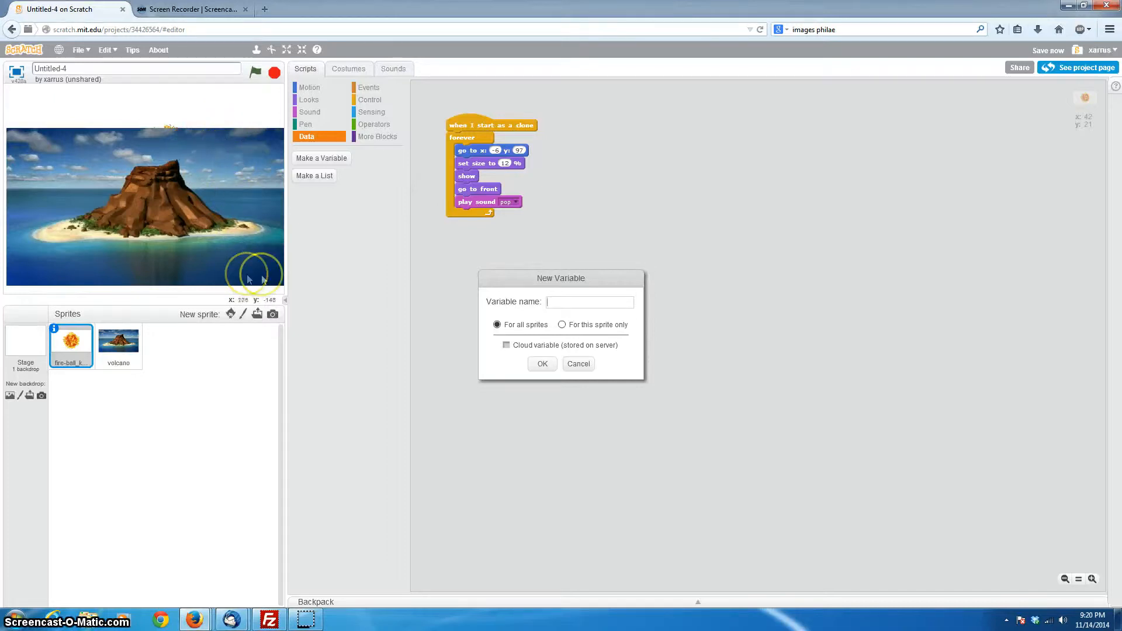
mouse_move(458, 401)
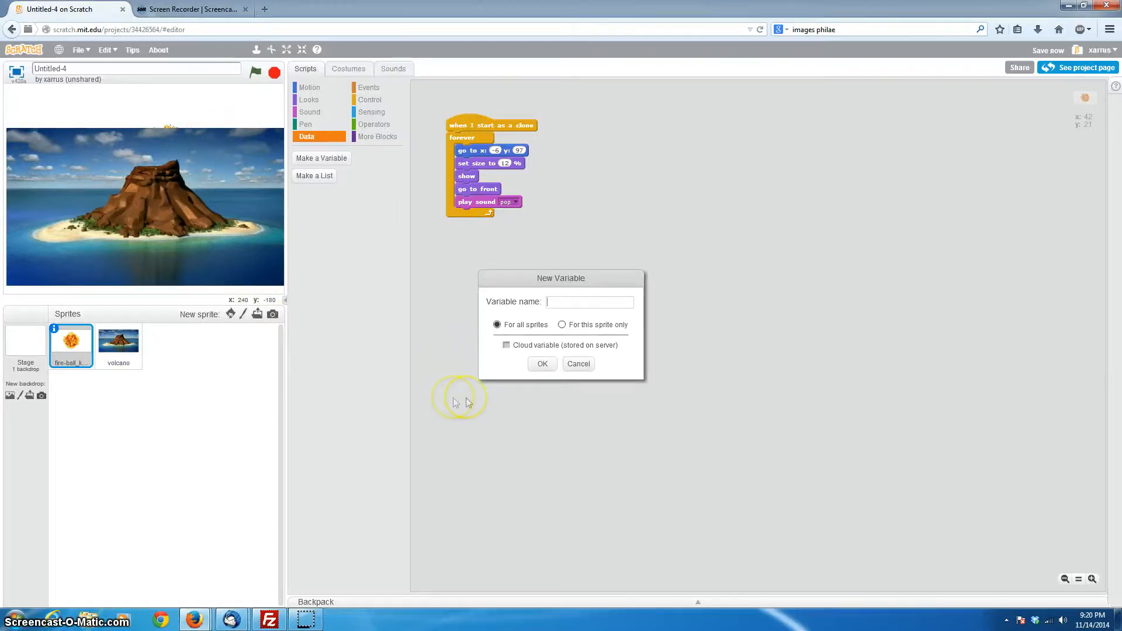
text(v)
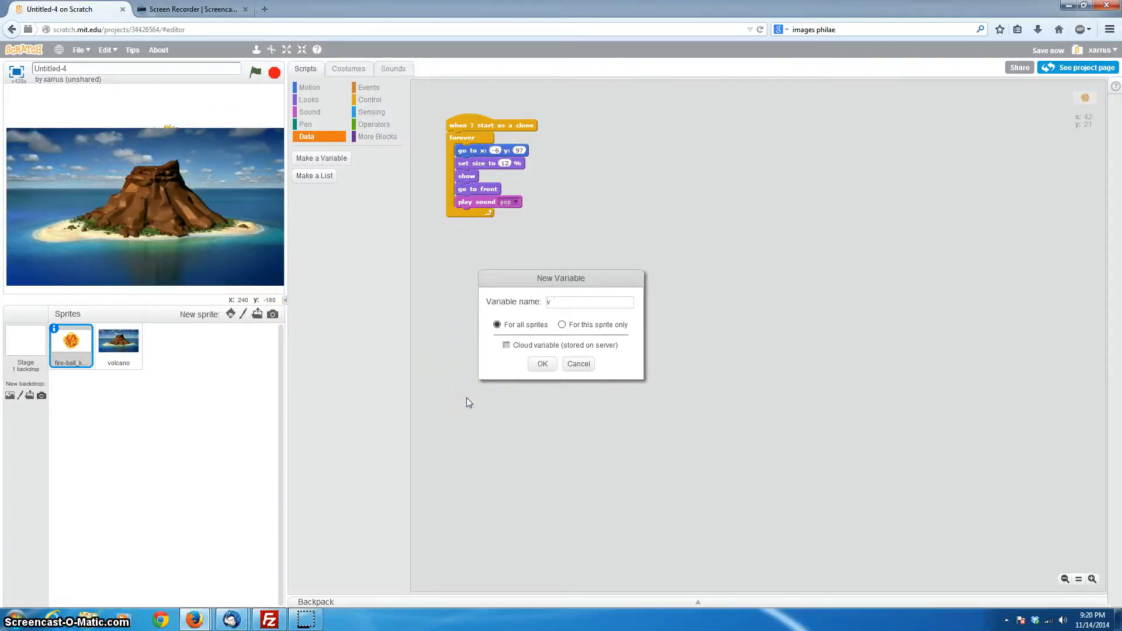
text(elocity)
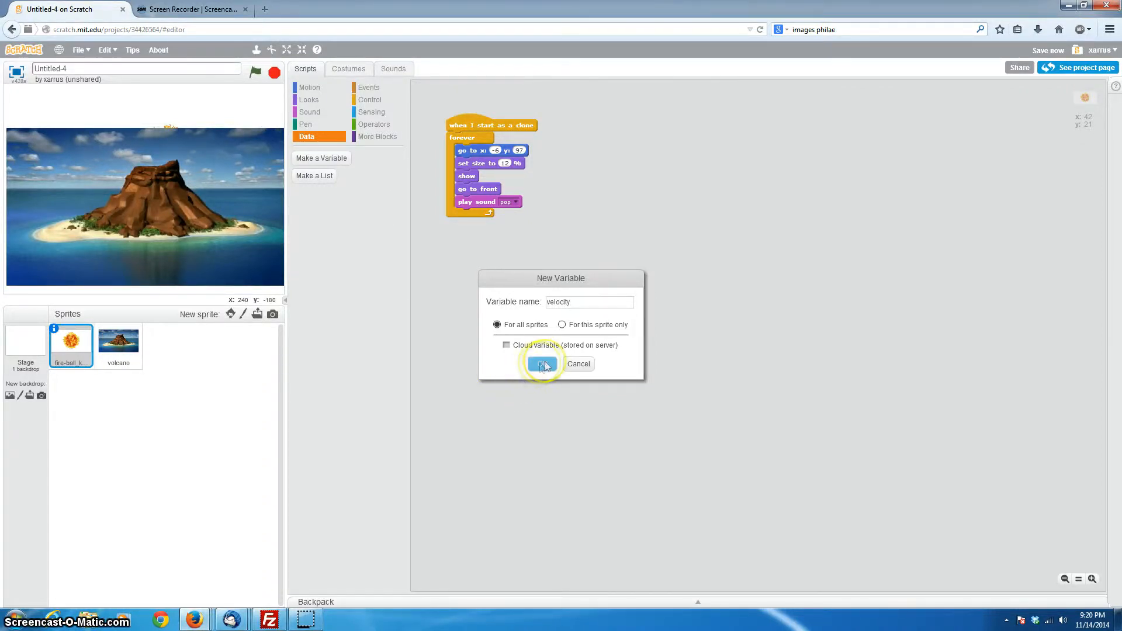
click(542, 363)
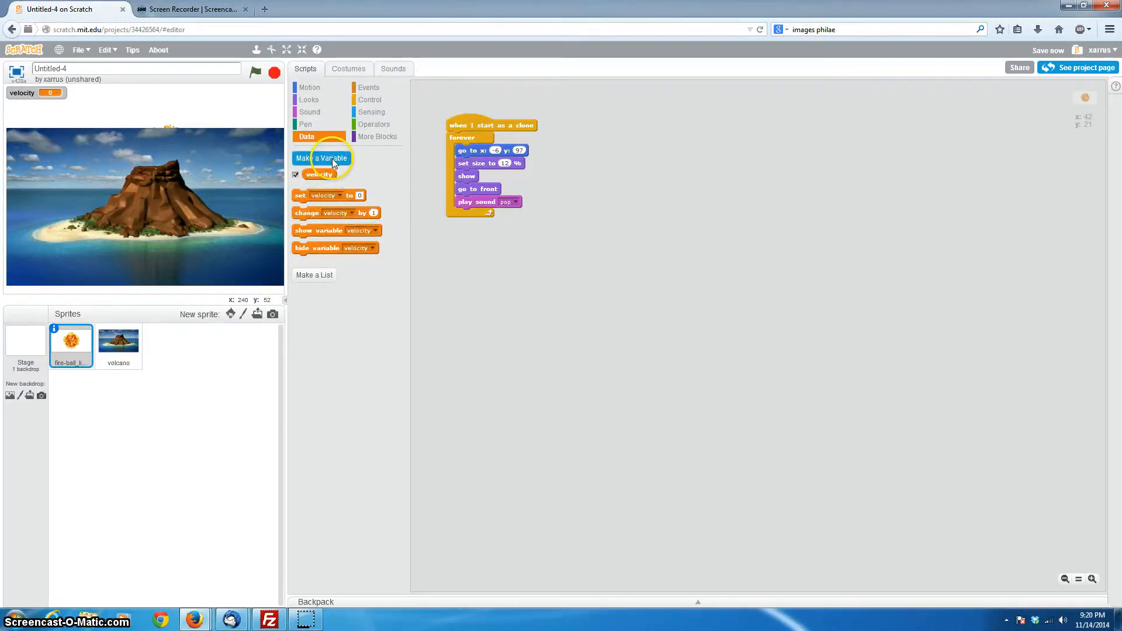
mouse_move(233, 269)
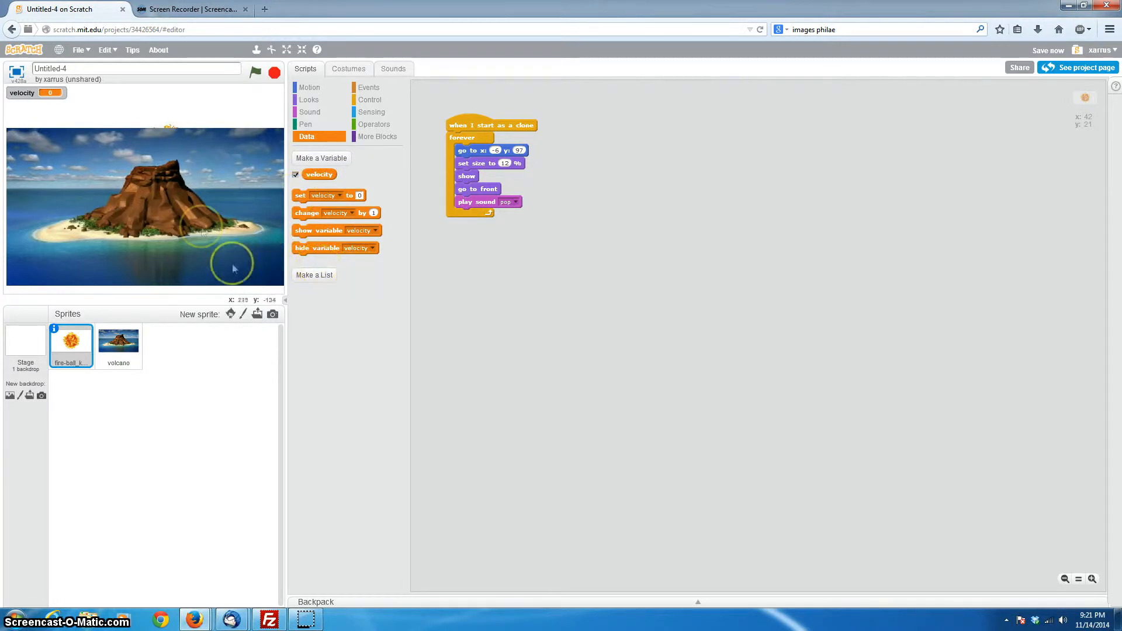
mouse_move(209, 207)
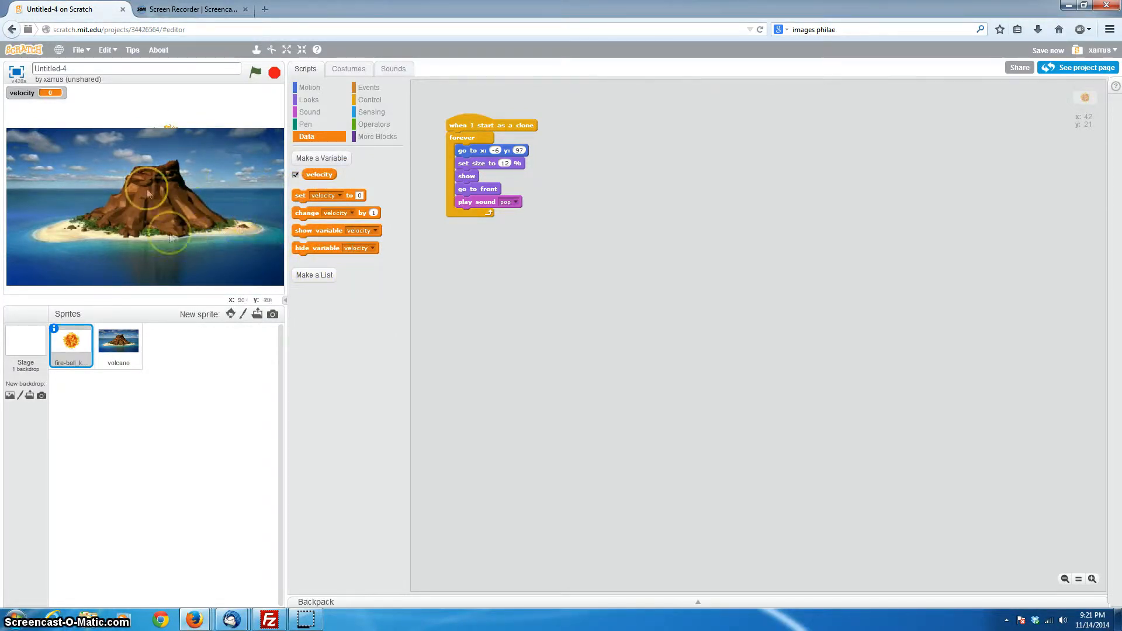
mouse_move(205, 230)
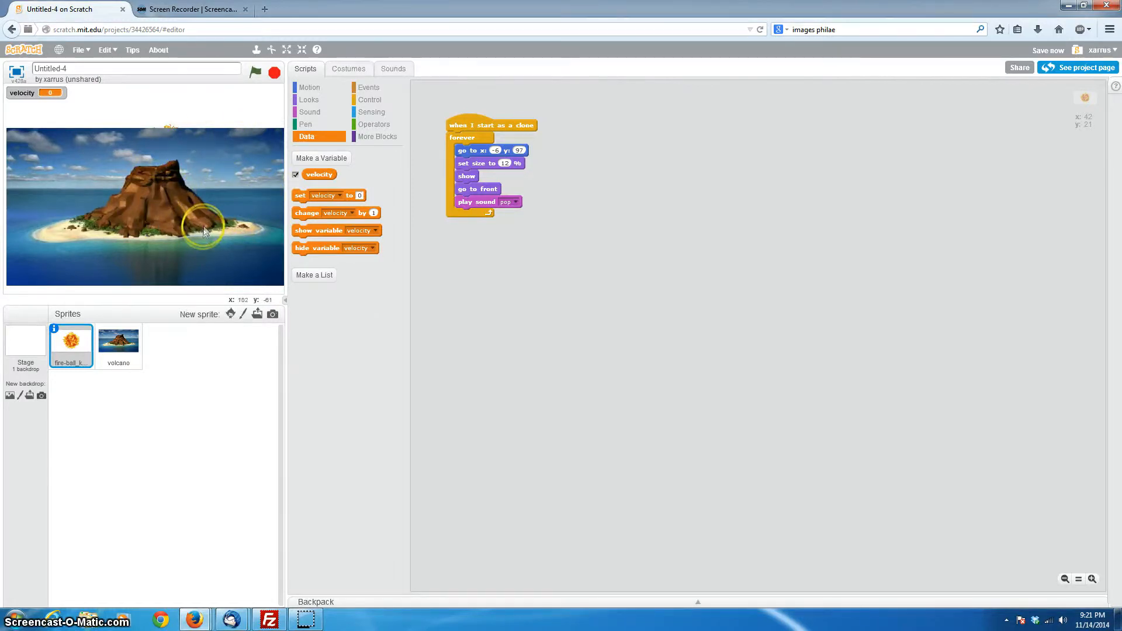
click(322, 159)
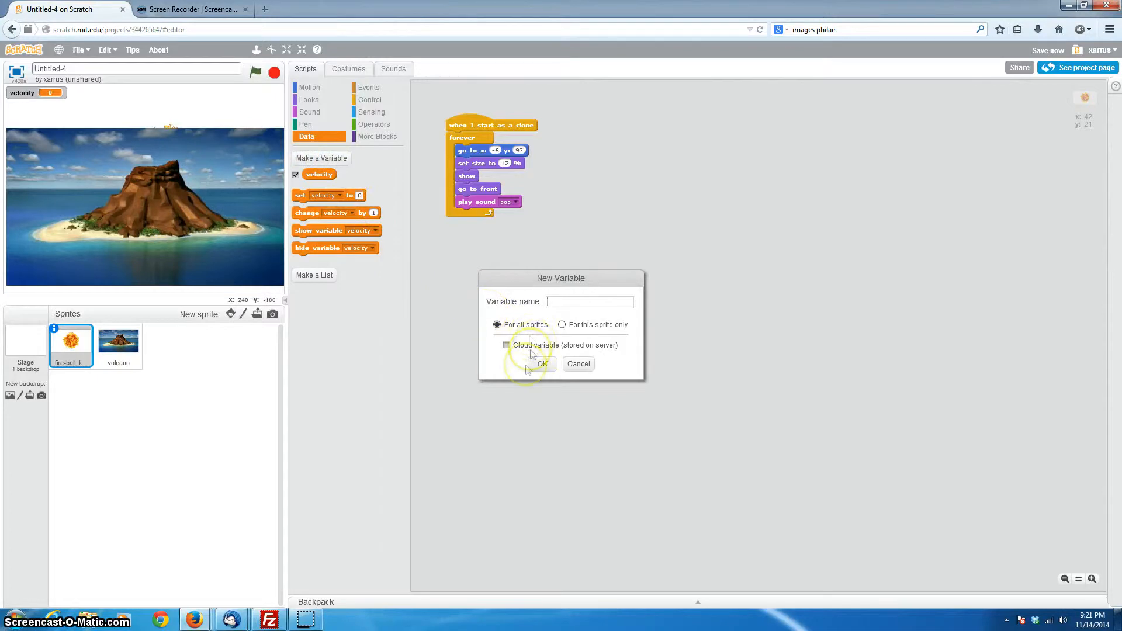
mouse_move(518, 402)
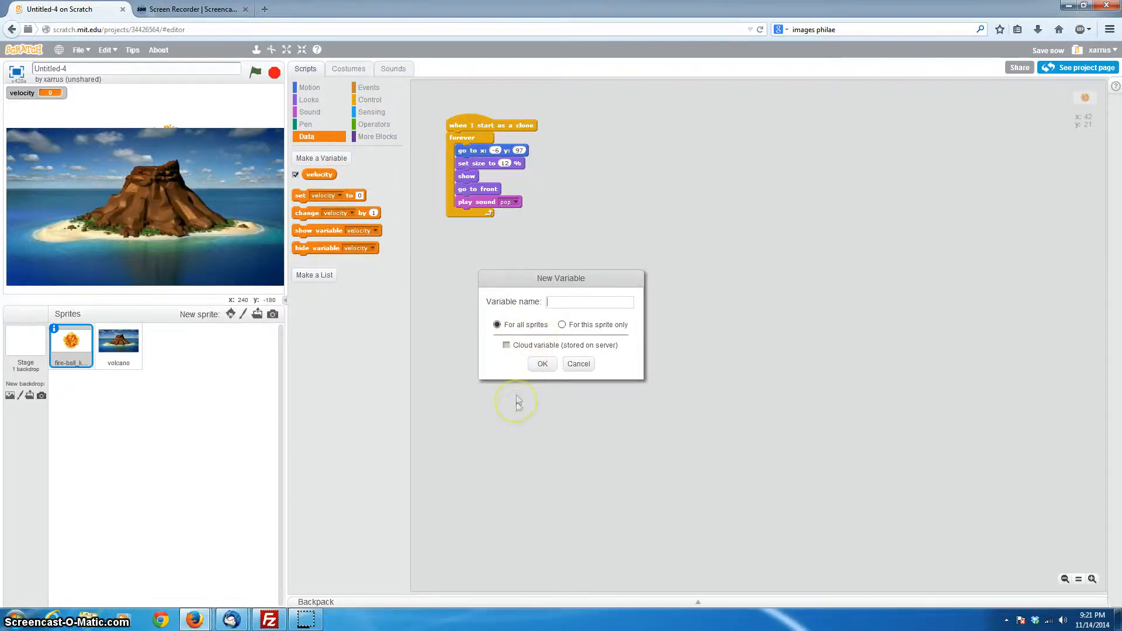
Create the global variables 'zdirection' and 'ydirection'
text(z)
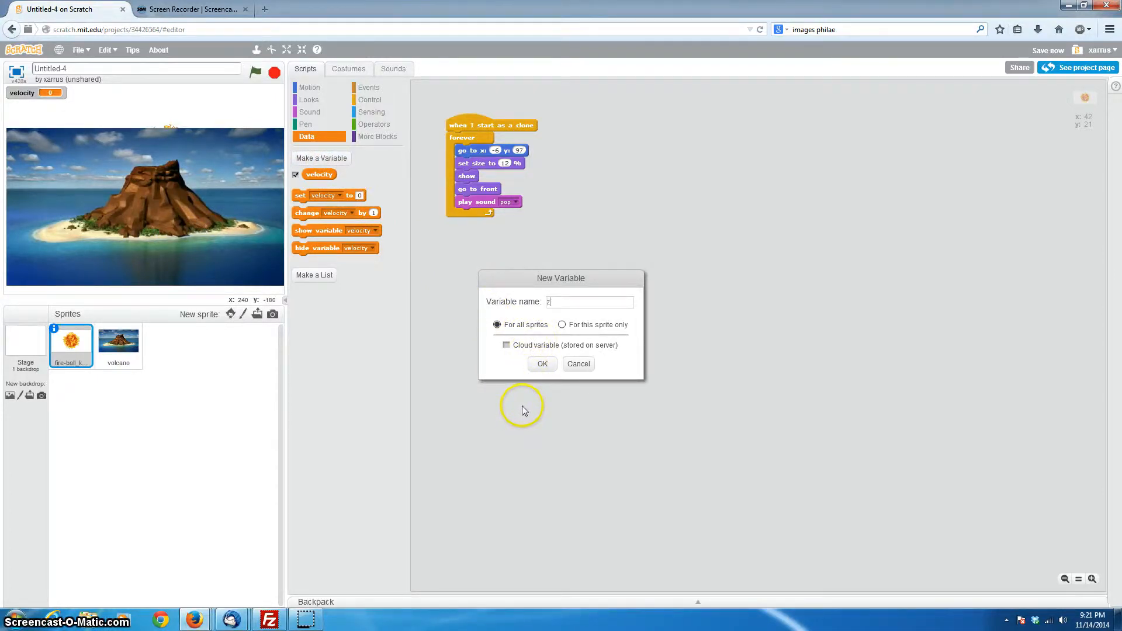
text(direc)
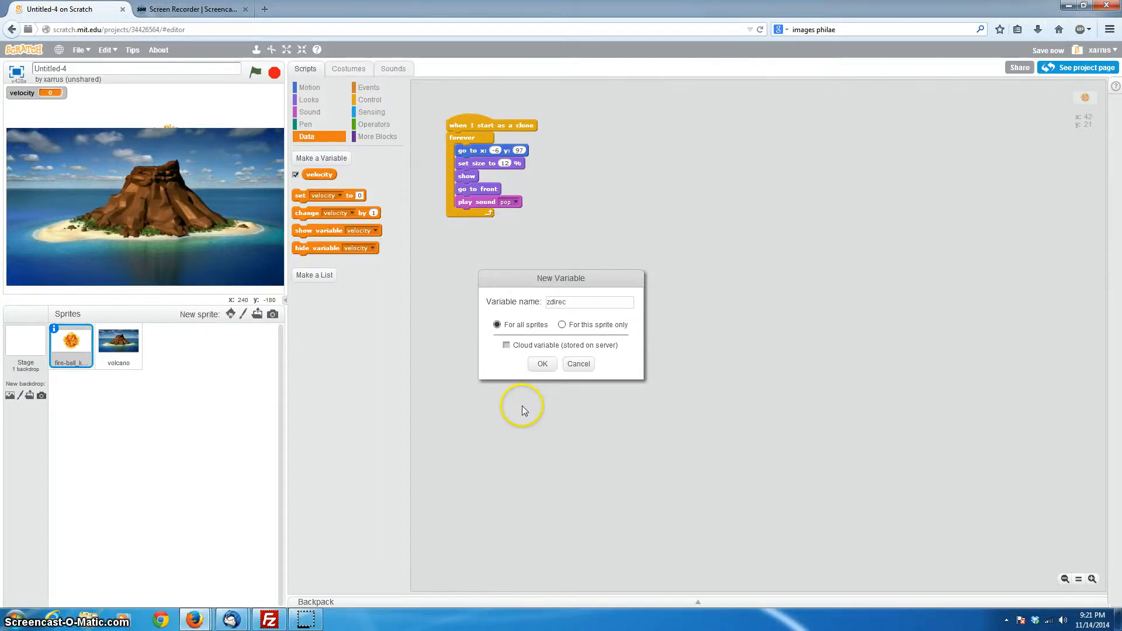
text(tion)
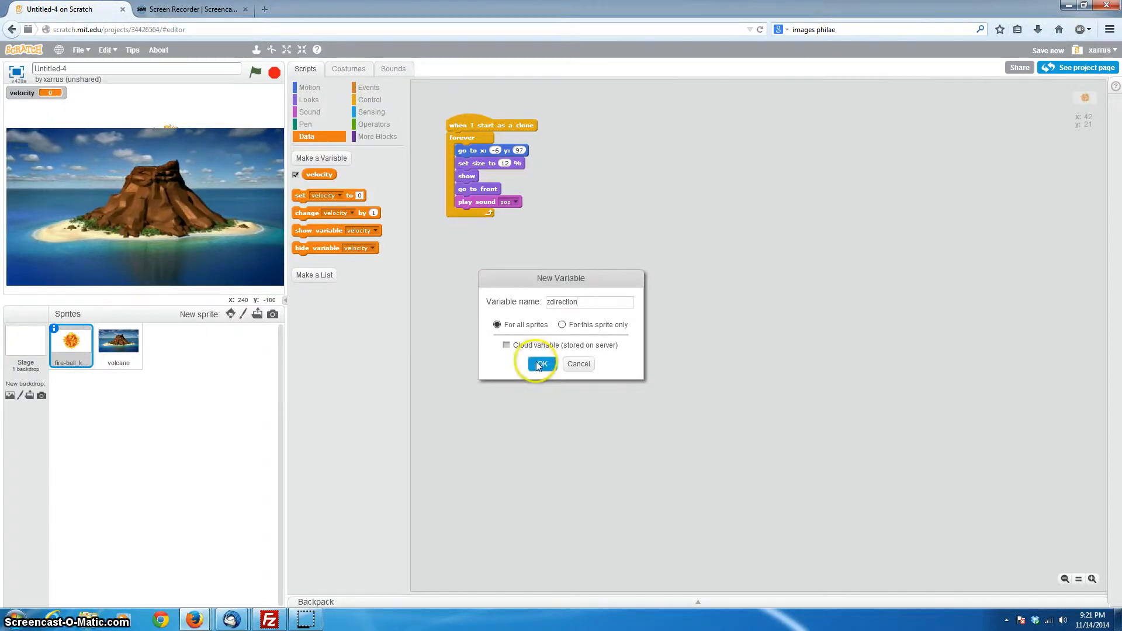
click(538, 364)
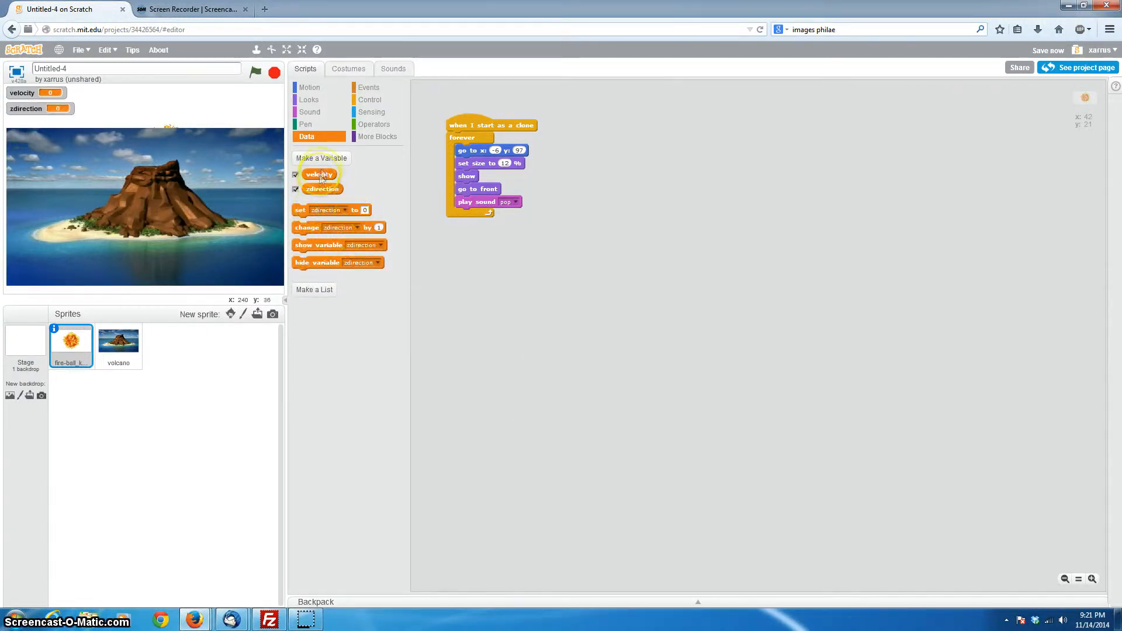
click(321, 158)
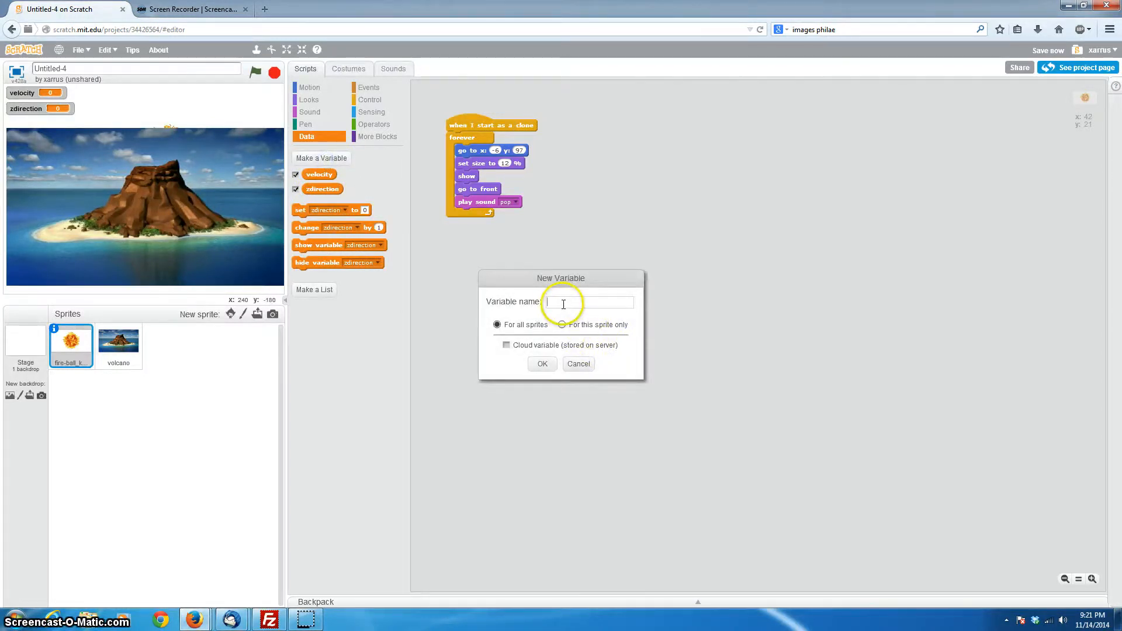
text(ydirection)
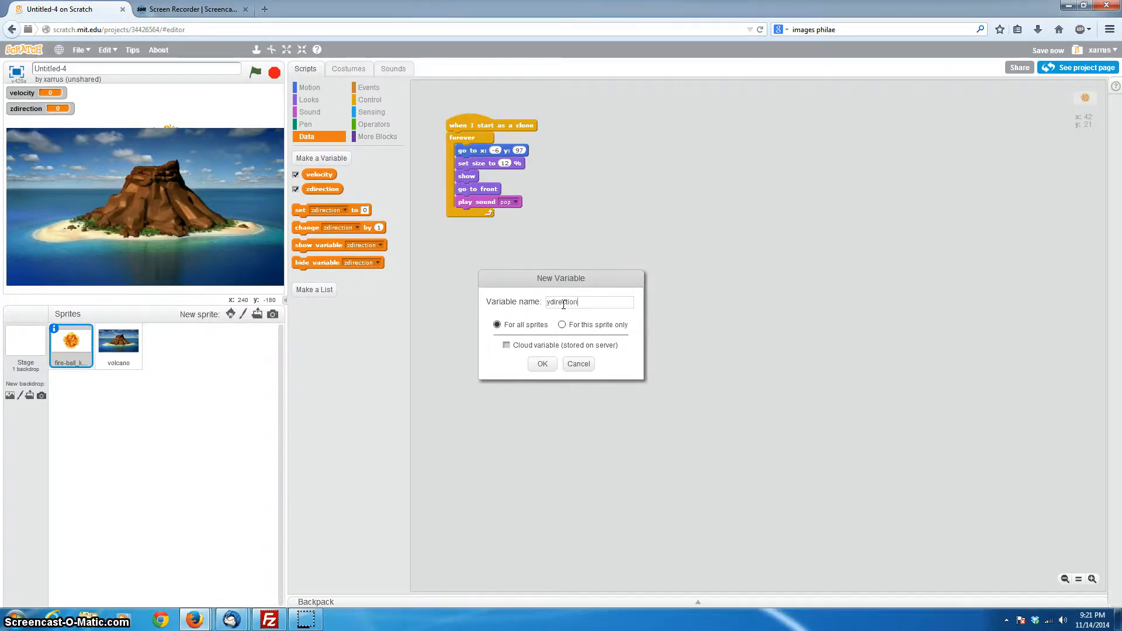
click(542, 363)
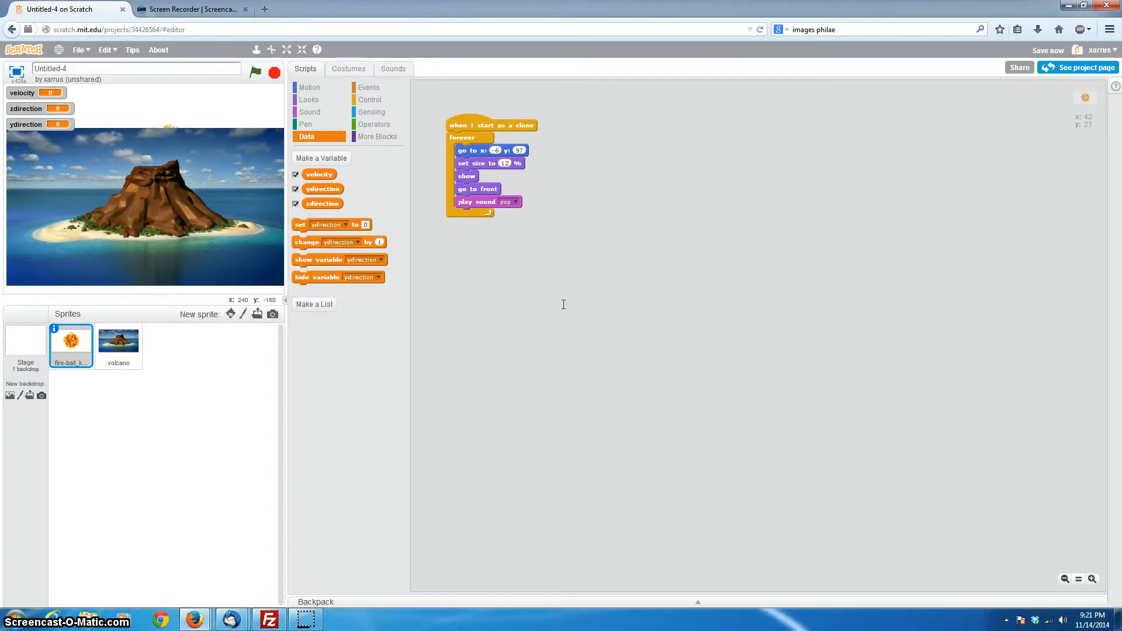
mouse_move(558, 318)
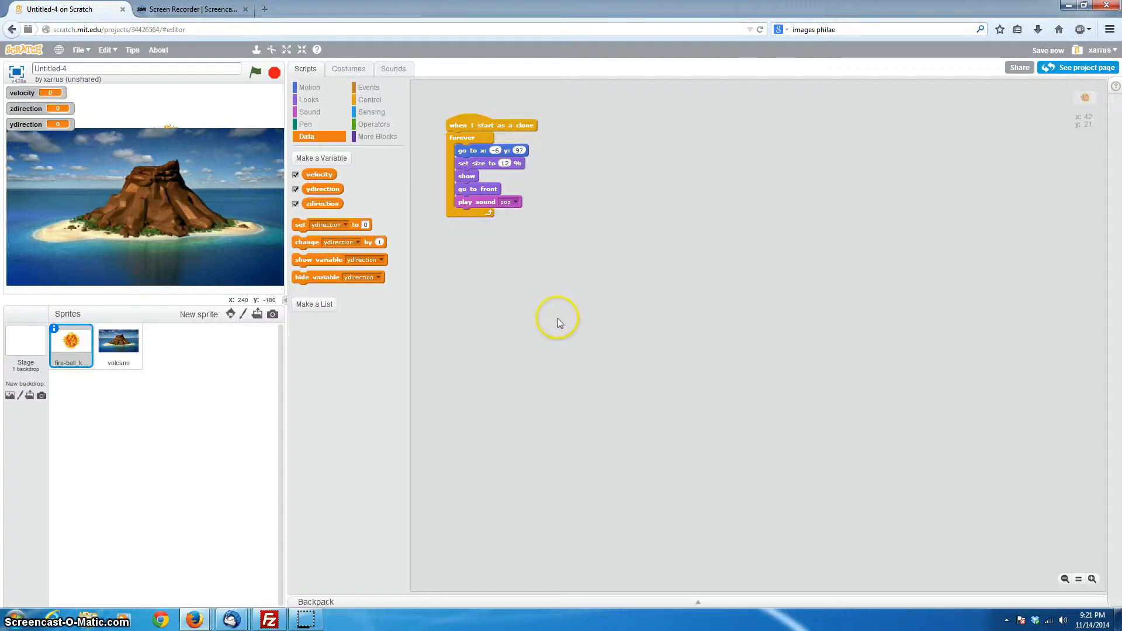
mouse_move(353, 308)
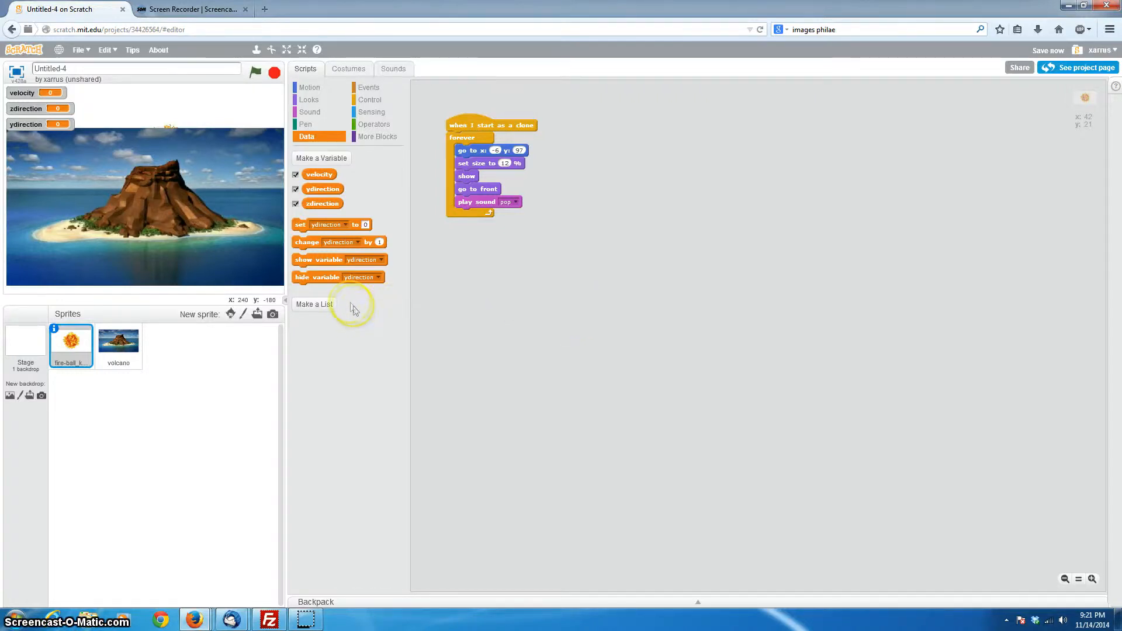
mouse_move(313, 215)
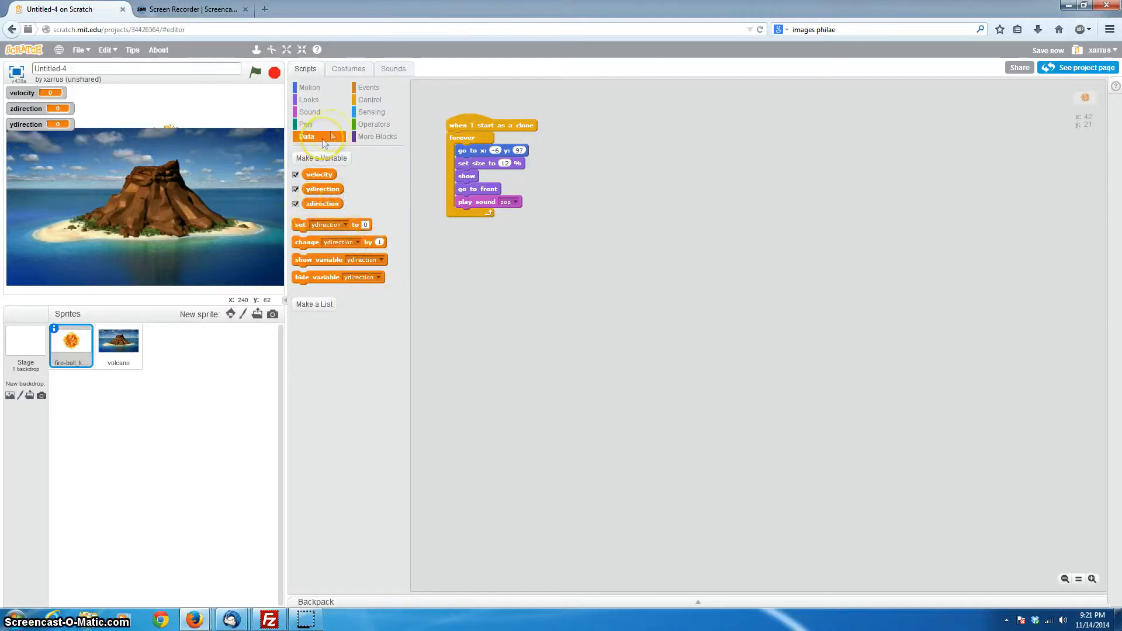
Create the global variable 'xdirection' for all sprites
click(322, 158)
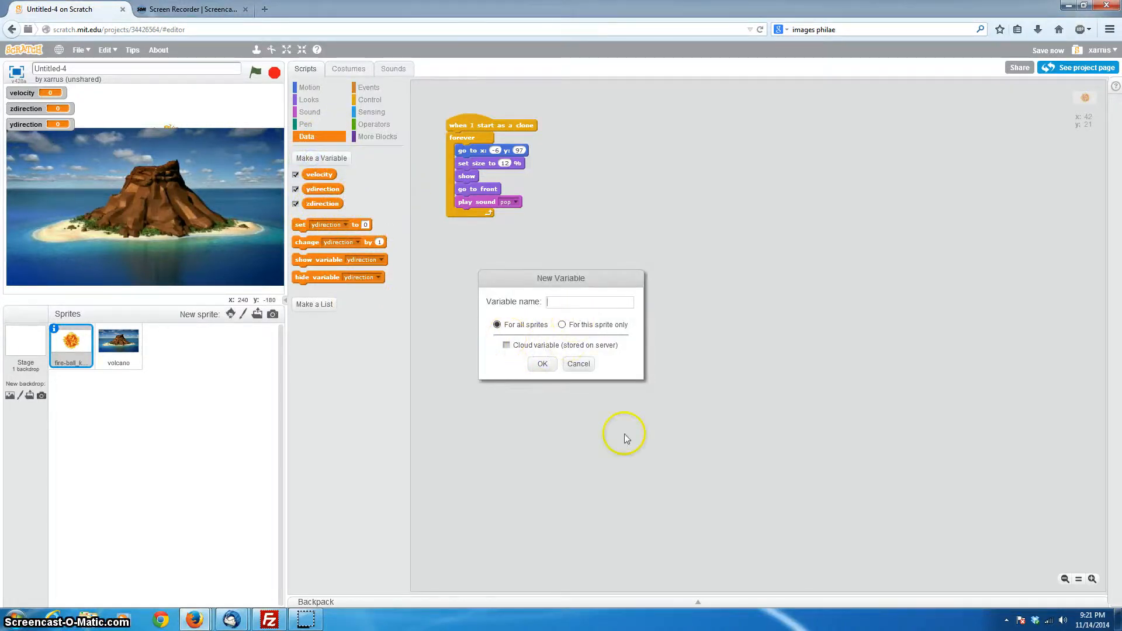
text(xdirection)
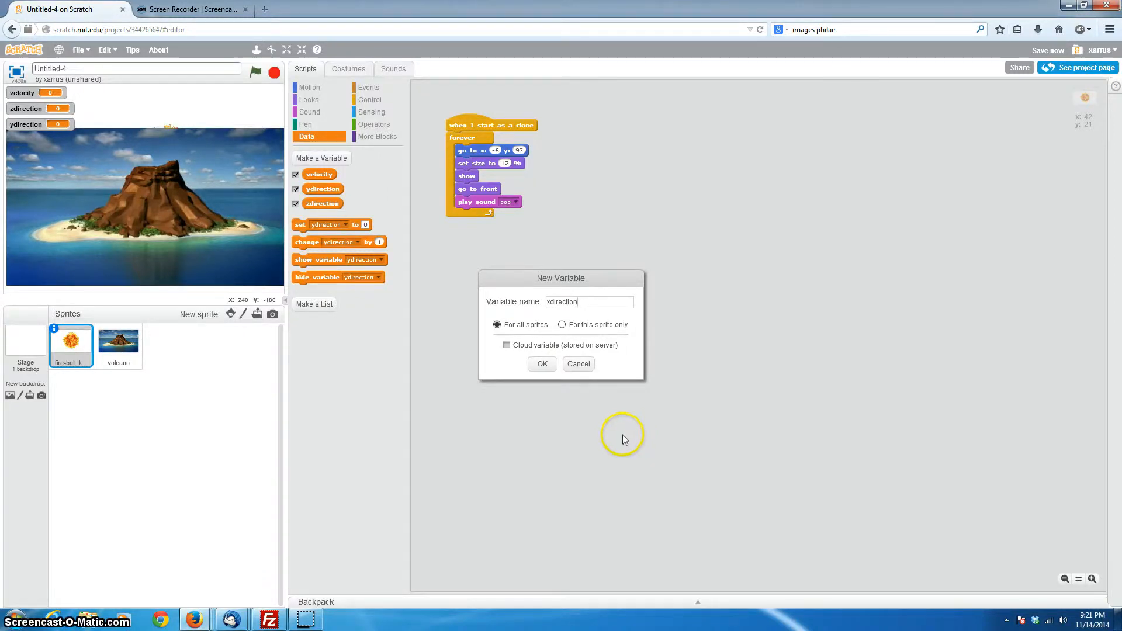
click(542, 363)
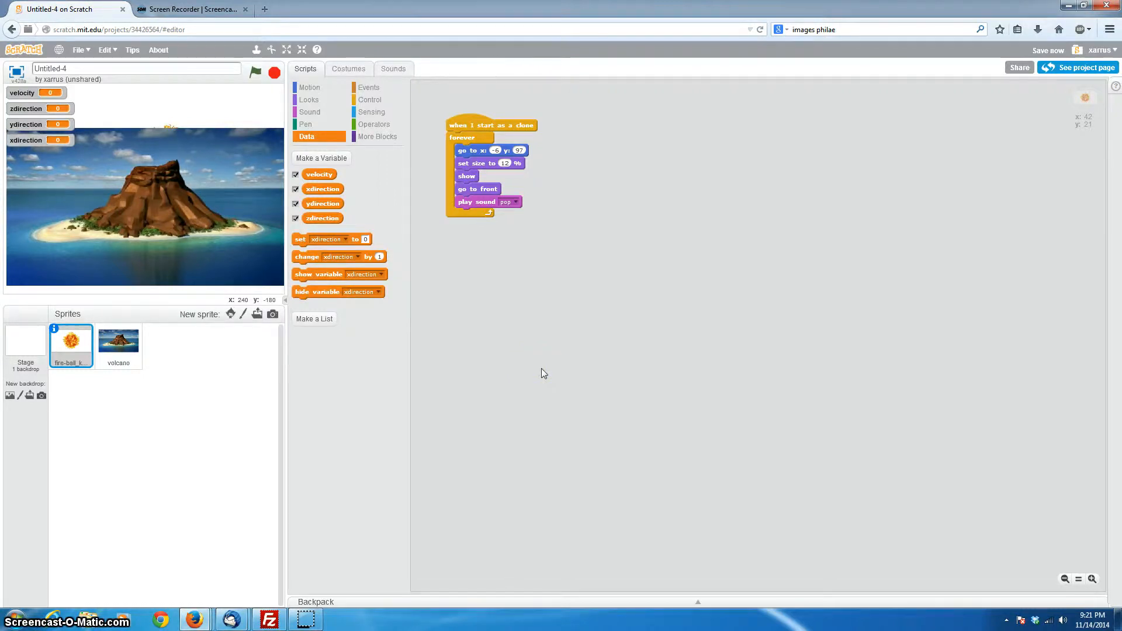
mouse_move(170, 161)
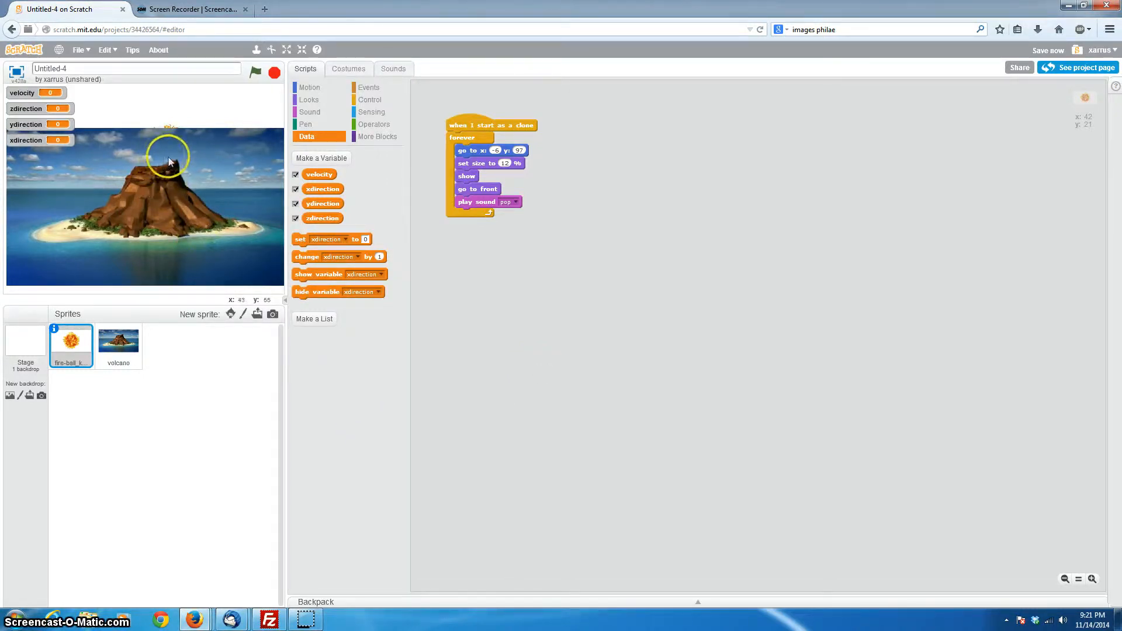
mouse_move(143, 189)
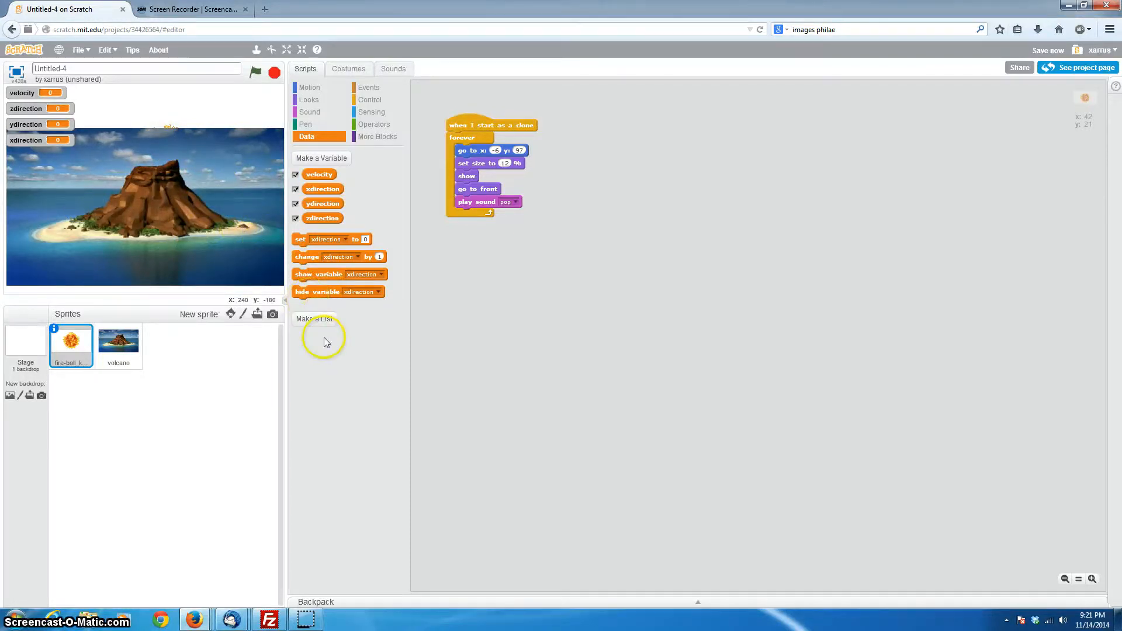
Create the global variable 'distance'
click(321, 158)
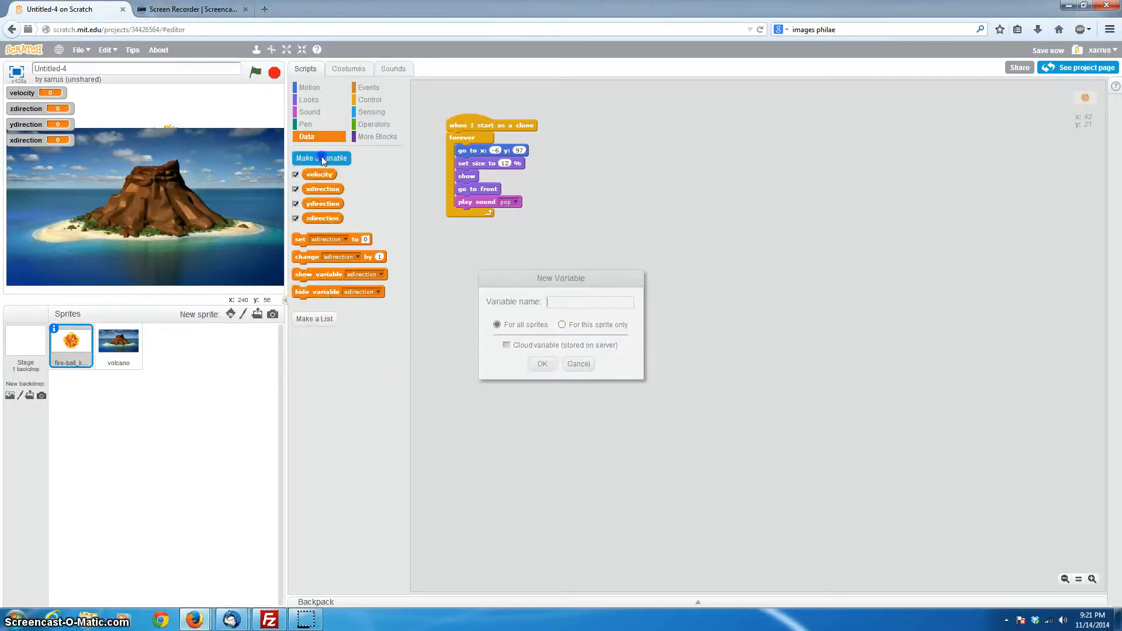
mouse_move(520, 427)
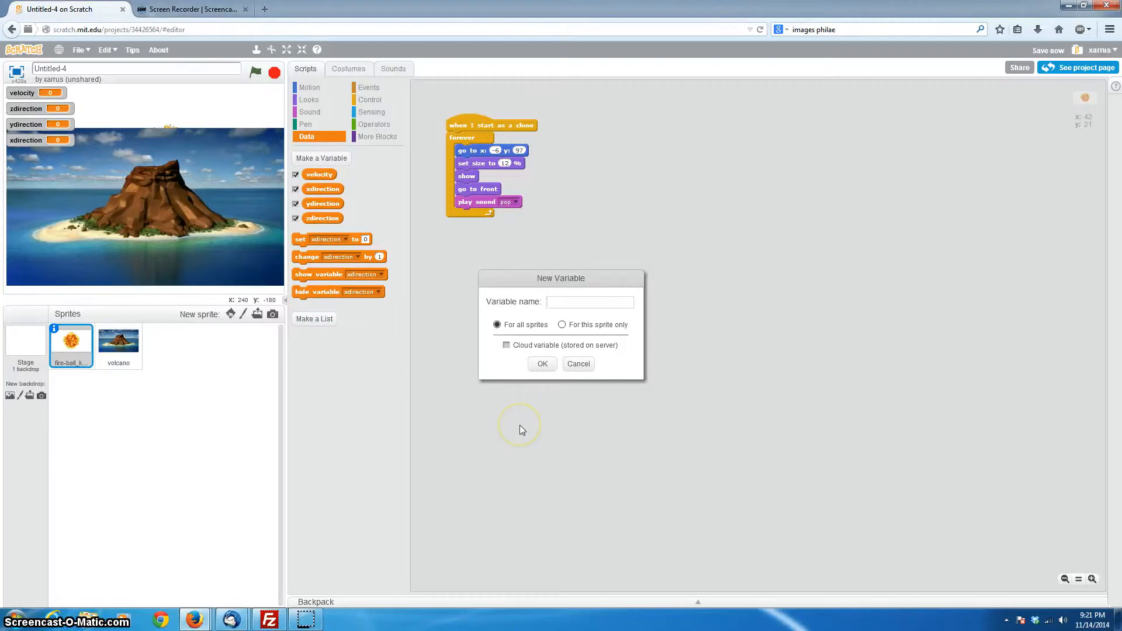
text(d)
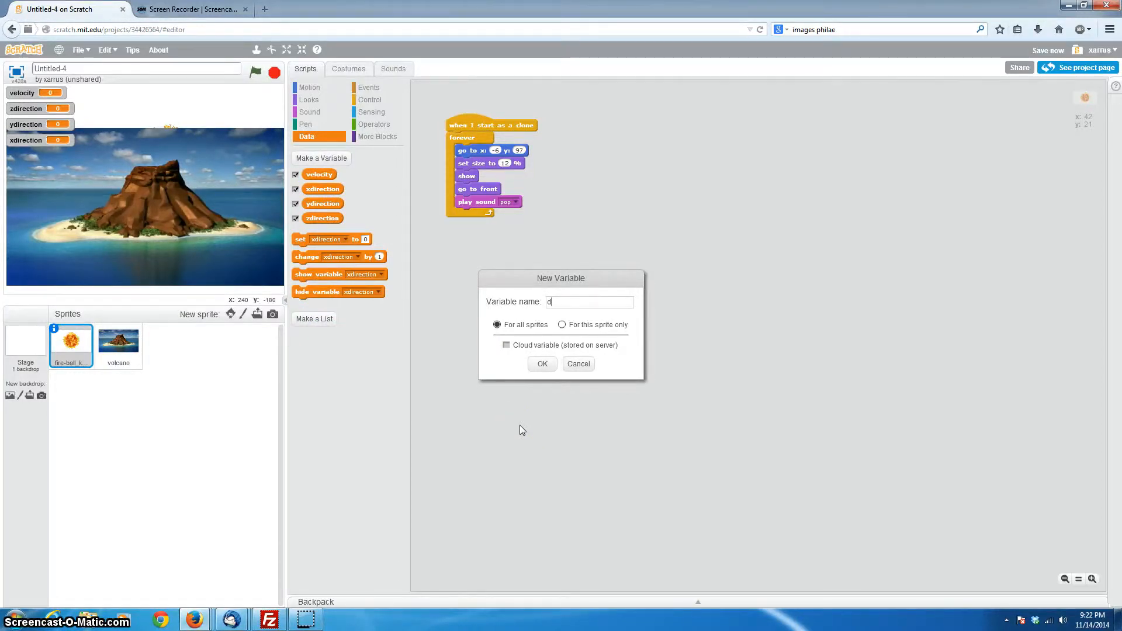
text(ist)
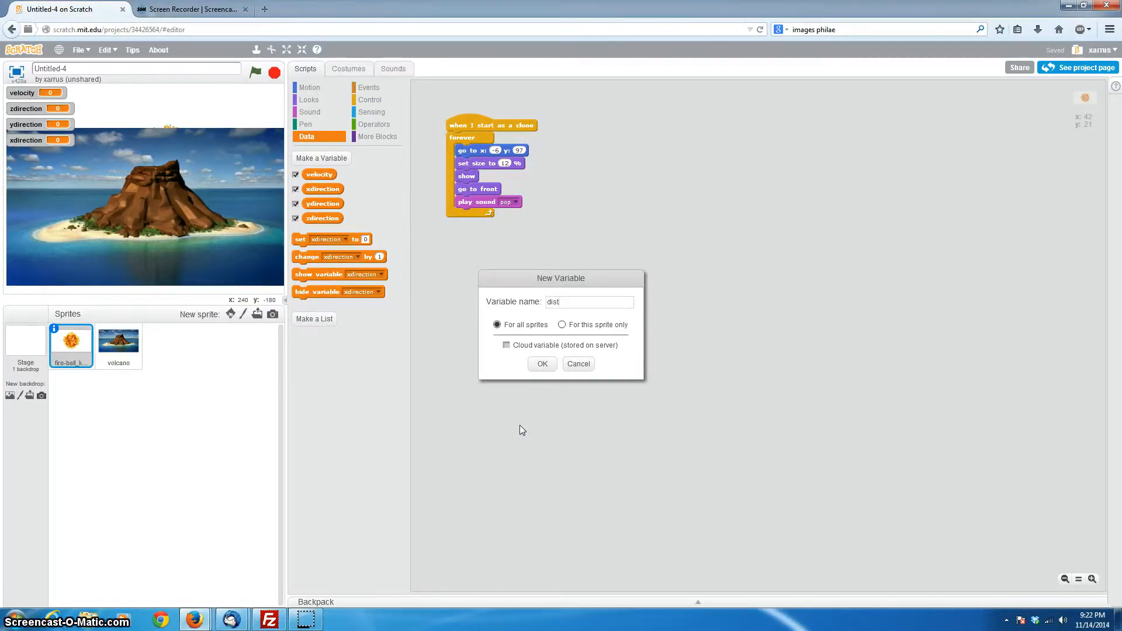
text(ance)
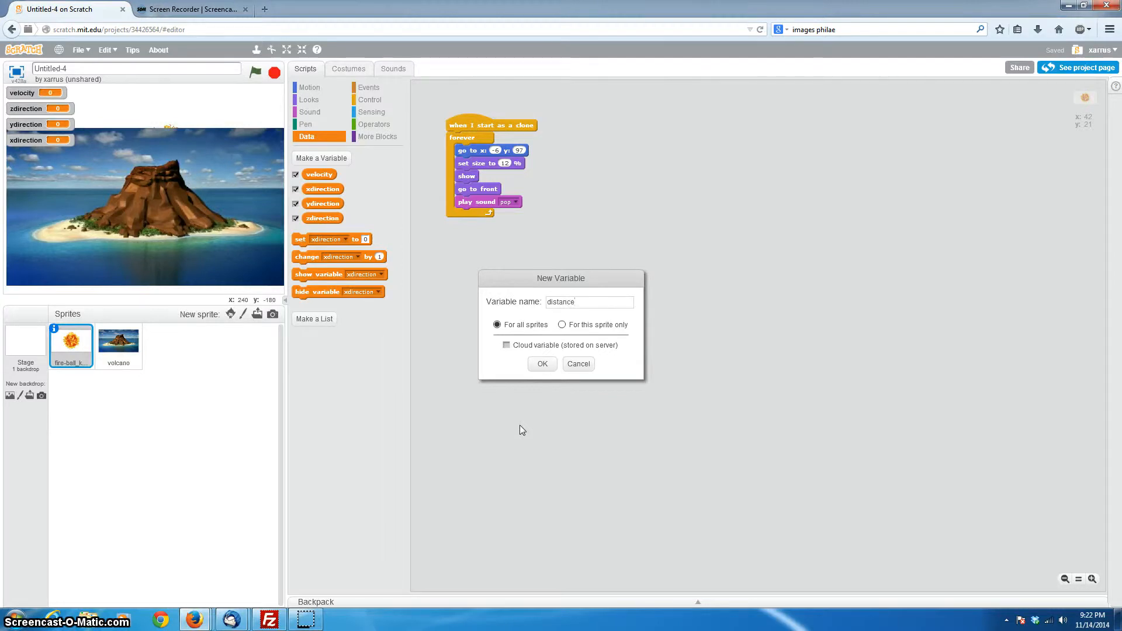
click(542, 363)
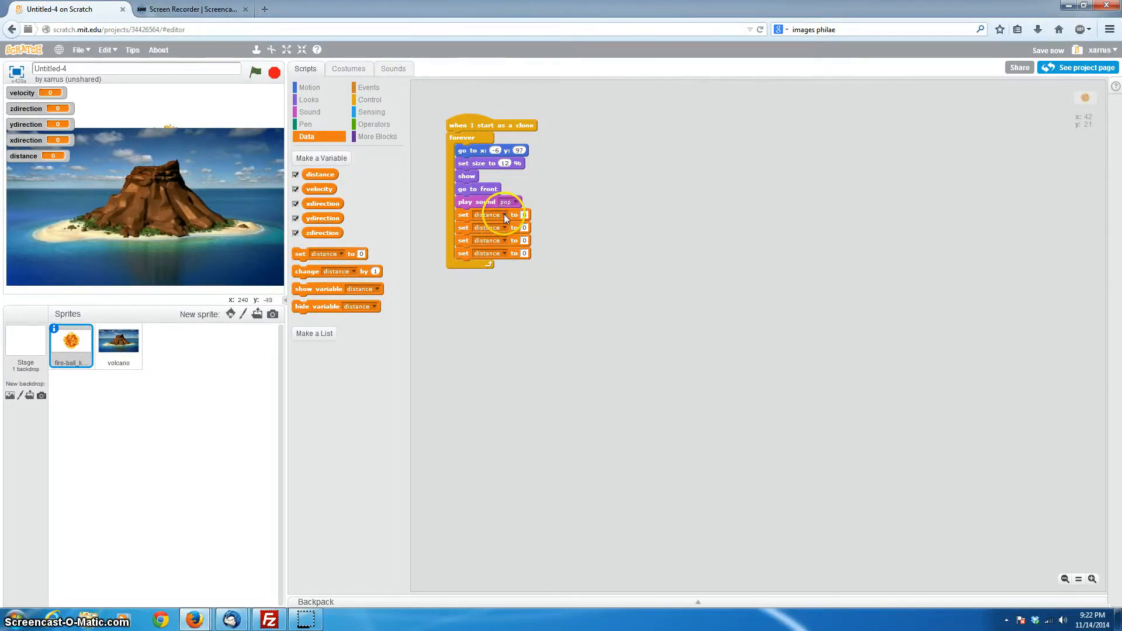
Point the new set blocks at velocity, zdirection and xdirection
click(487, 215)
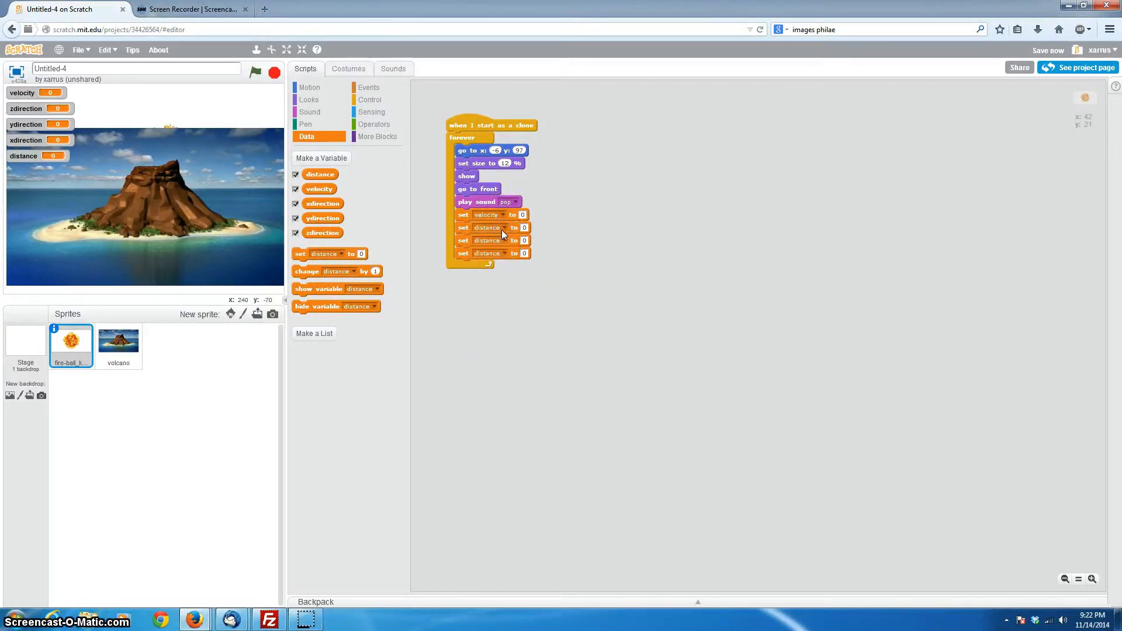
click(499, 239)
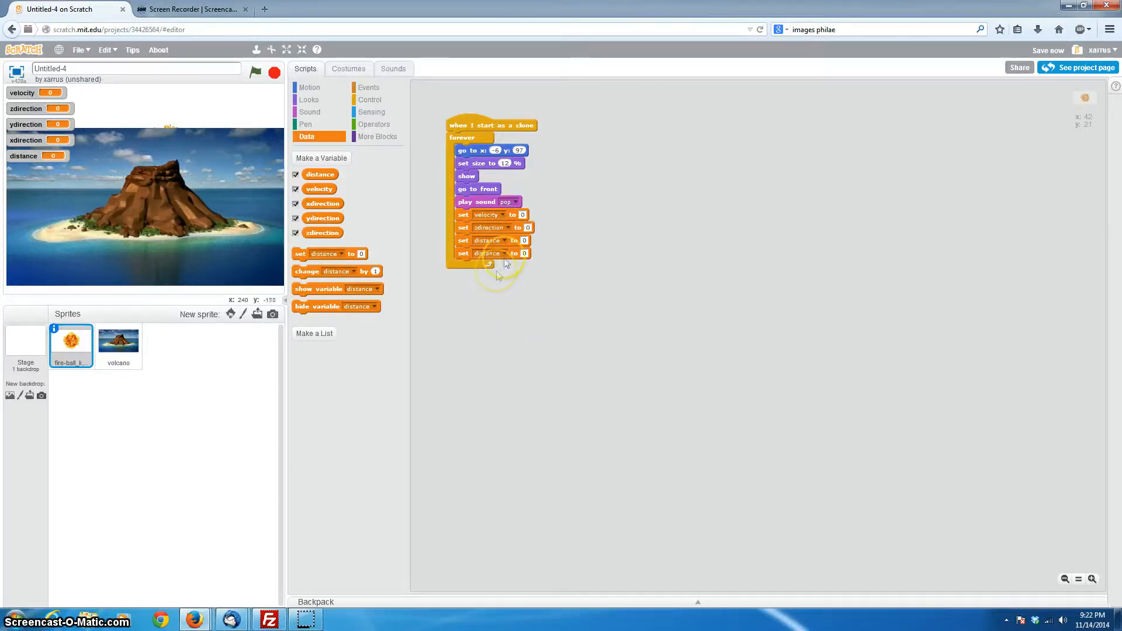
click(501, 253)
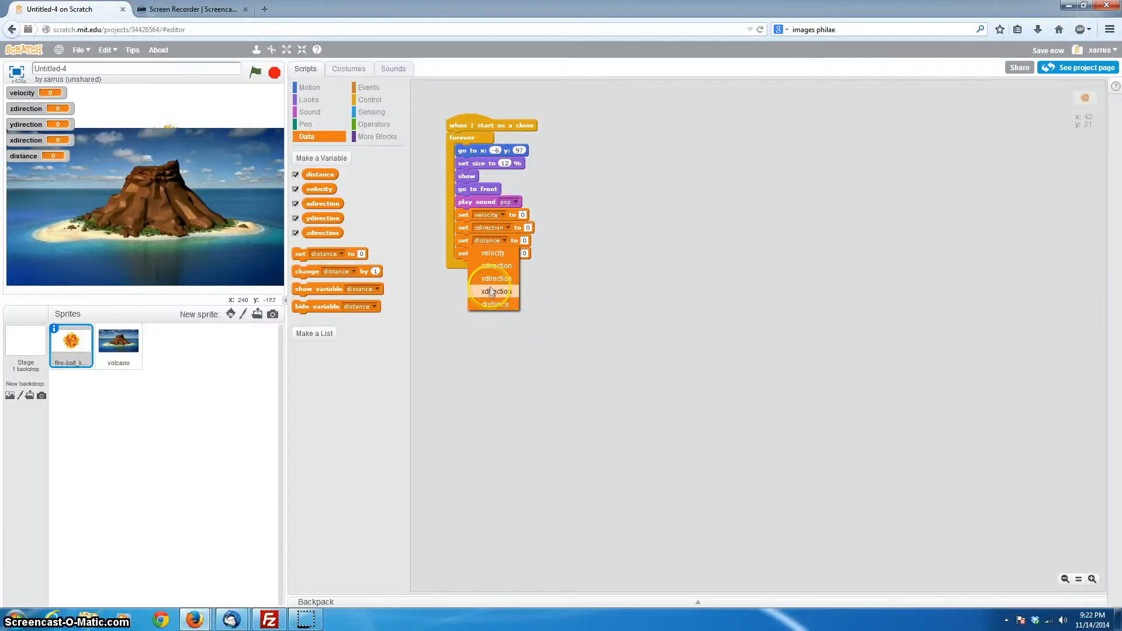
click(496, 291)
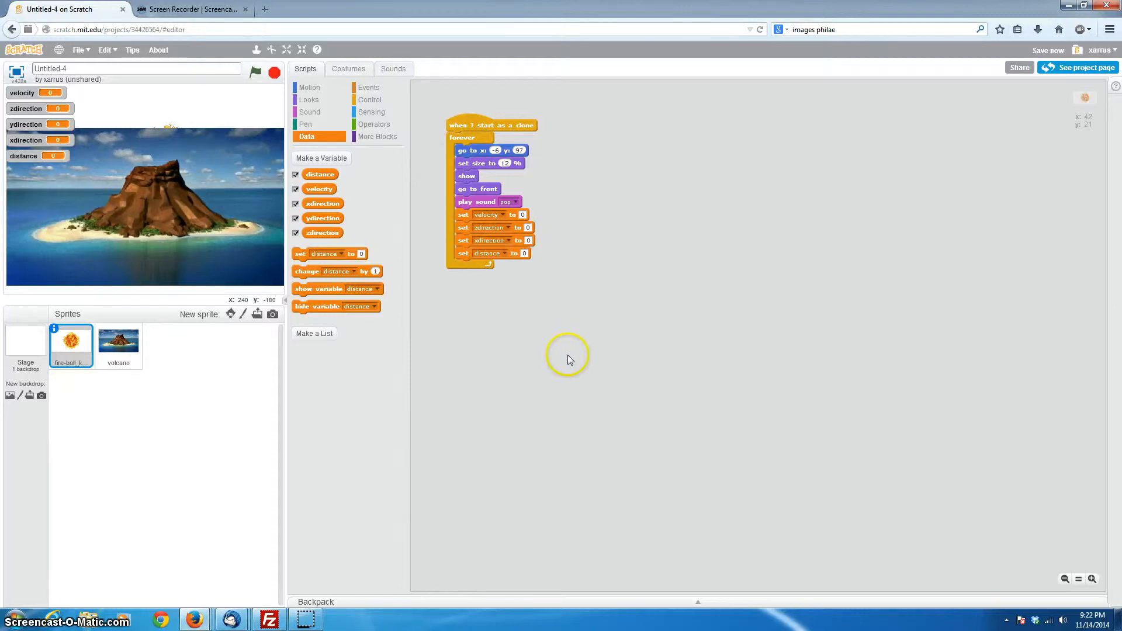
mouse_move(572, 377)
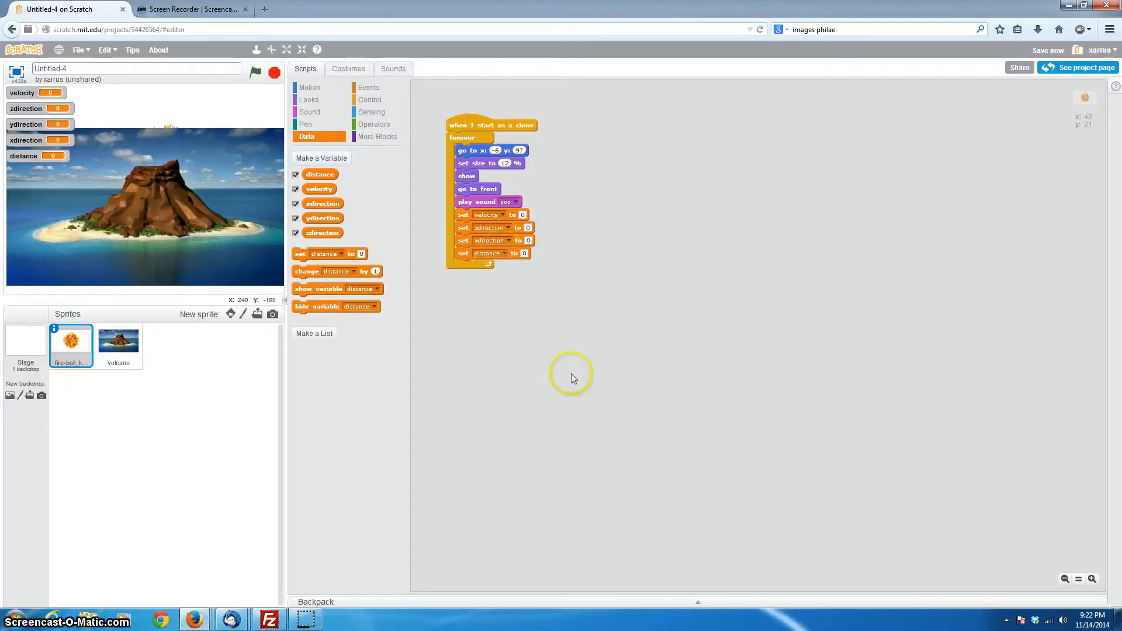
click(375, 124)
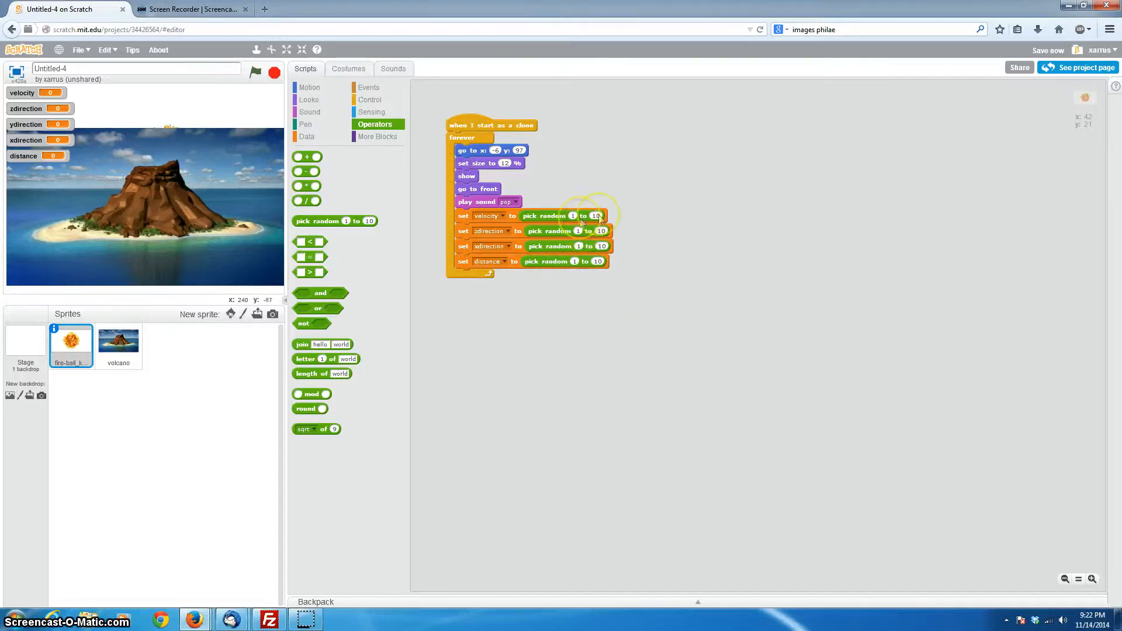
mouse_move(680, 271)
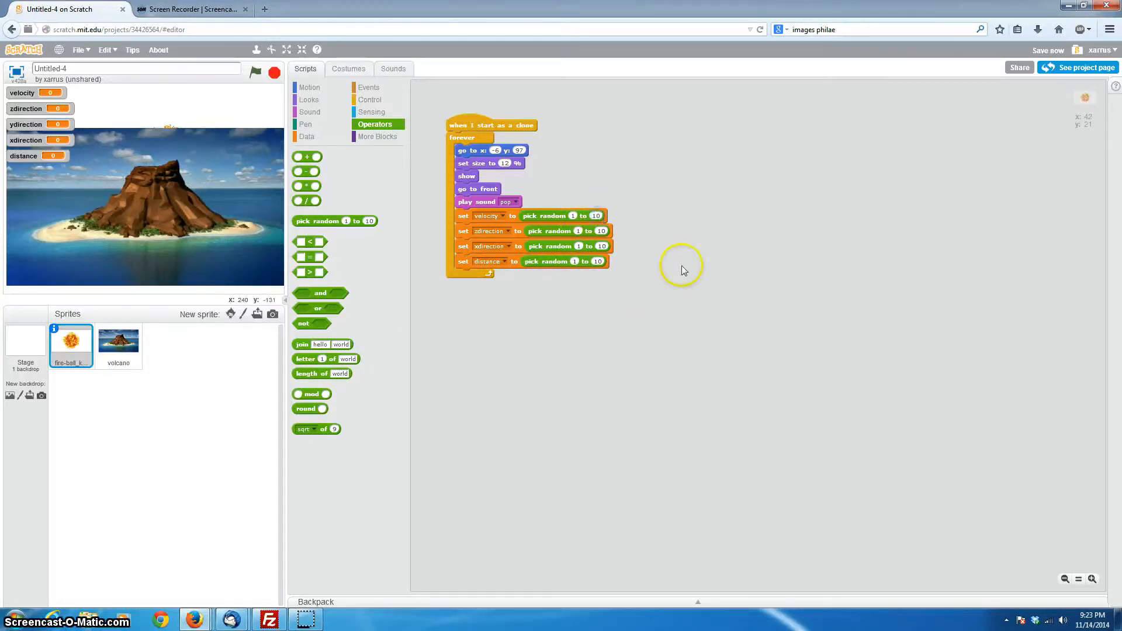
mouse_move(690, 278)
text(15)
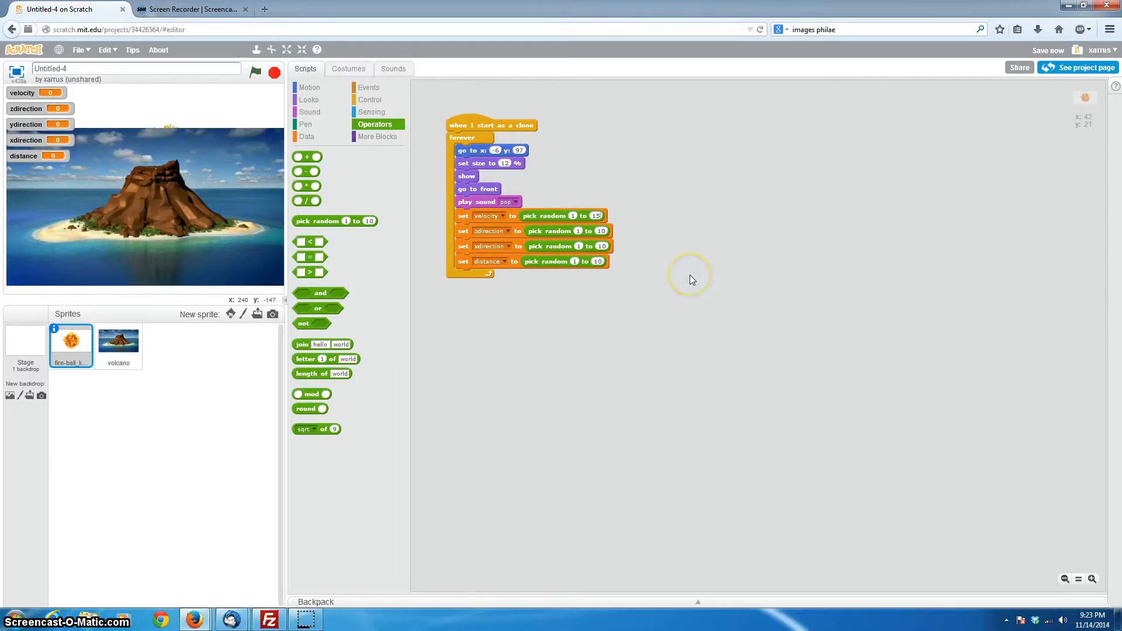
mouse_move(208, 207)
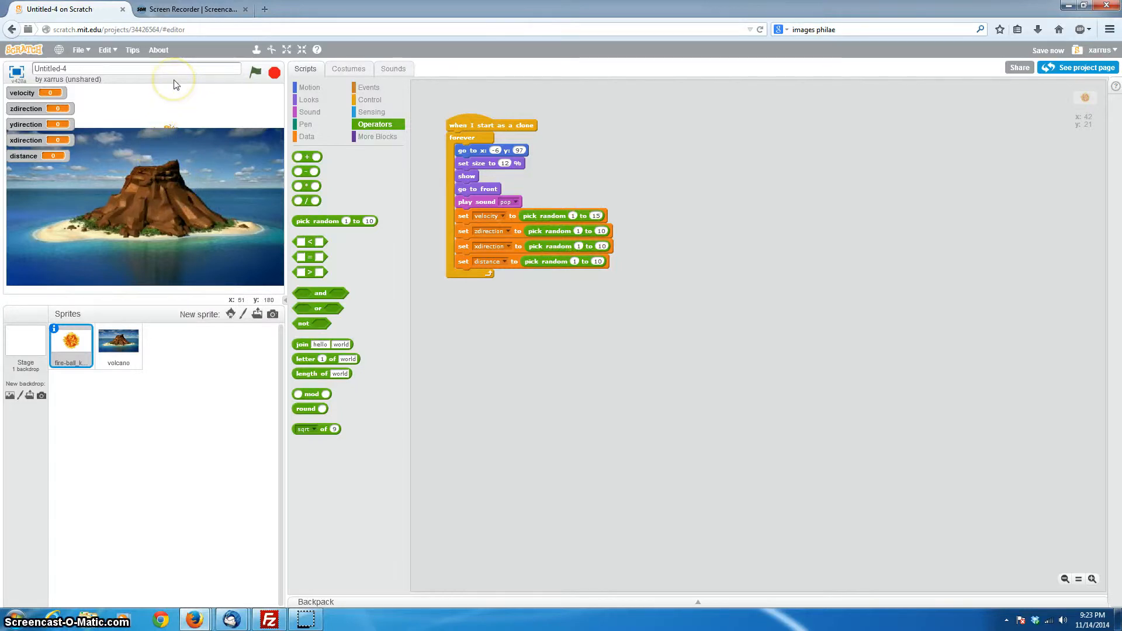
mouse_move(540, 340)
text(2)
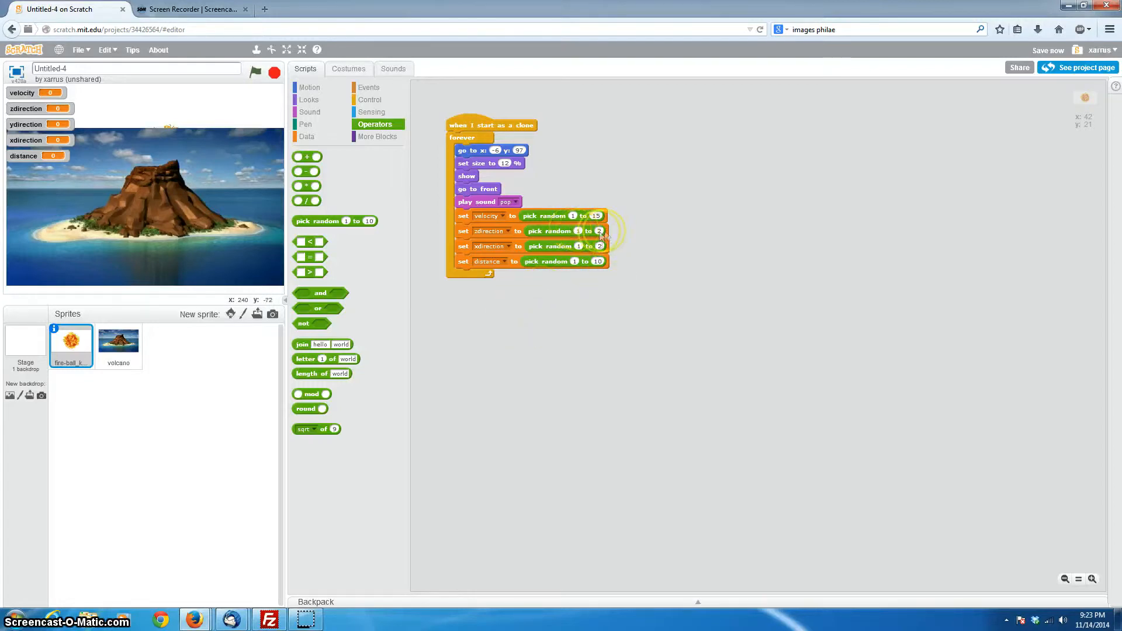
mouse_move(637, 311)
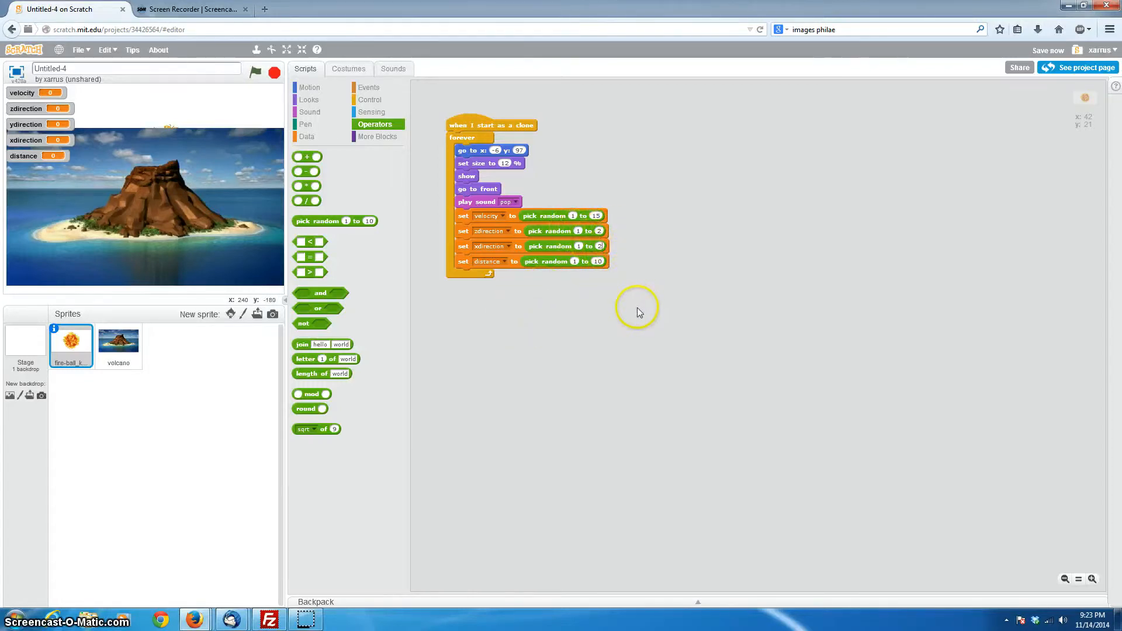
mouse_move(599, 298)
text(-20)
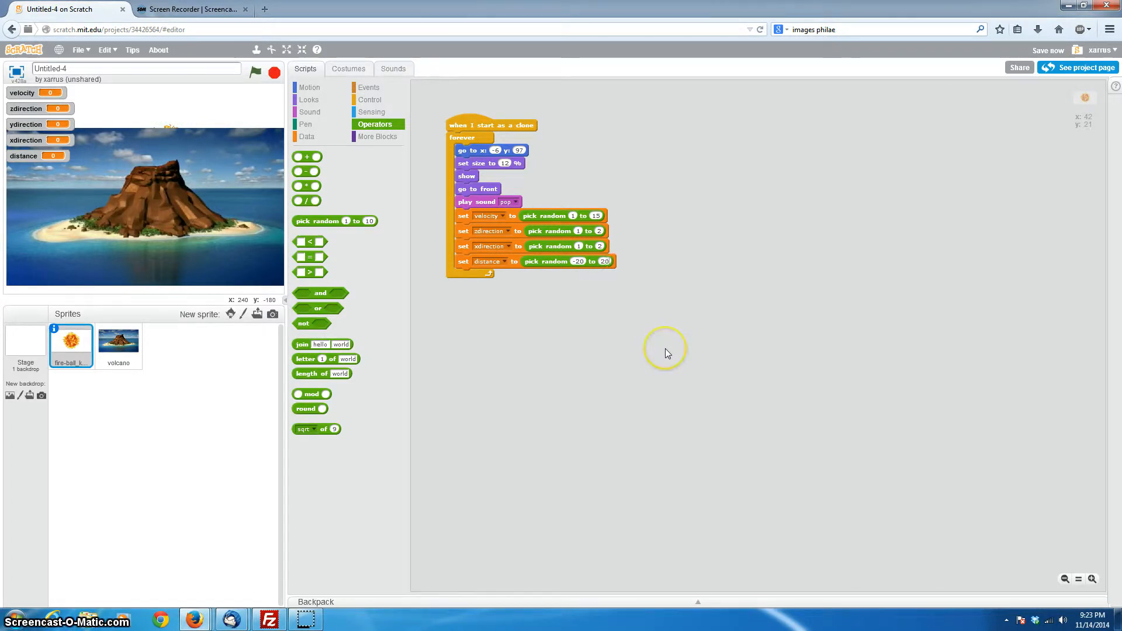
mouse_move(215, 271)
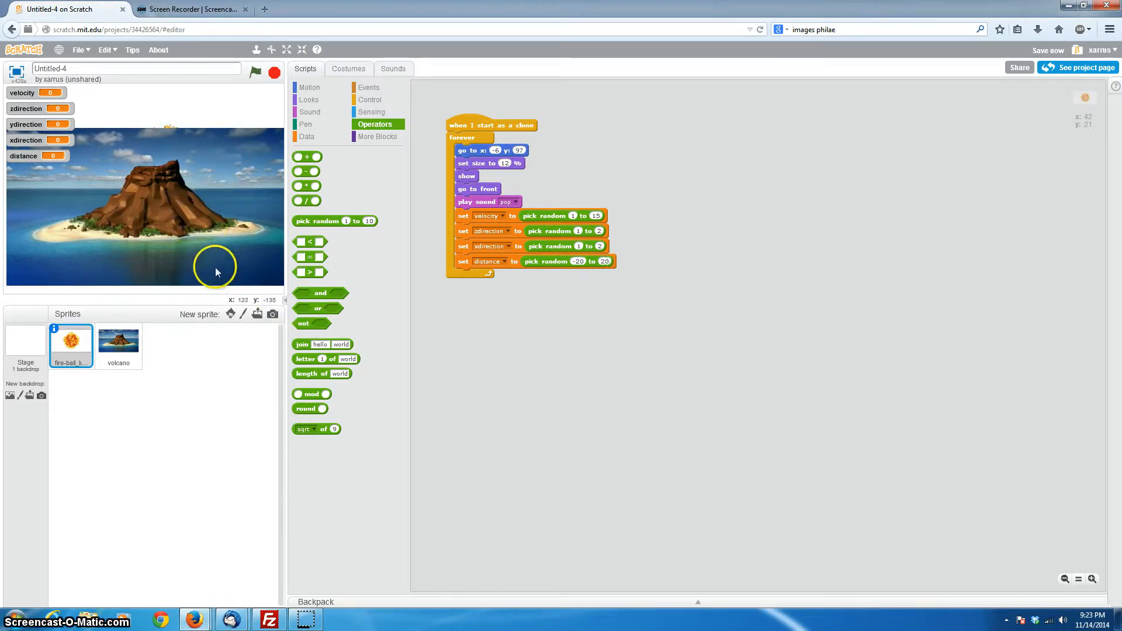
mouse_move(734, 316)
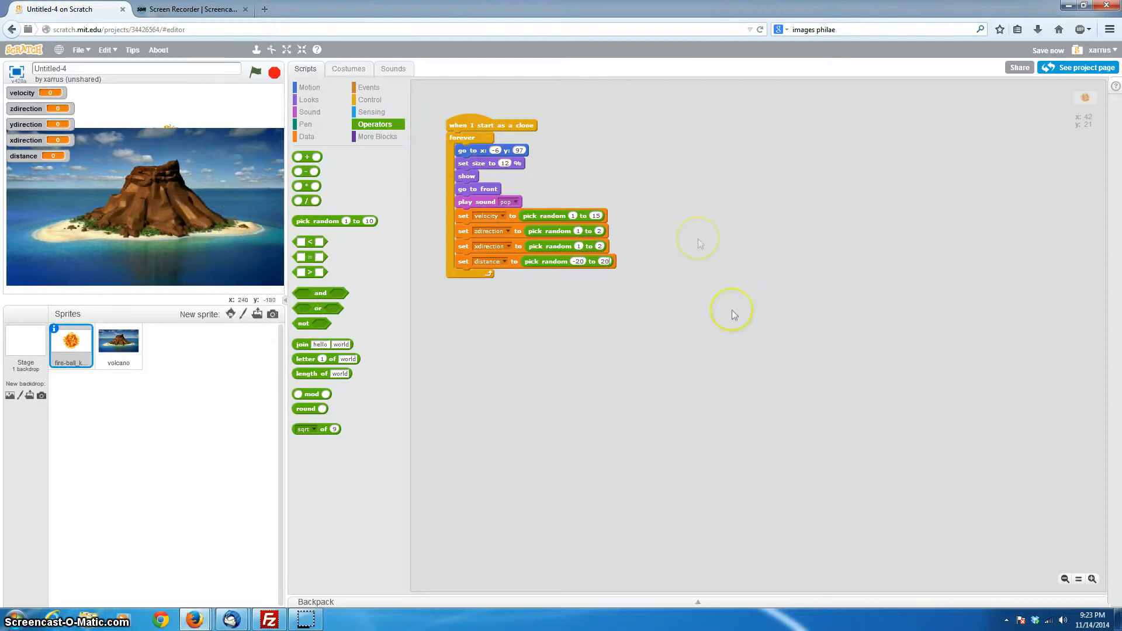
mouse_move(737, 307)
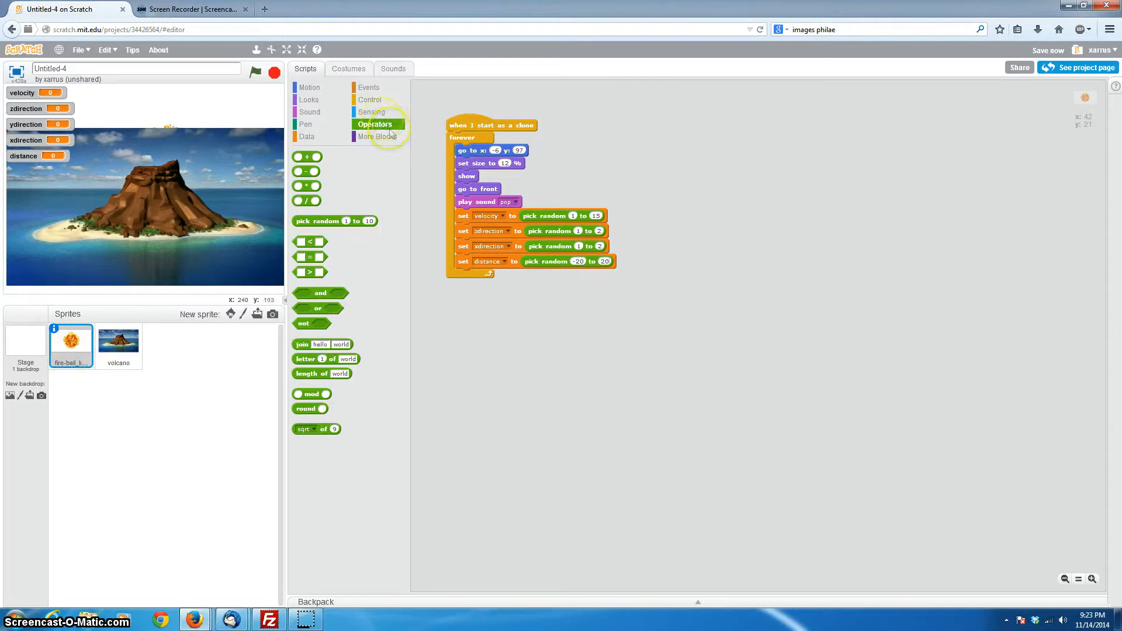
Add a repeat until block with a < operator comparing against 179
click(370, 99)
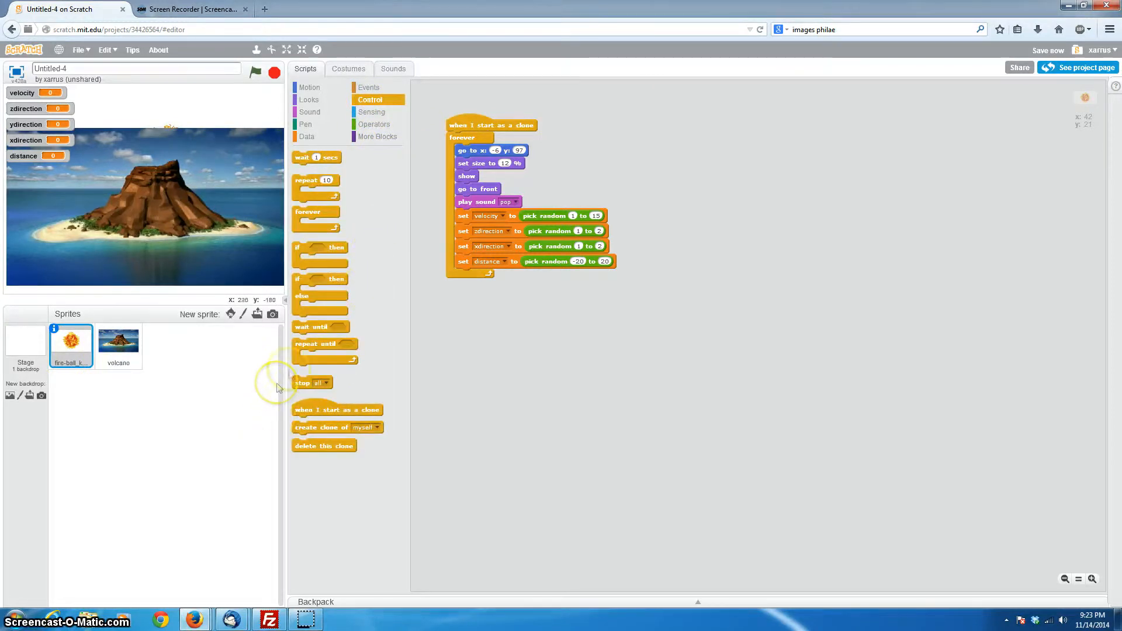
mouse_move(321, 356)
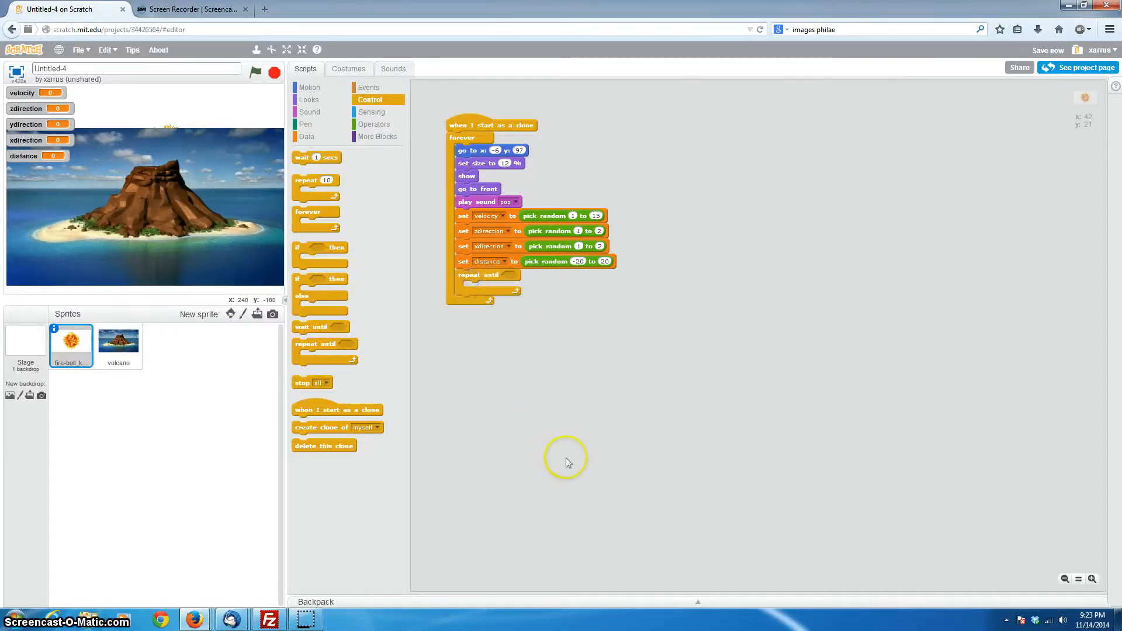
mouse_move(568, 464)
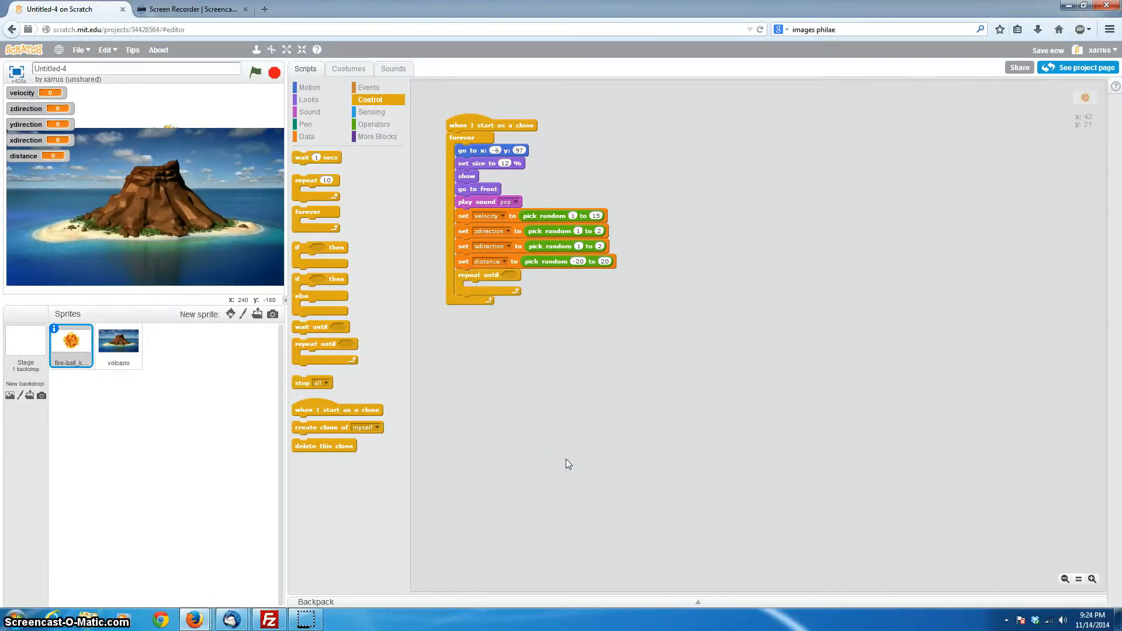
mouse_move(540, 433)
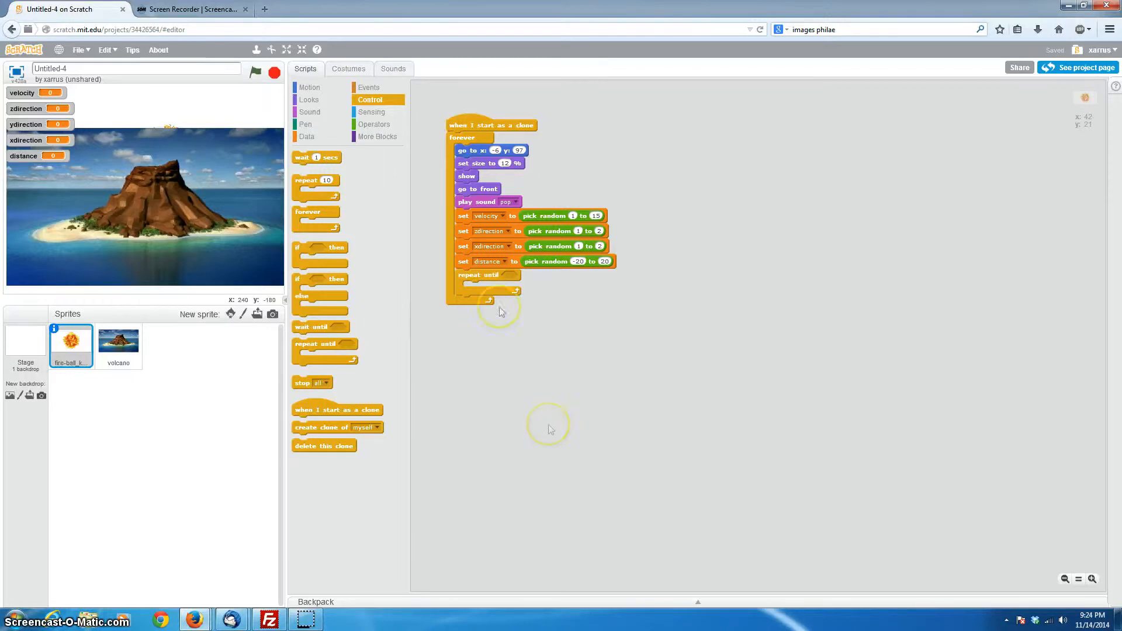
mouse_move(542, 398)
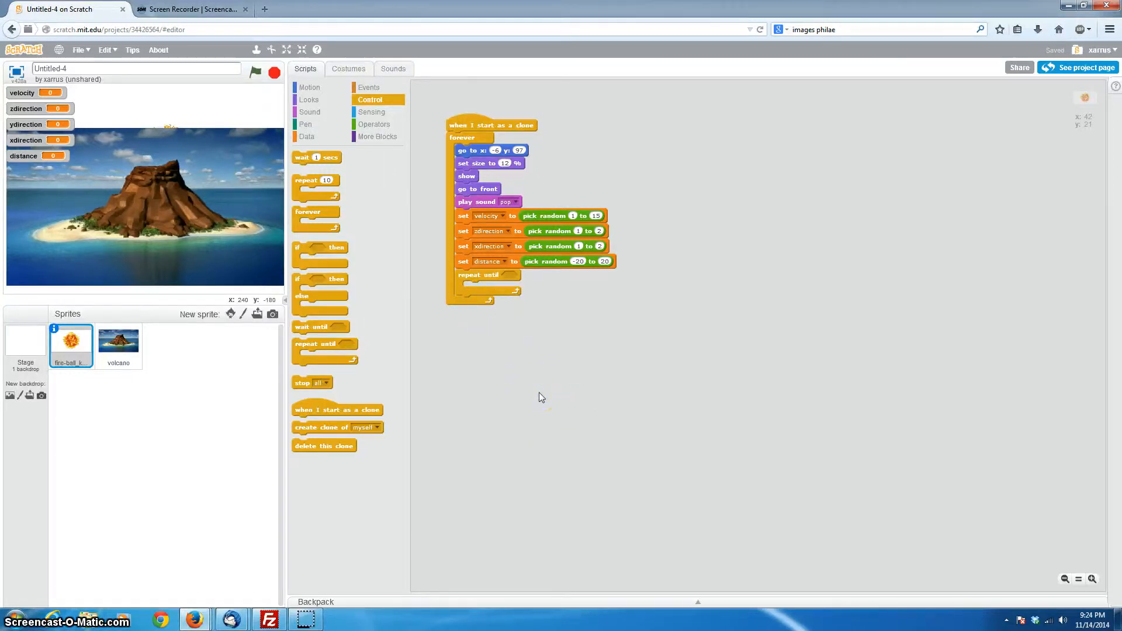
mouse_move(380, 151)
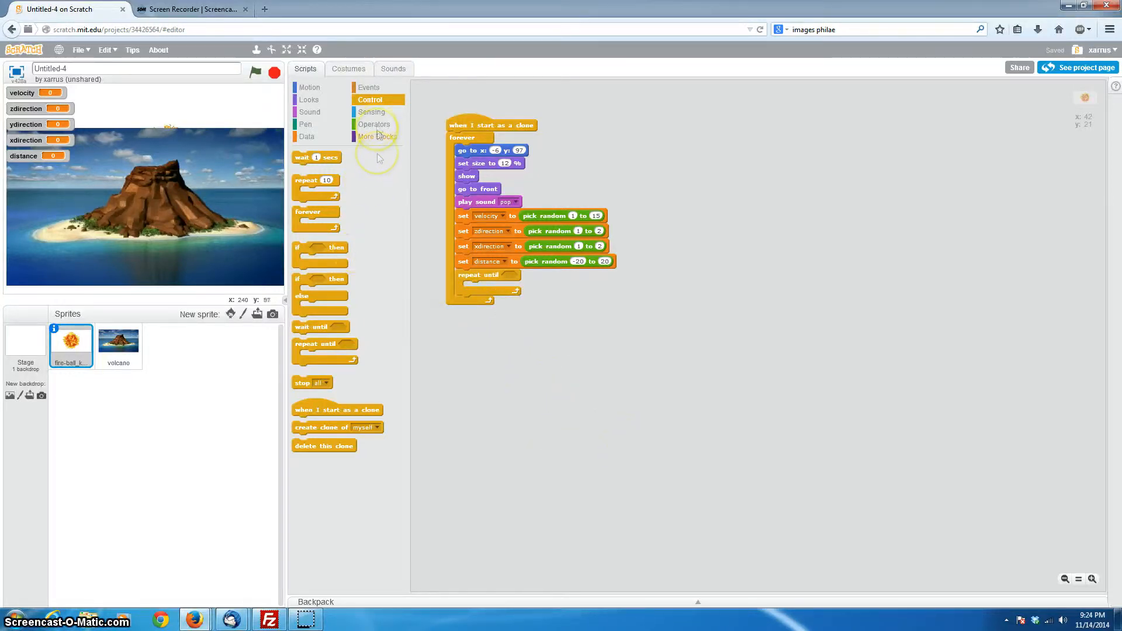
click(373, 123)
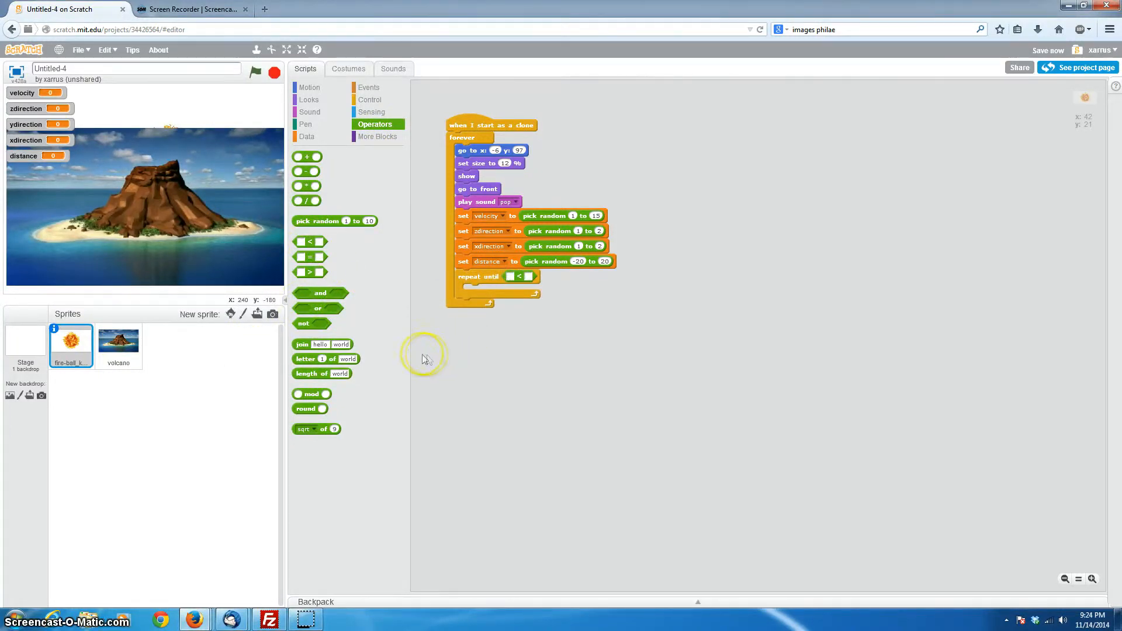
mouse_move(161, 176)
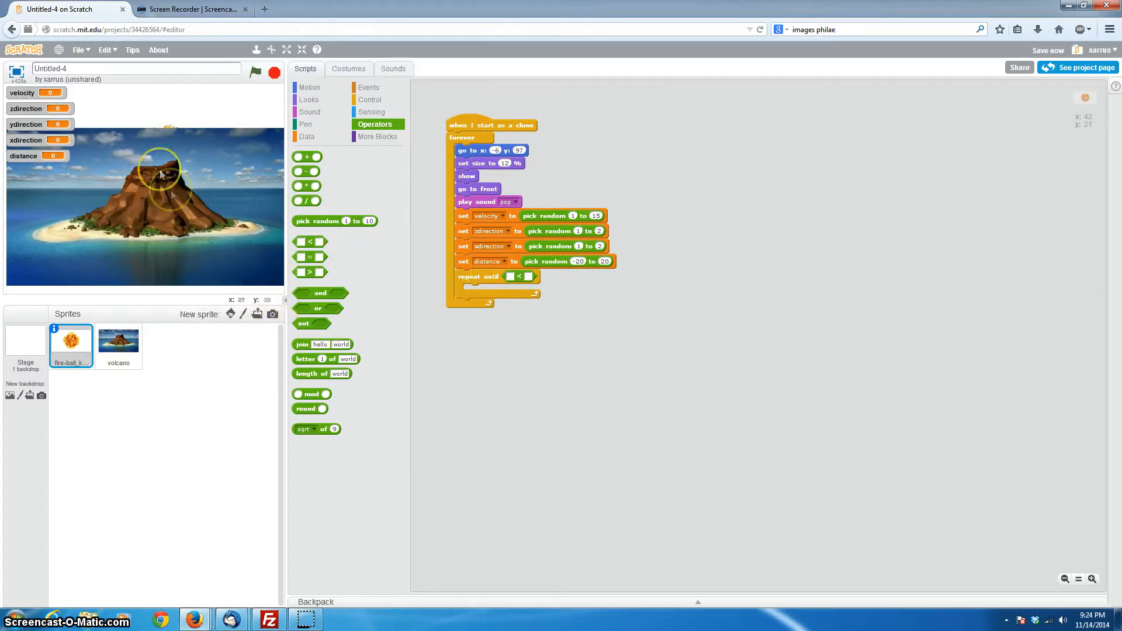
mouse_move(166, 153)
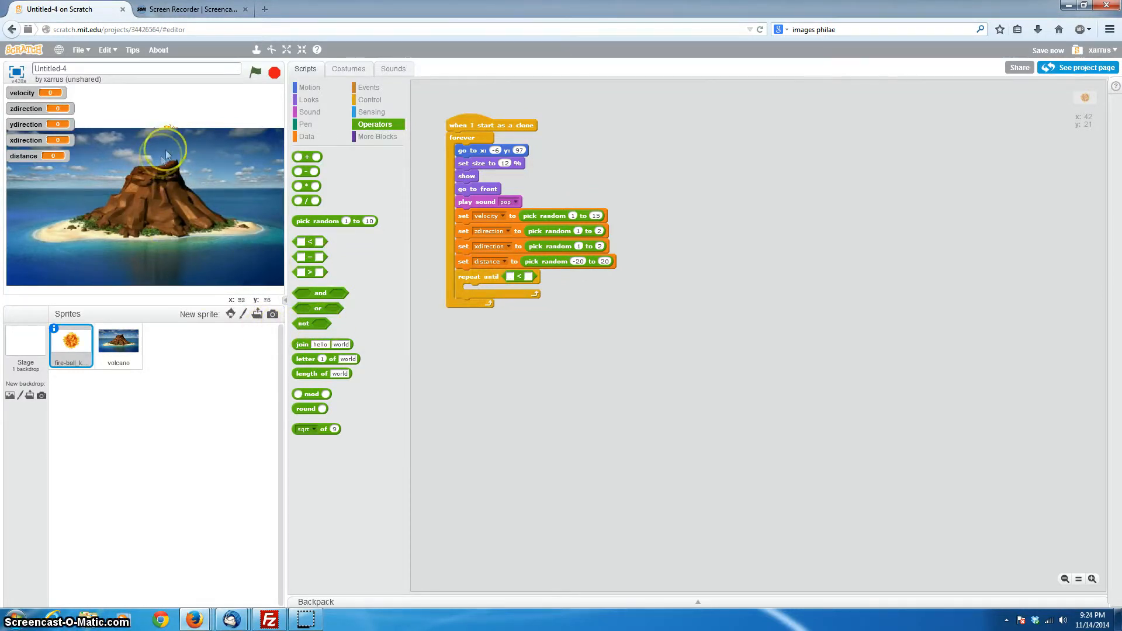
mouse_move(236, 252)
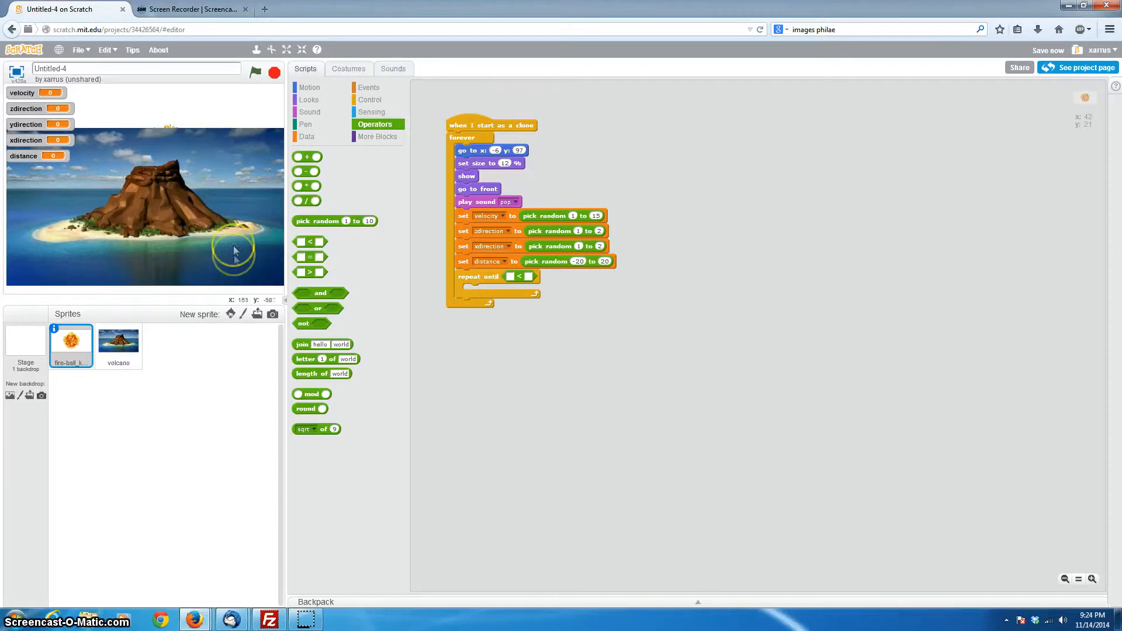
mouse_move(241, 289)
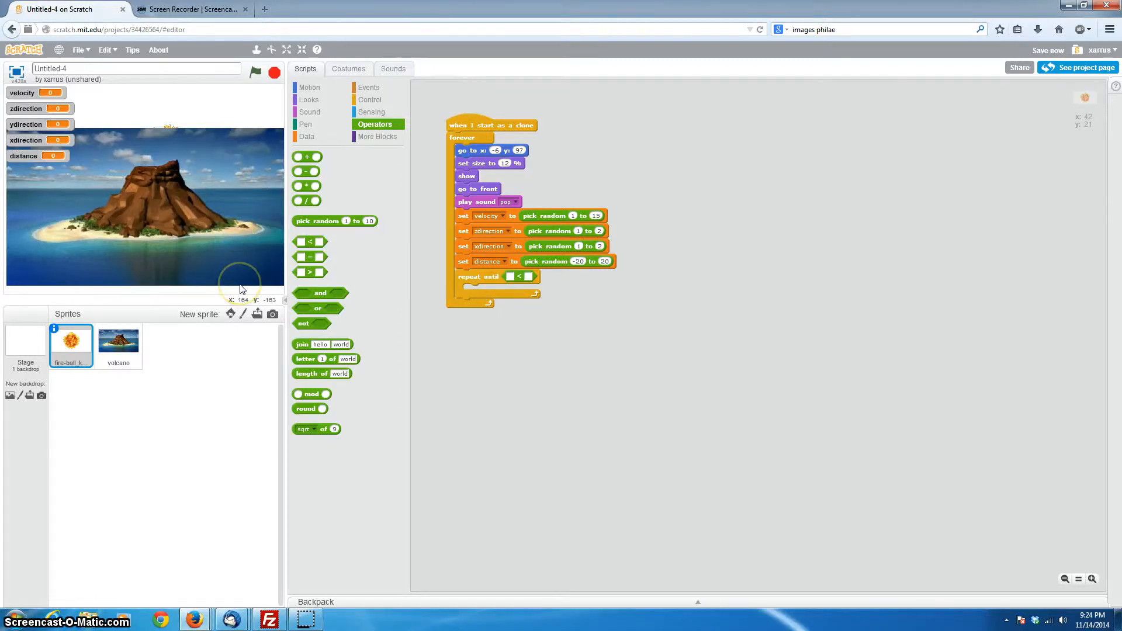
mouse_move(252, 277)
text(-179)
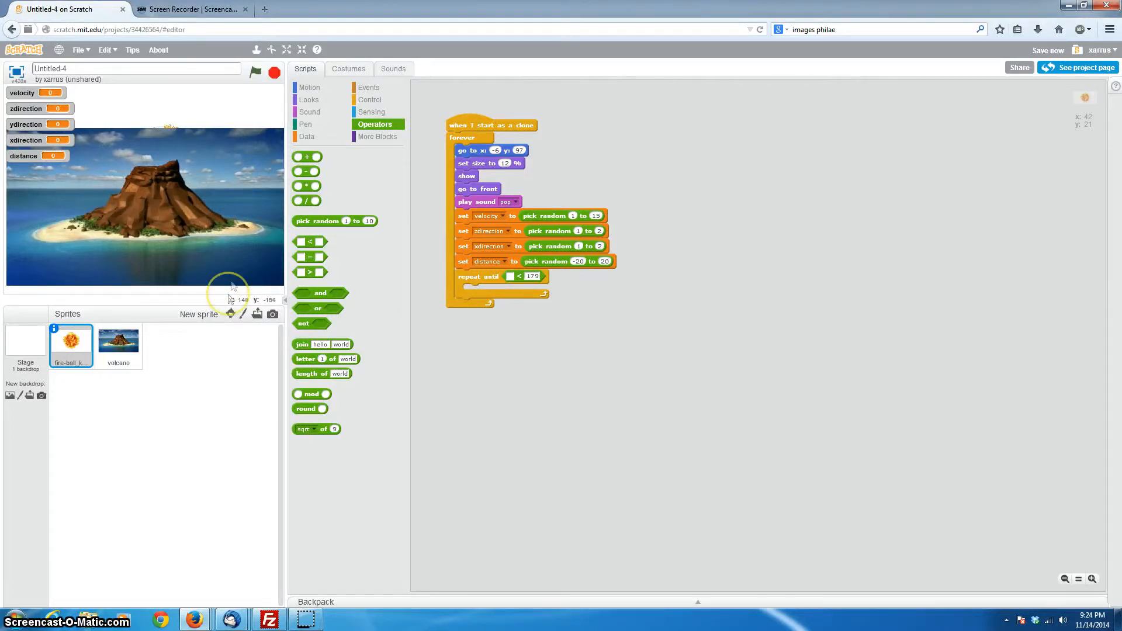
click(310, 86)
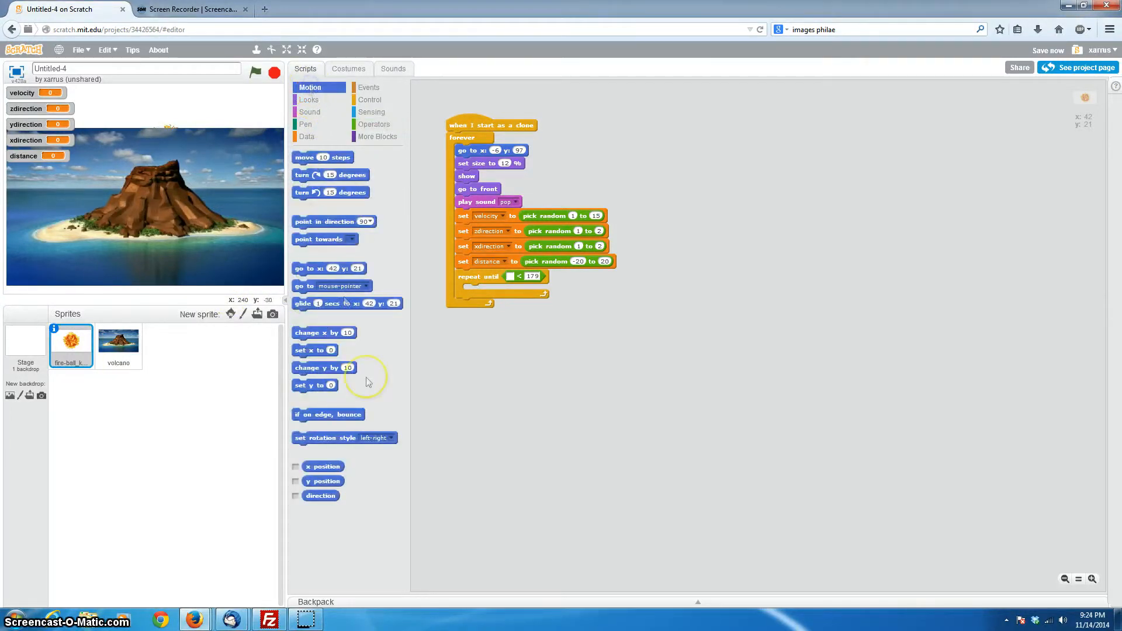
Set the loop condition to y position < 179 and add change y by velocity inside it
click(296, 466)
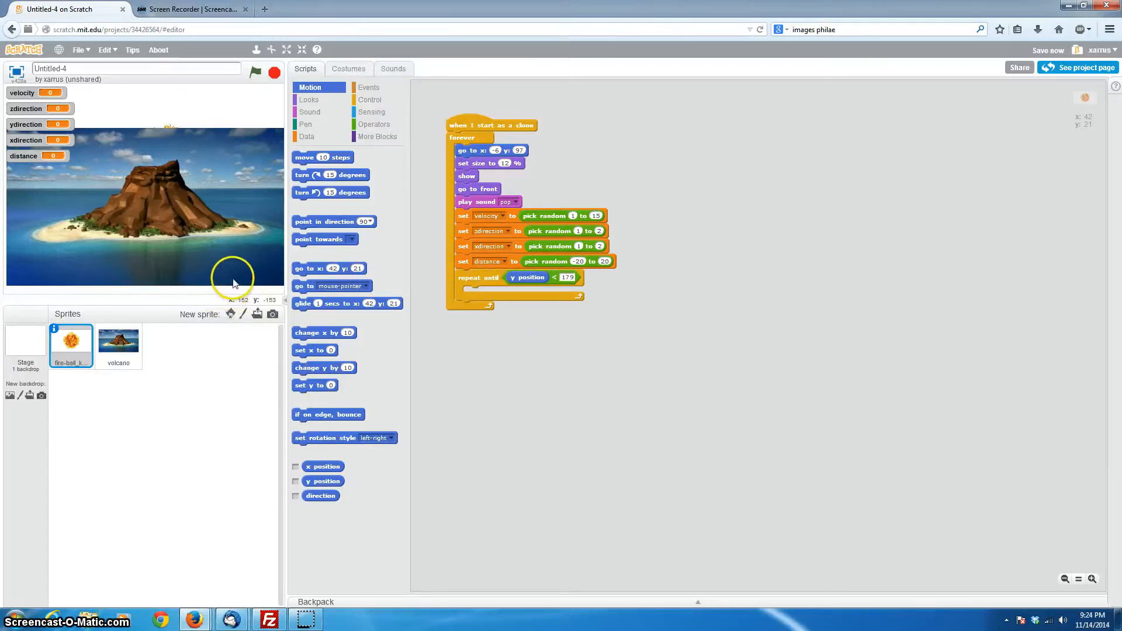
mouse_move(603, 432)
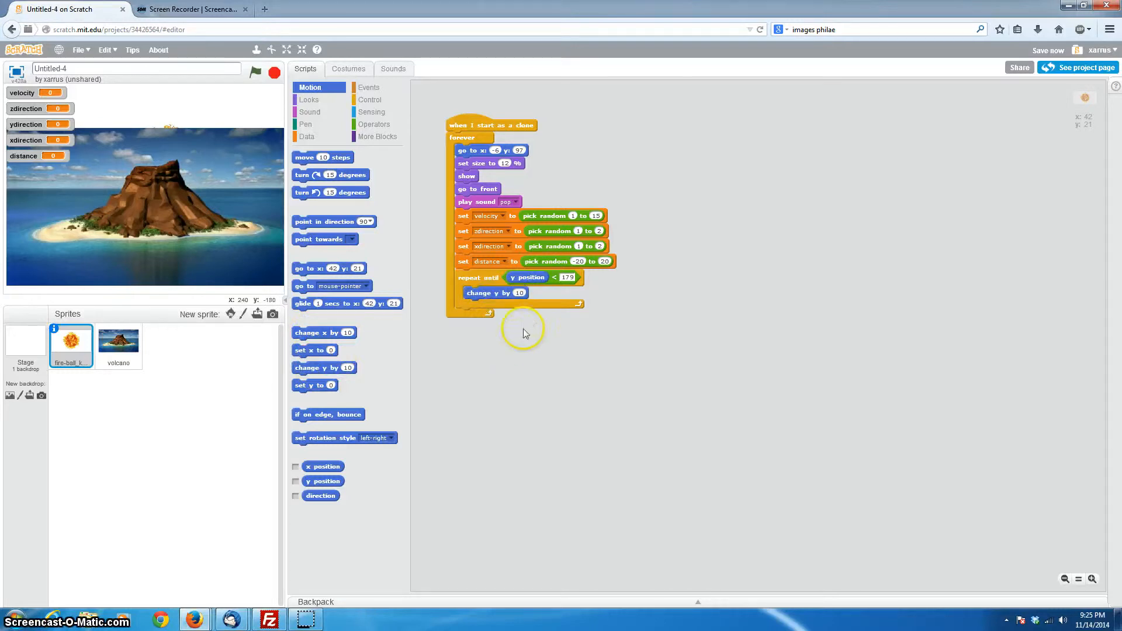
mouse_move(504, 313)
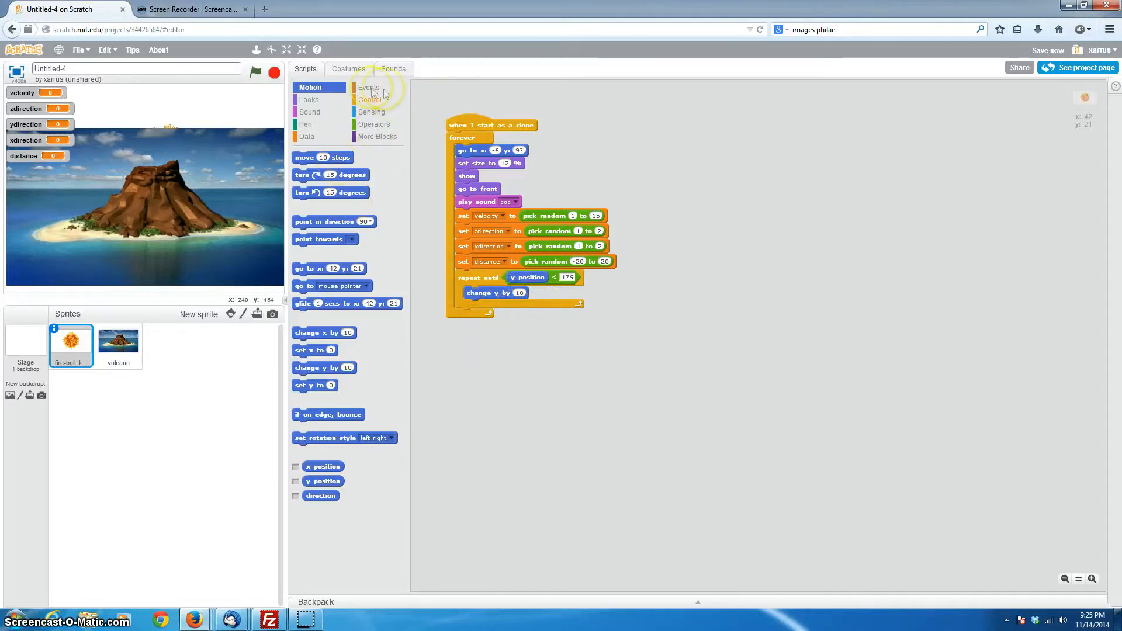
click(306, 137)
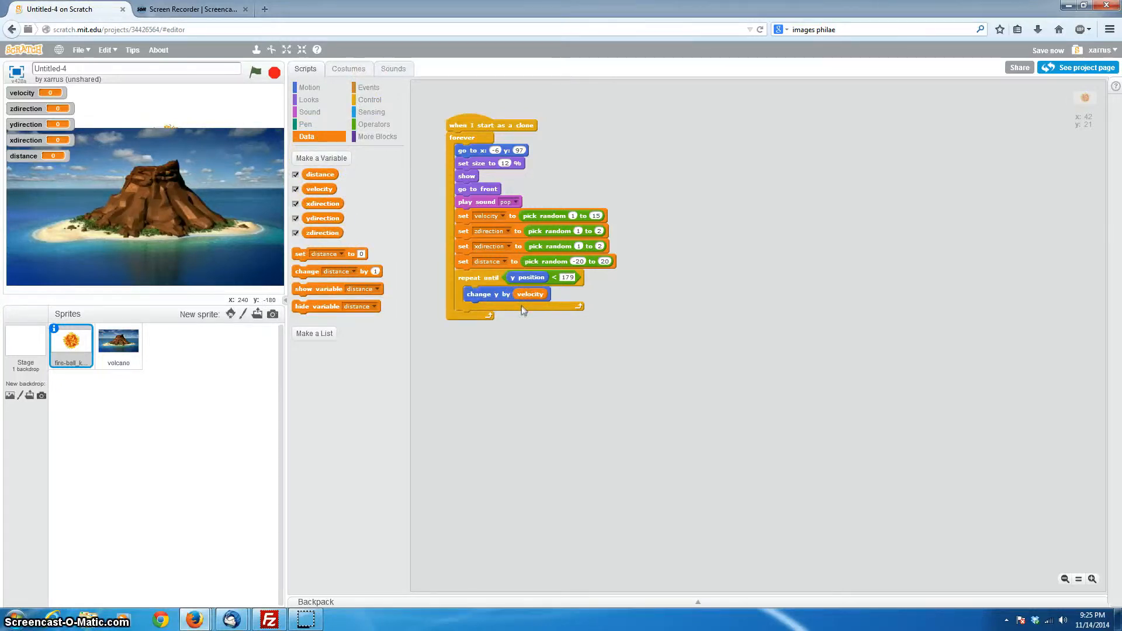
click(512, 393)
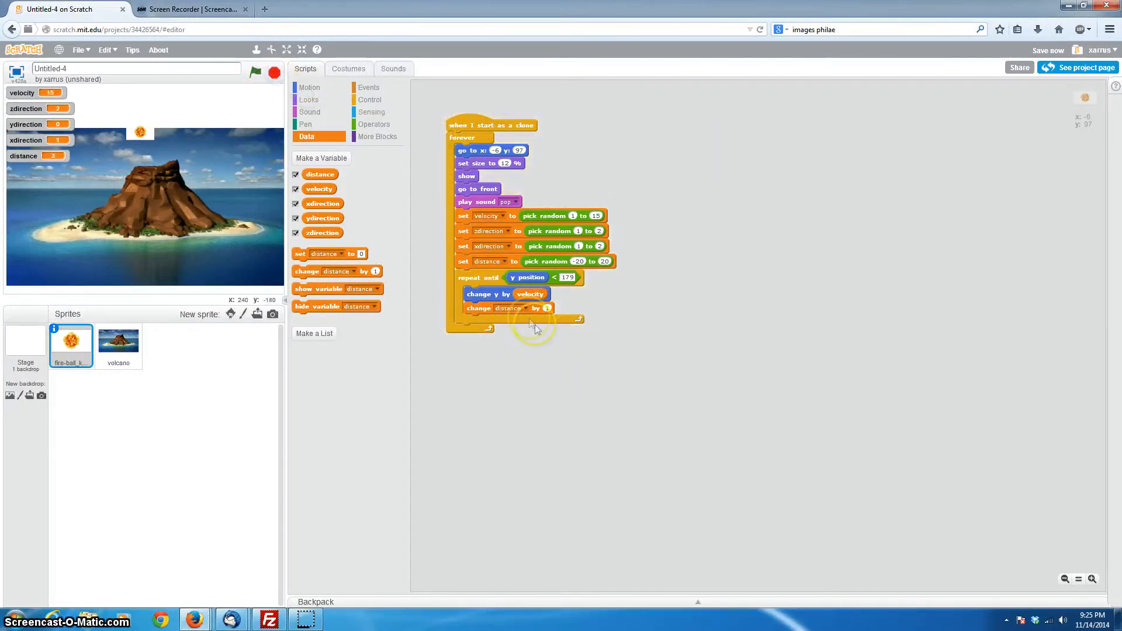
Change the loop's second block from change distance by 1 to change velocity by -1
click(509, 308)
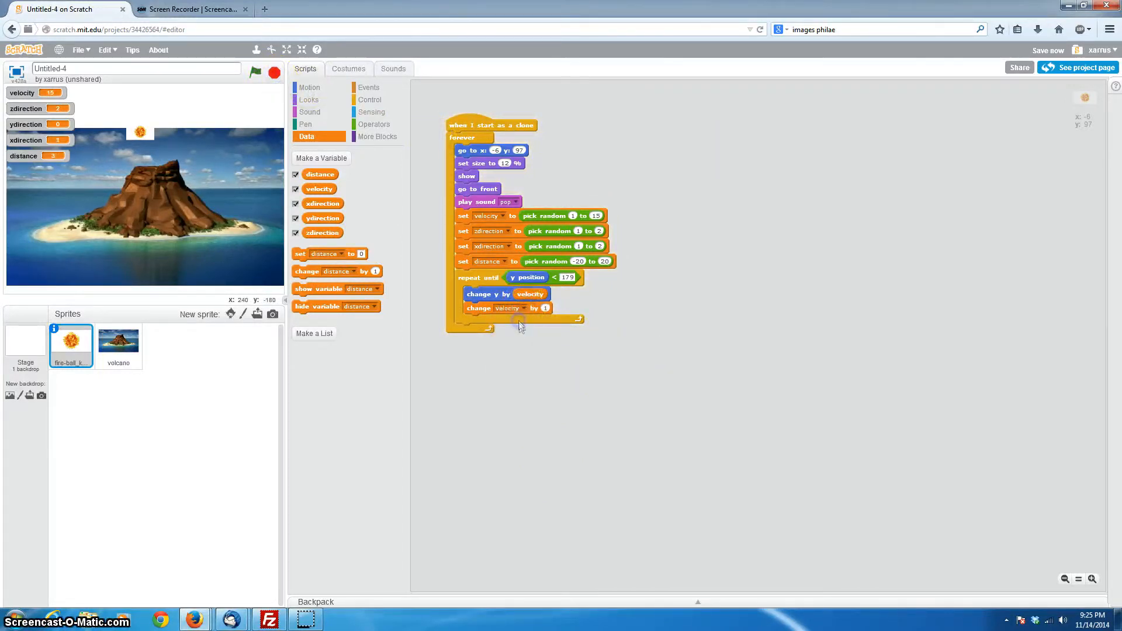
mouse_move(705, 398)
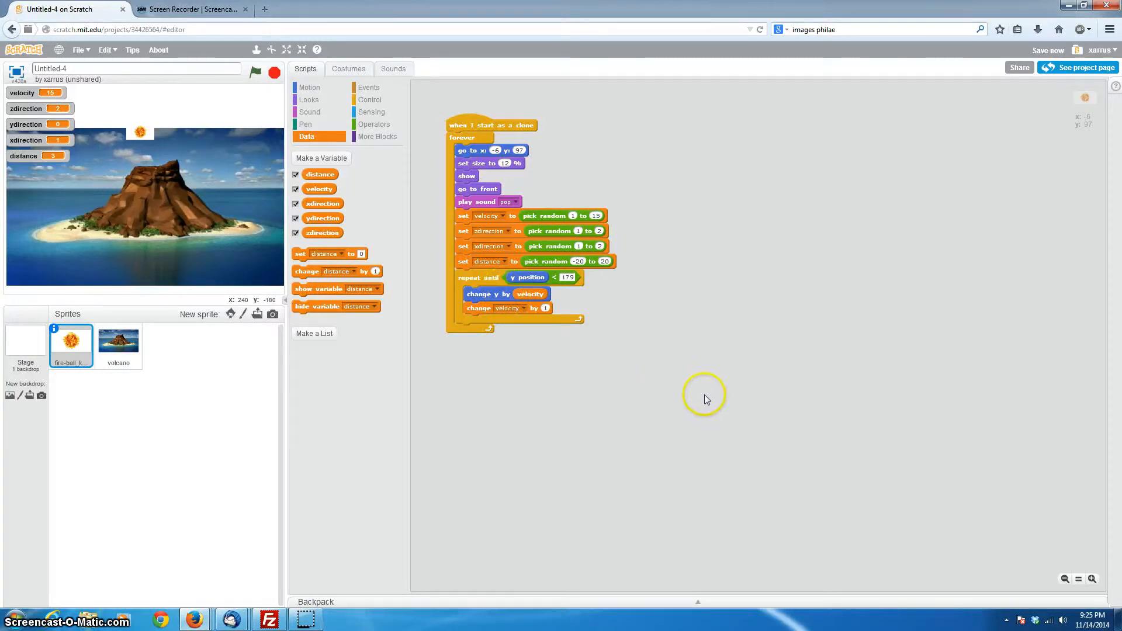
mouse_move(551, 312)
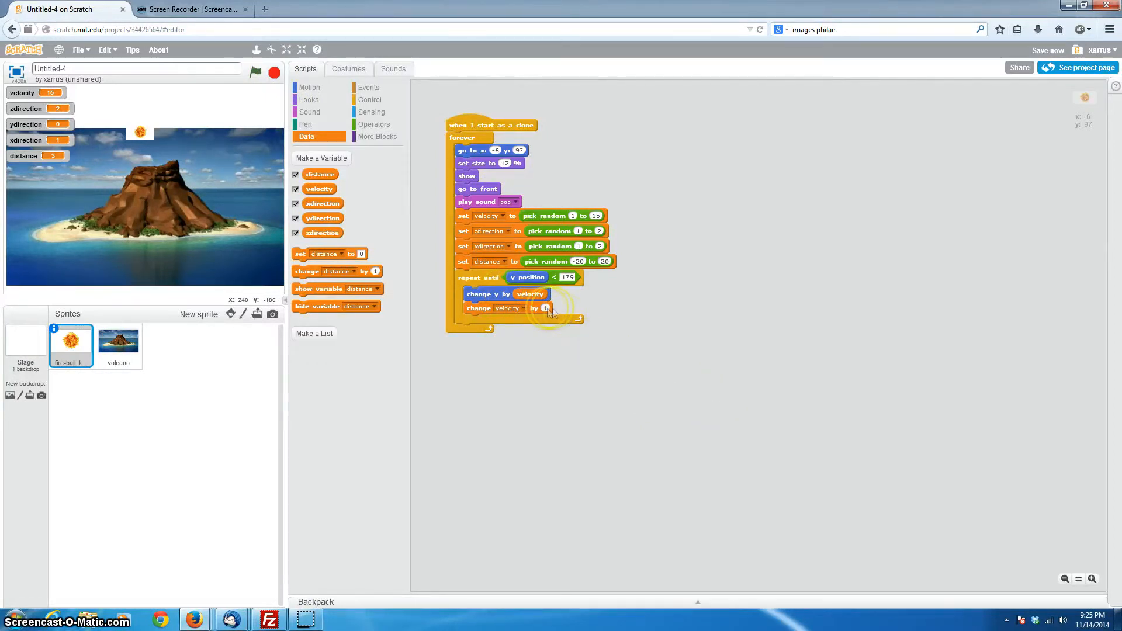
mouse_move(601, 361)
text(-1)
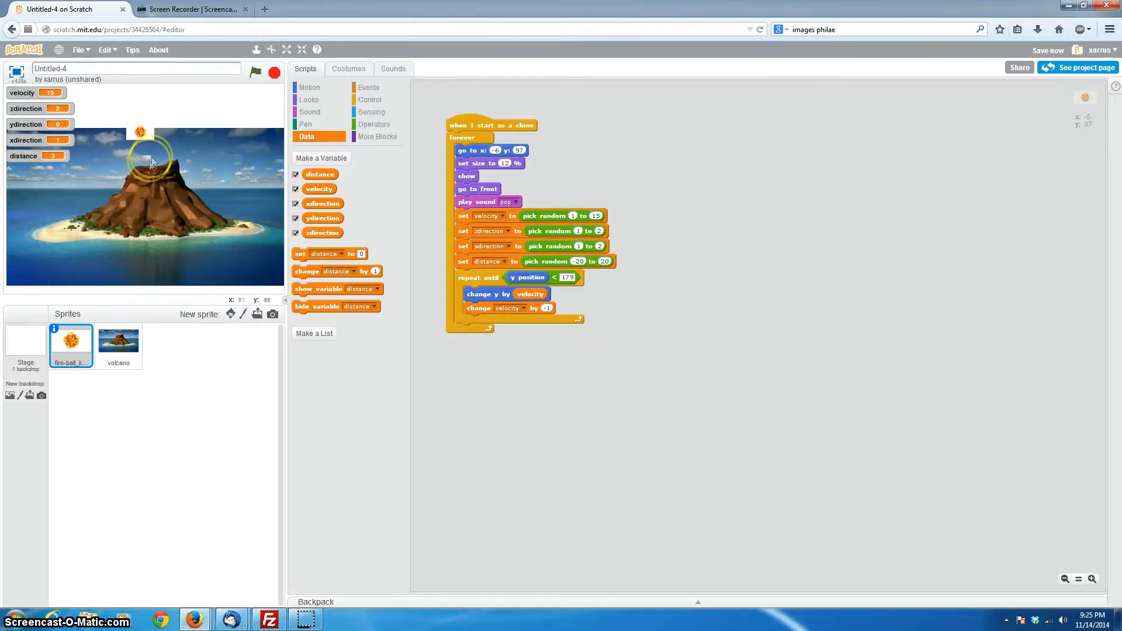
mouse_move(171, 134)
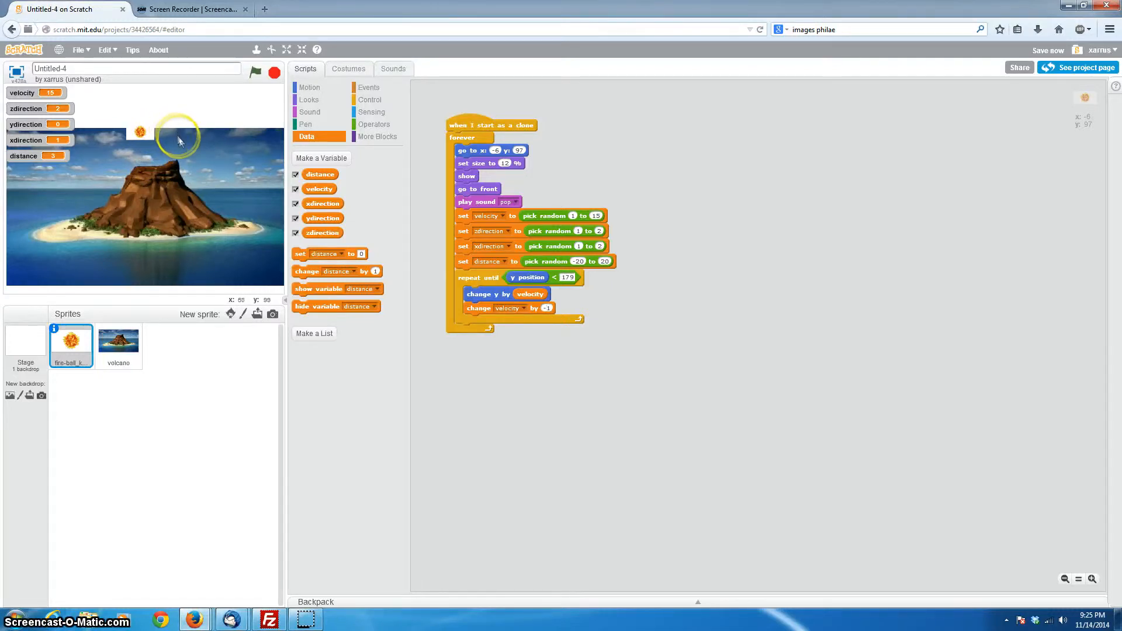
mouse_move(238, 296)
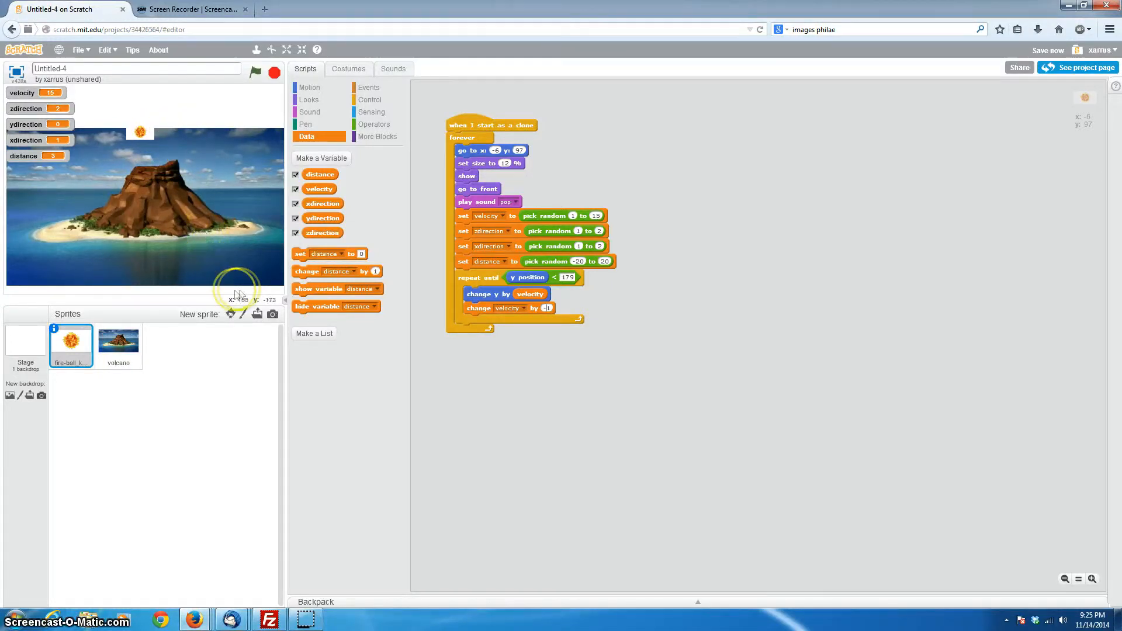
mouse_move(426, 252)
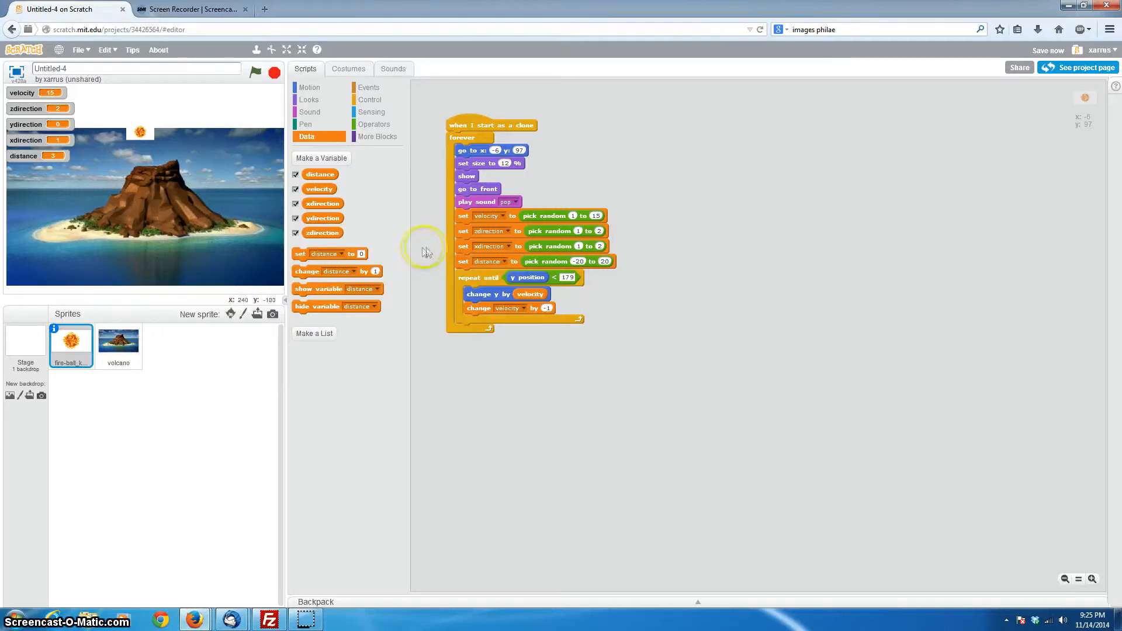
click(309, 86)
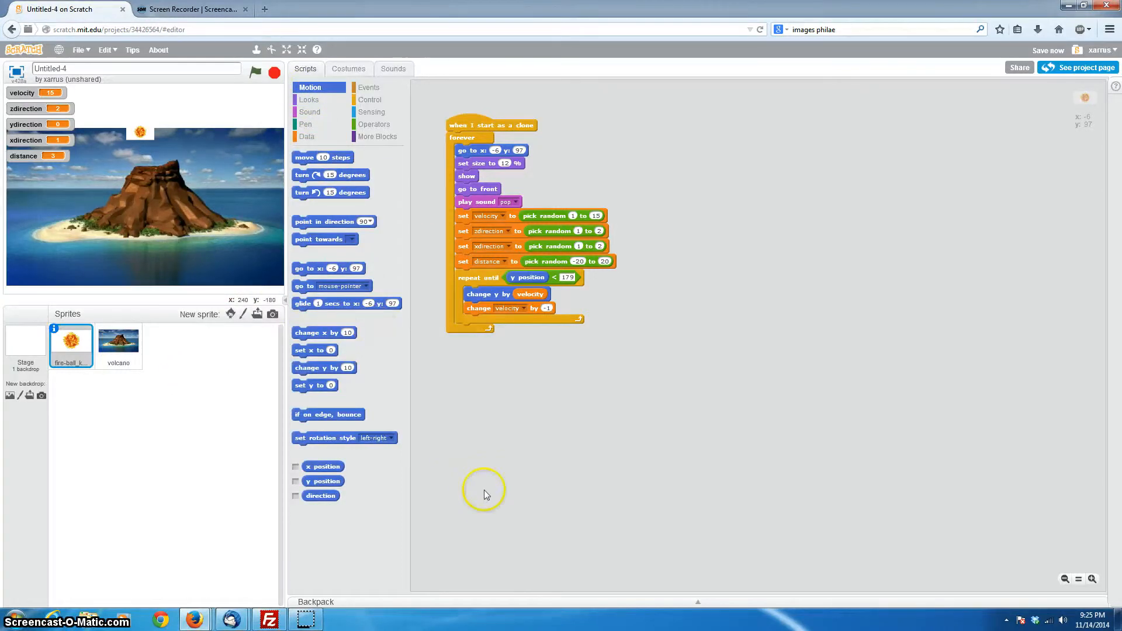
mouse_move(326, 376)
text(25)
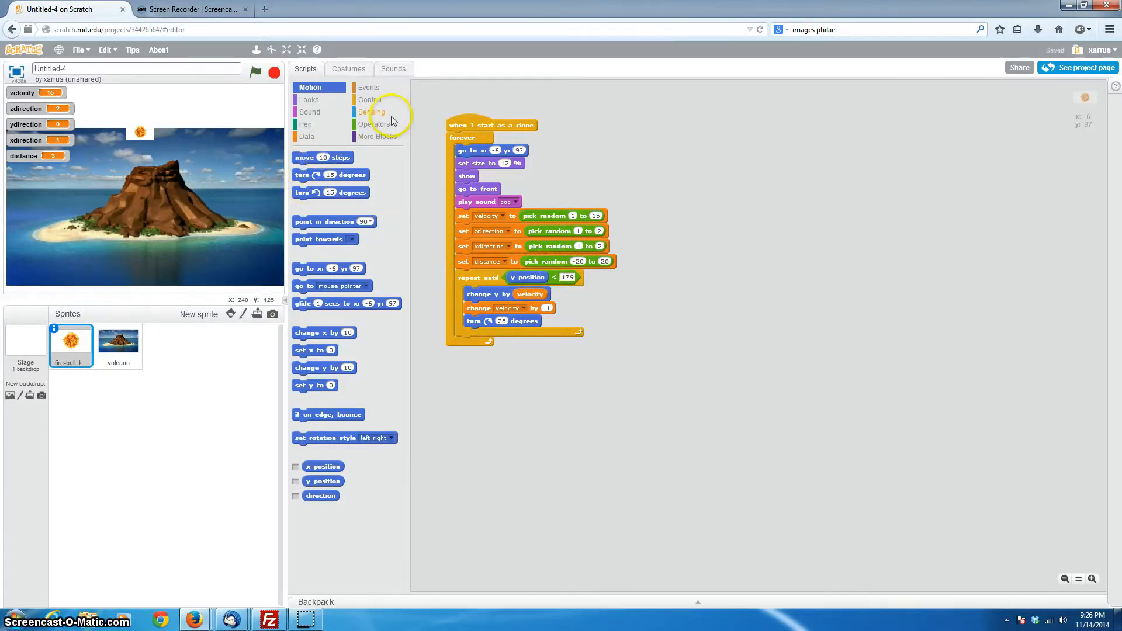
mouse_move(447, 246)
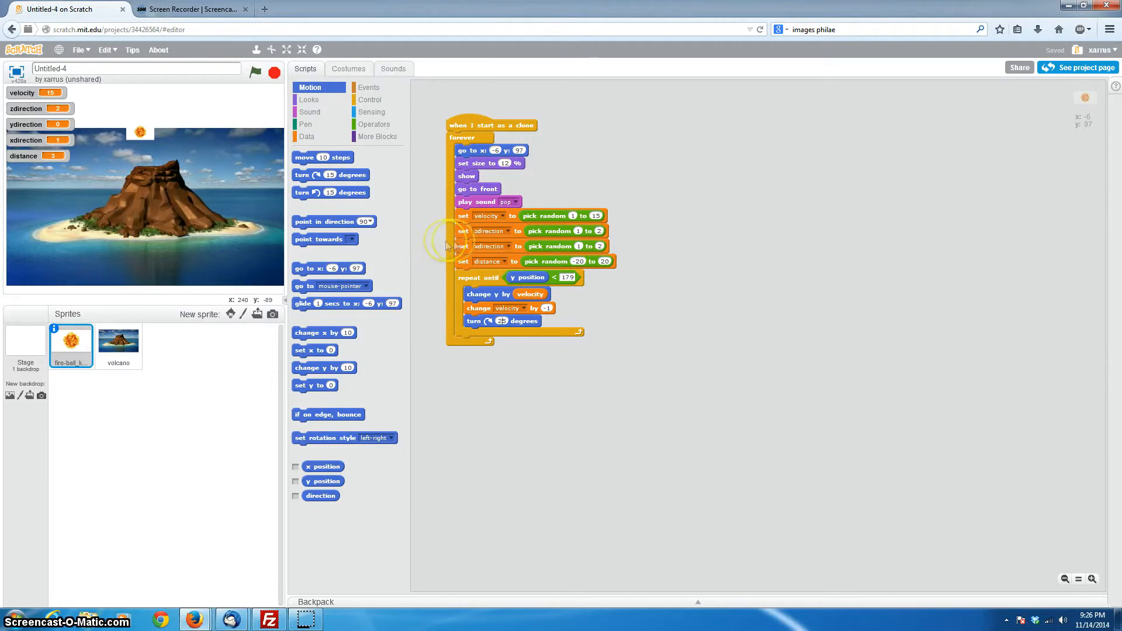
mouse_move(229, 253)
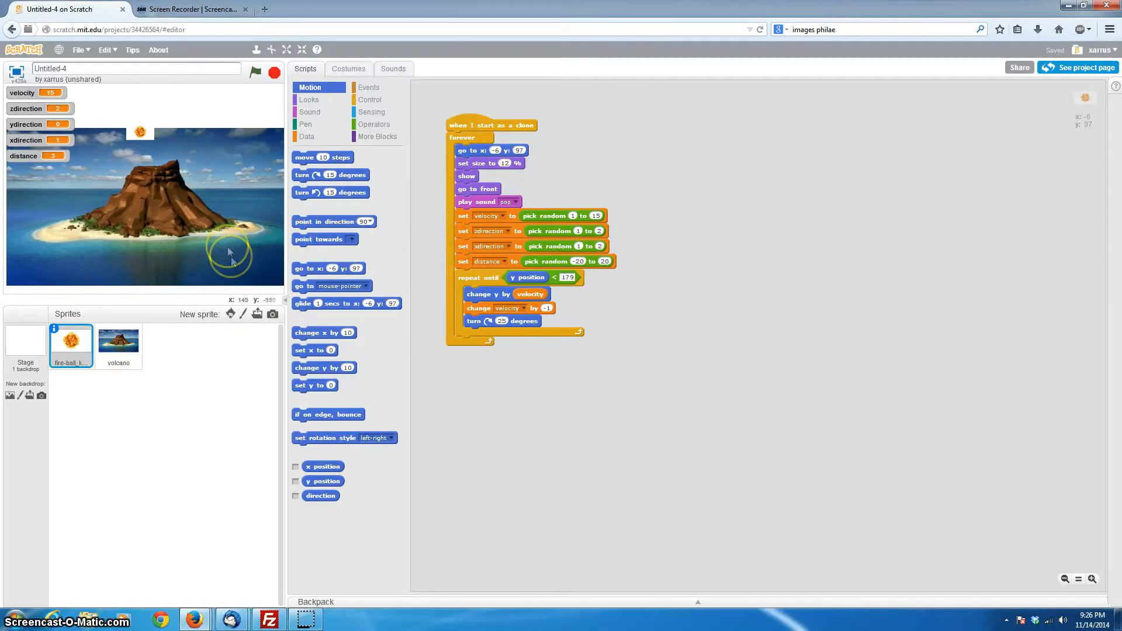
mouse_move(242, 165)
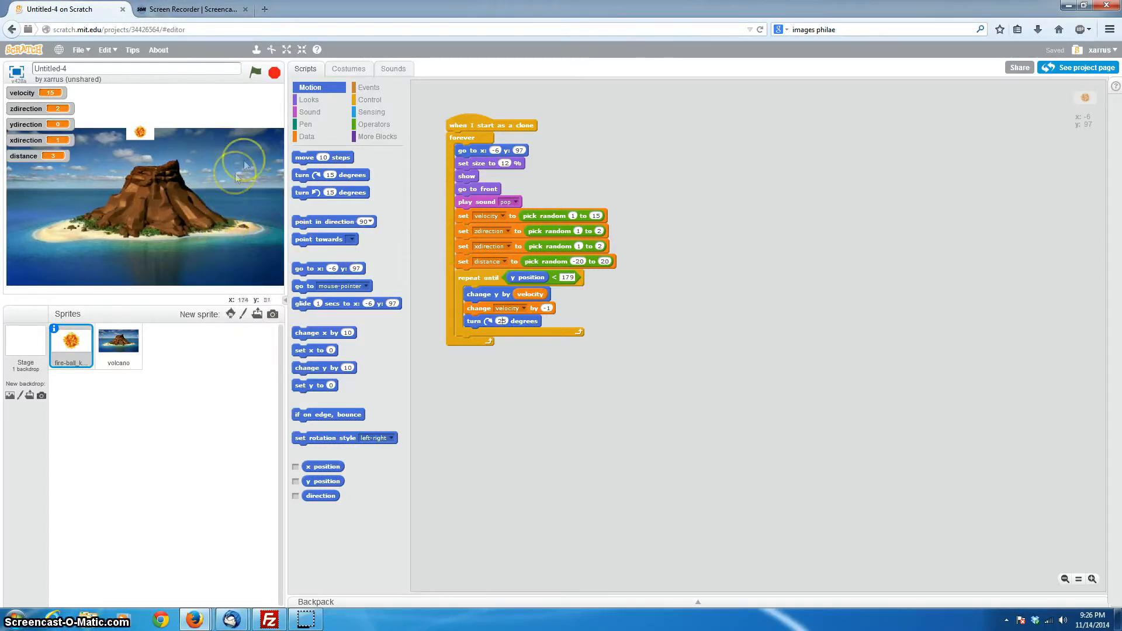
mouse_move(244, 290)
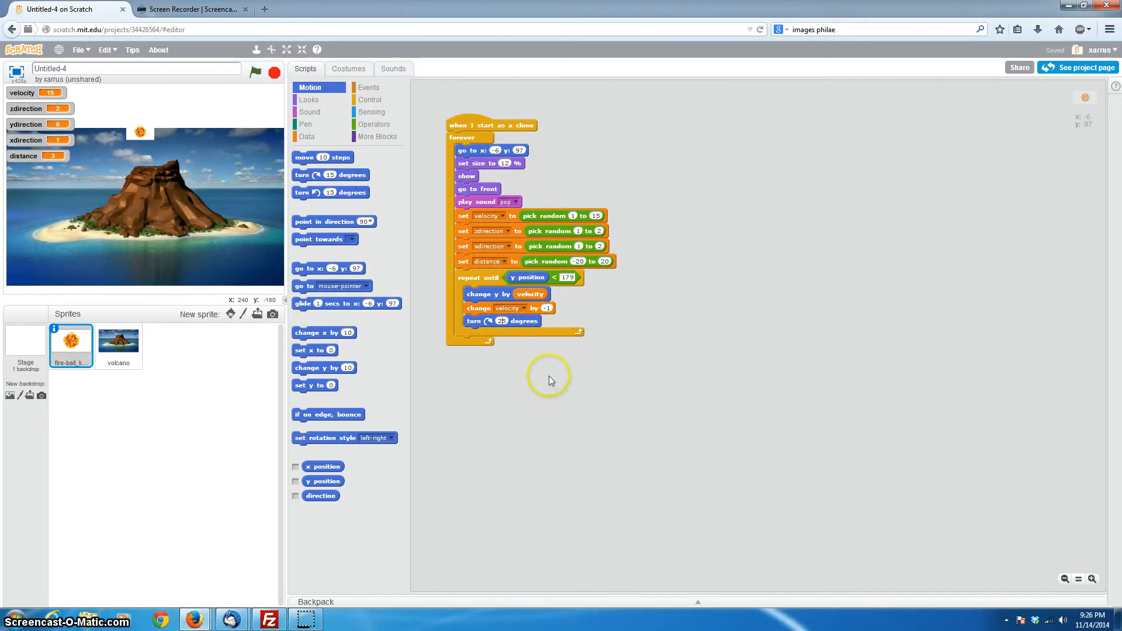
mouse_move(535, 396)
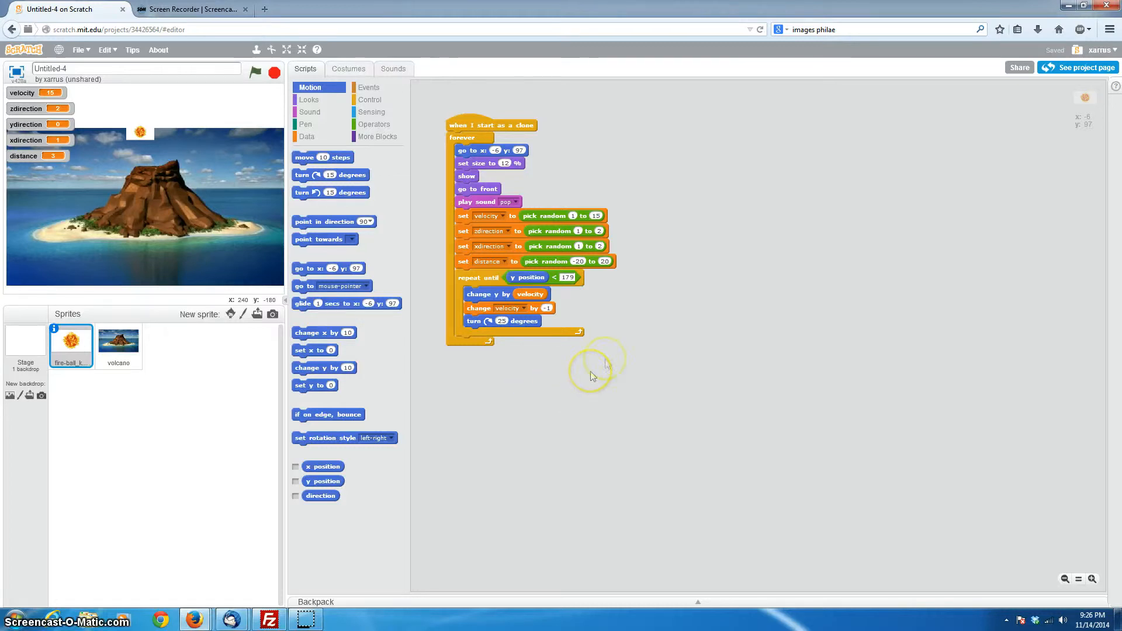
mouse_move(562, 373)
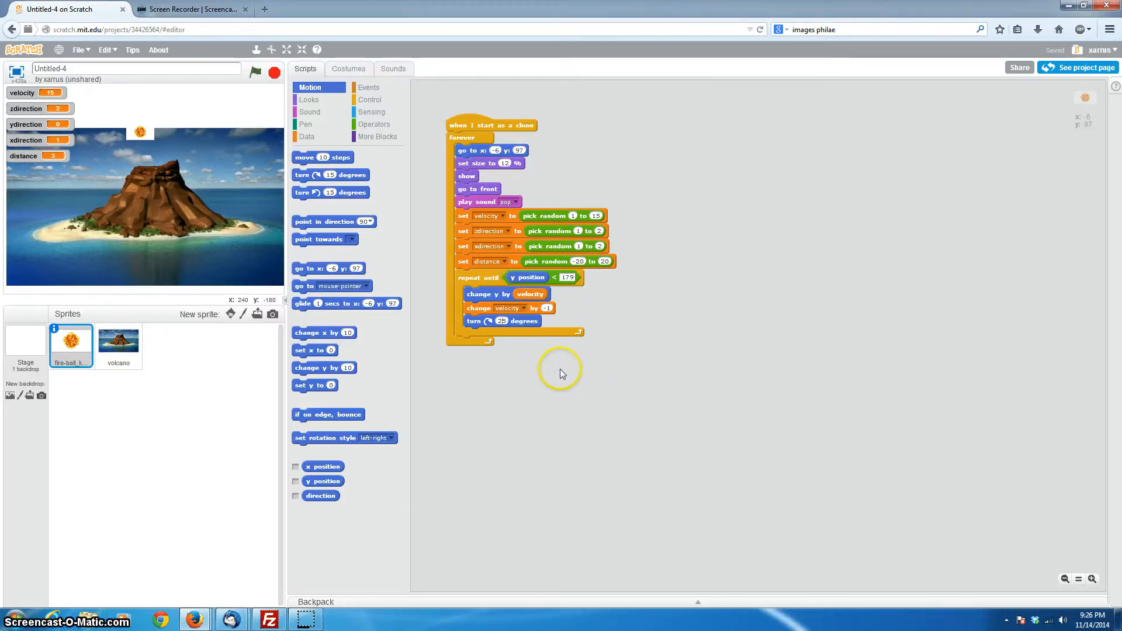
mouse_move(553, 377)
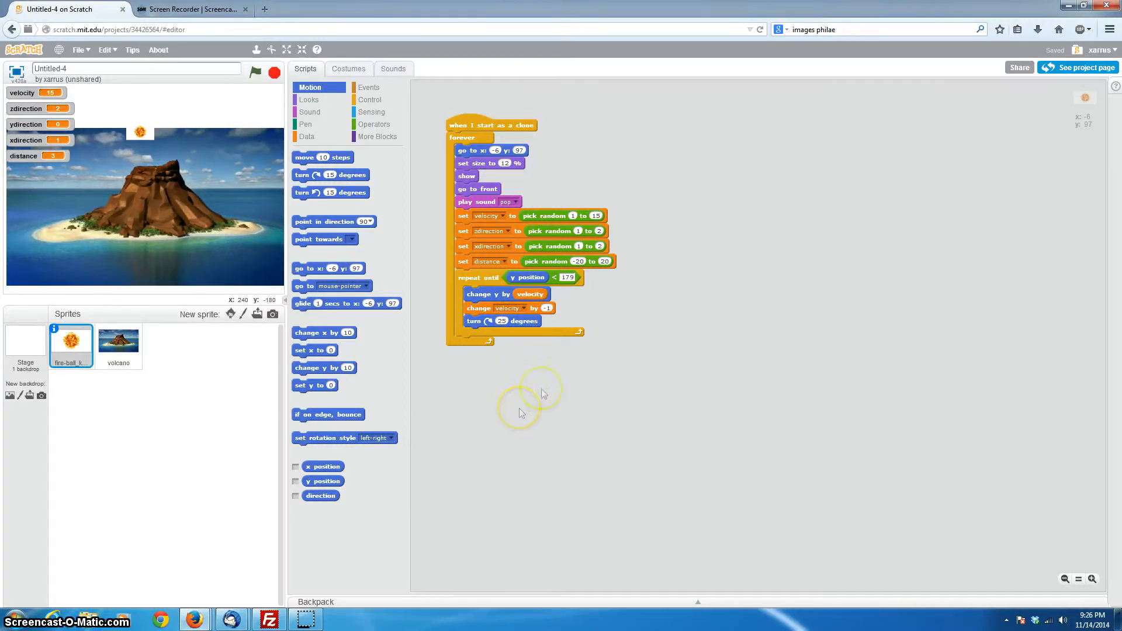
mouse_move(614, 513)
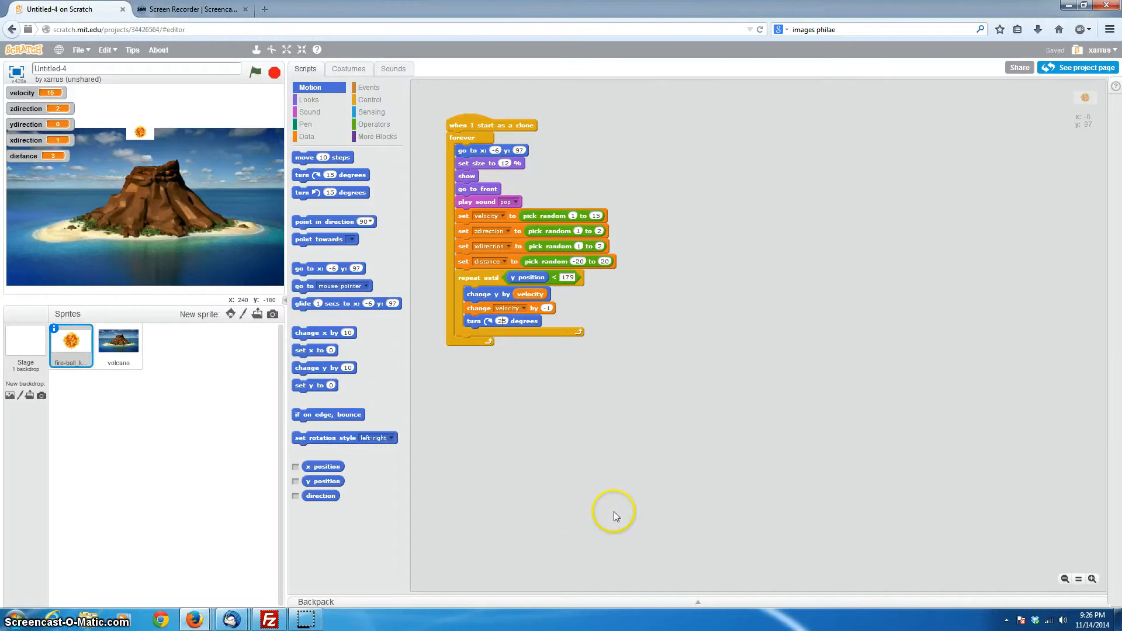
mouse_move(565, 462)
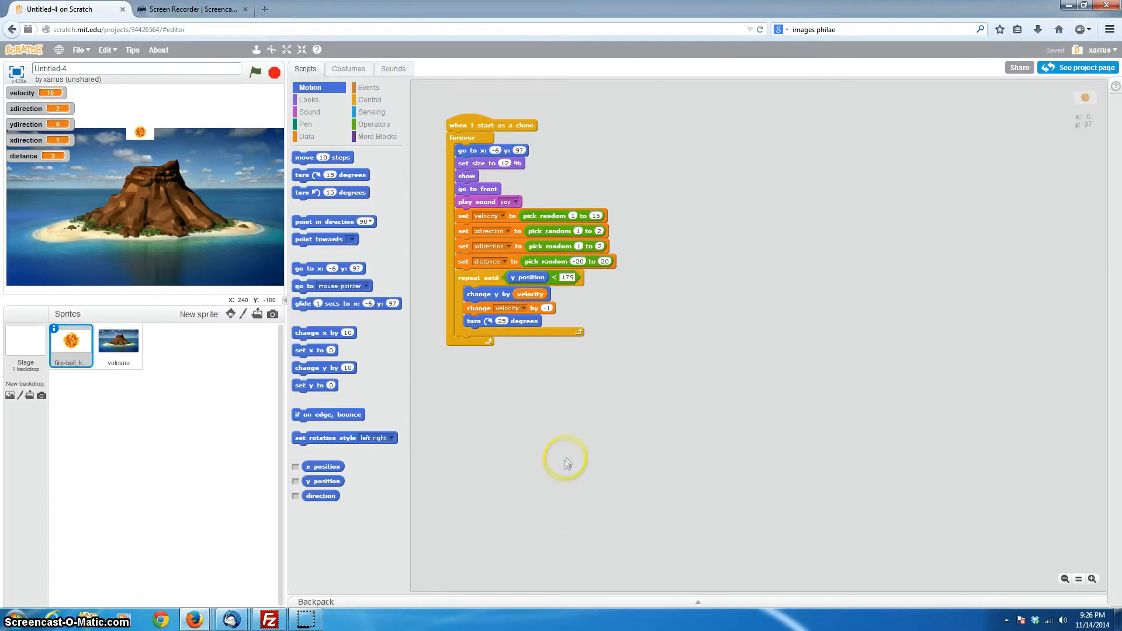
mouse_move(516, 361)
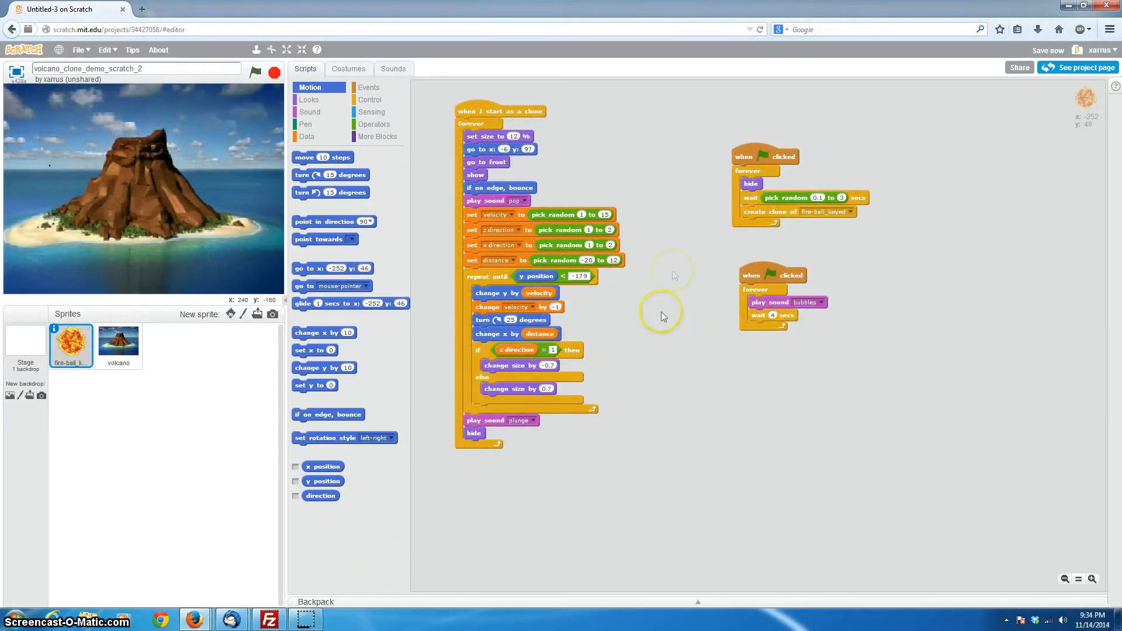
mouse_move(669, 361)
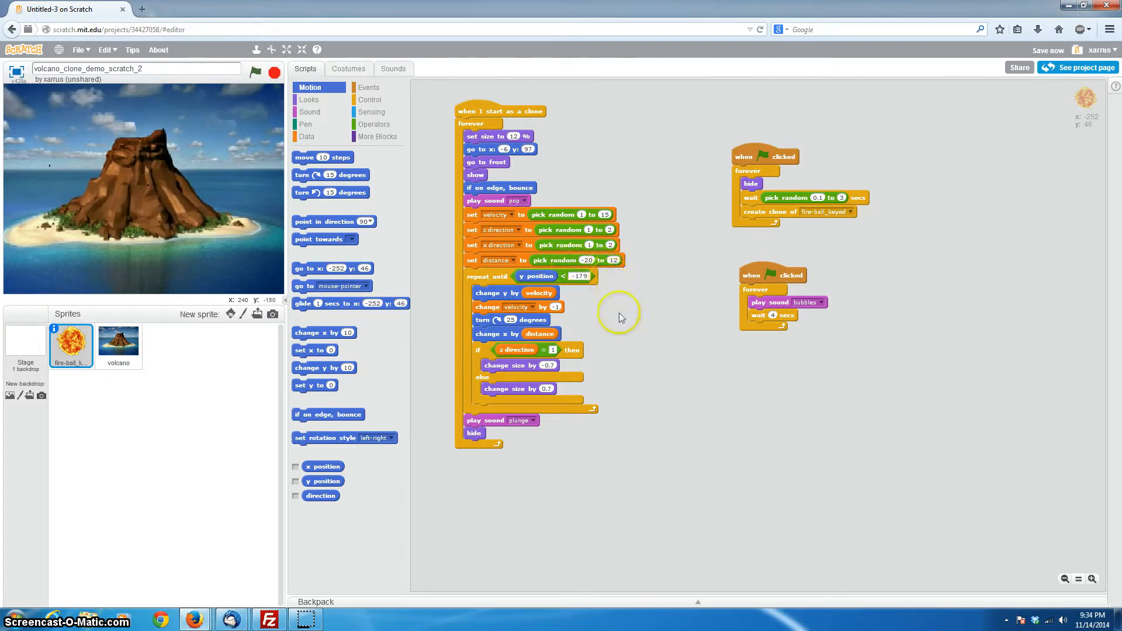
mouse_move(689, 381)
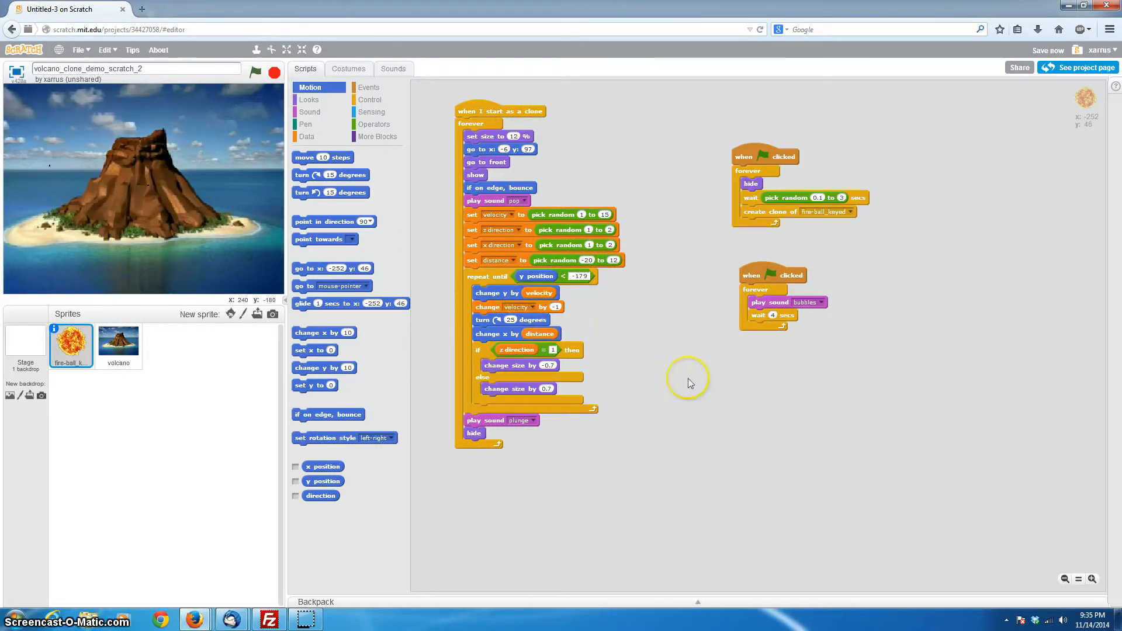
mouse_move(536, 361)
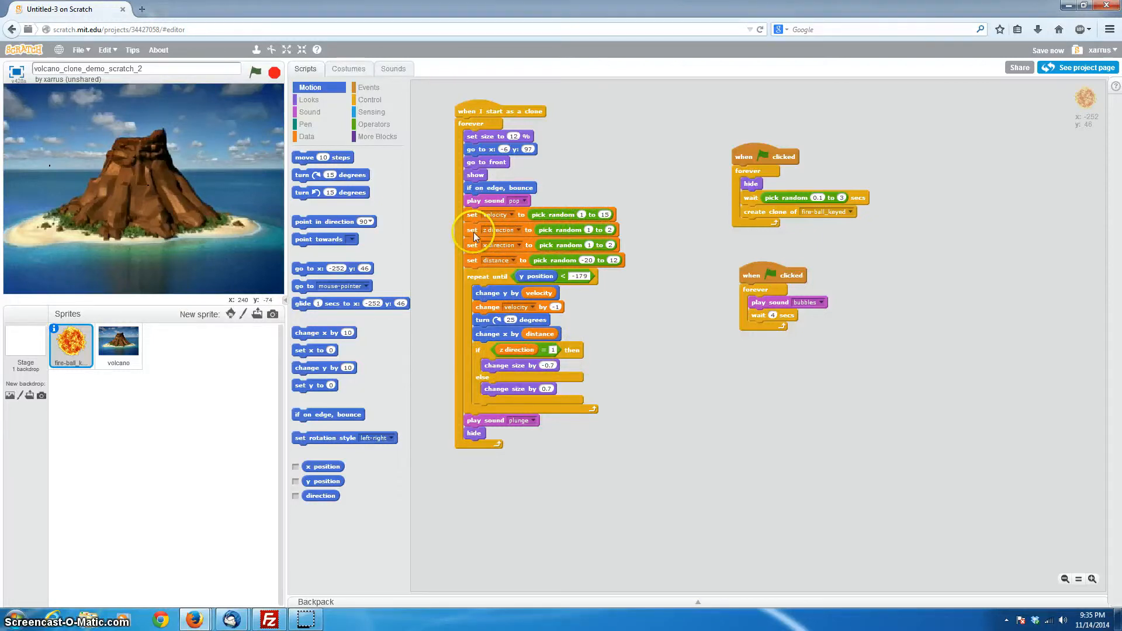
mouse_move(615, 237)
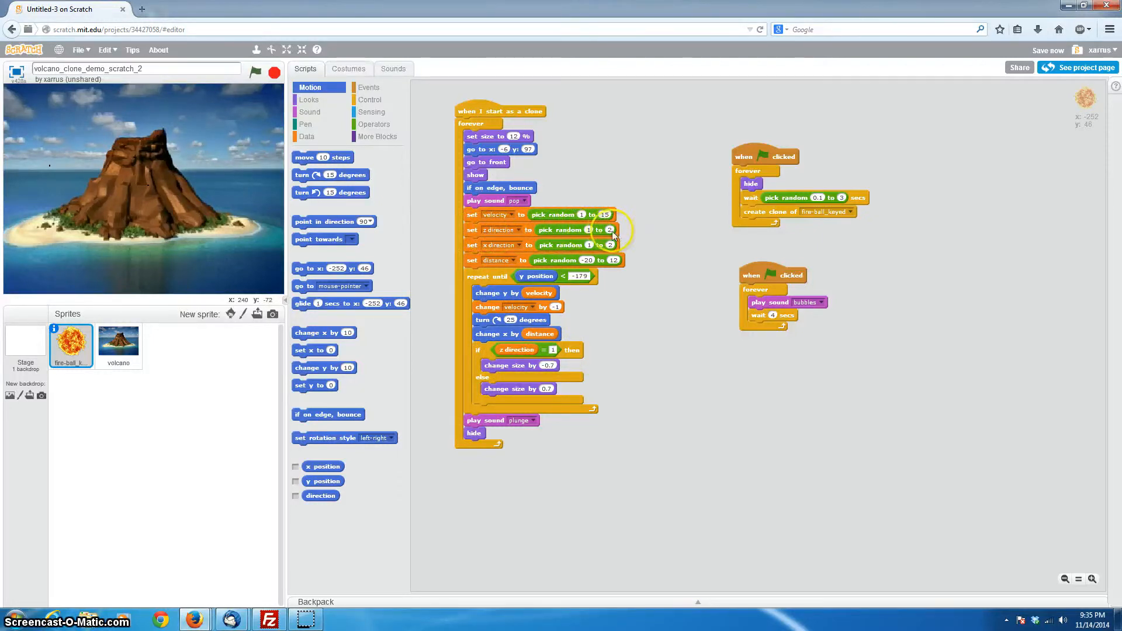
mouse_move(512, 262)
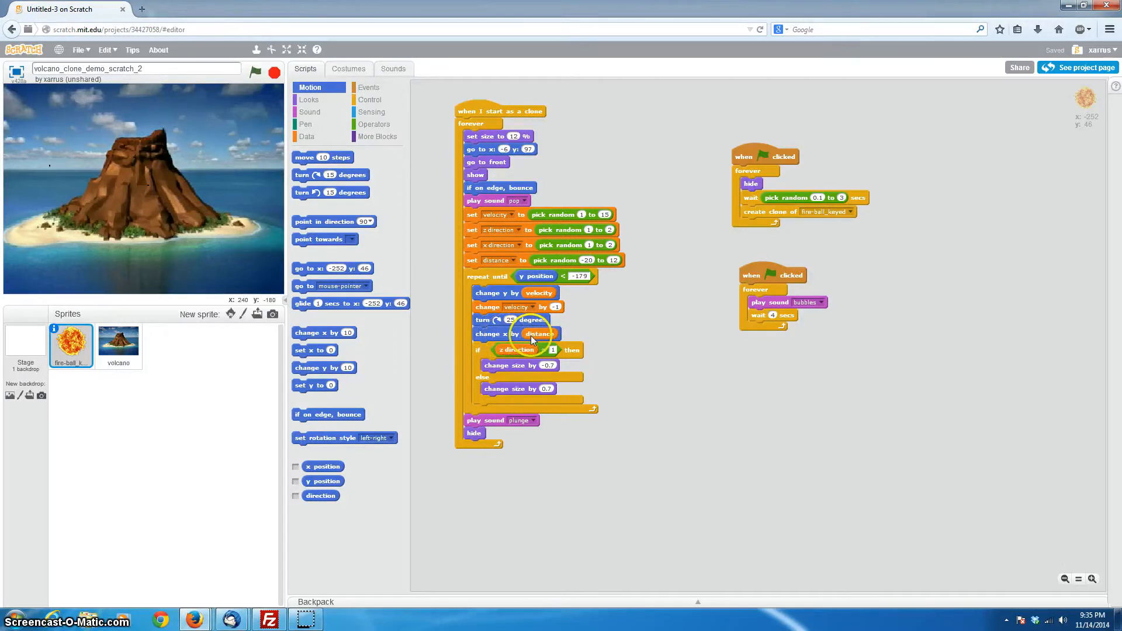
mouse_move(585, 270)
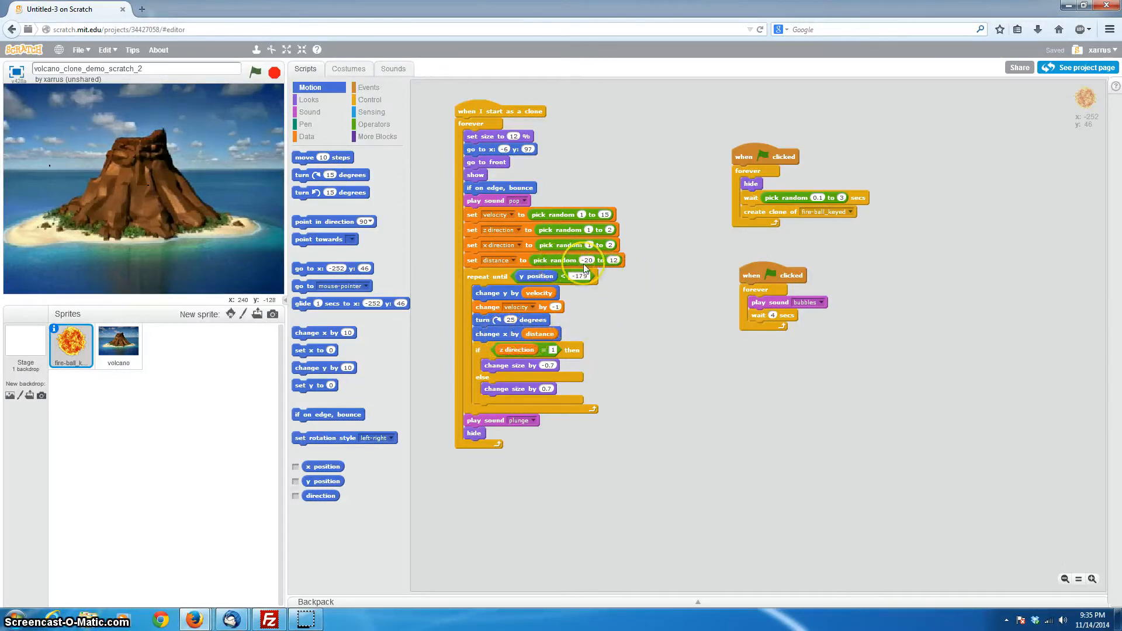
mouse_move(614, 267)
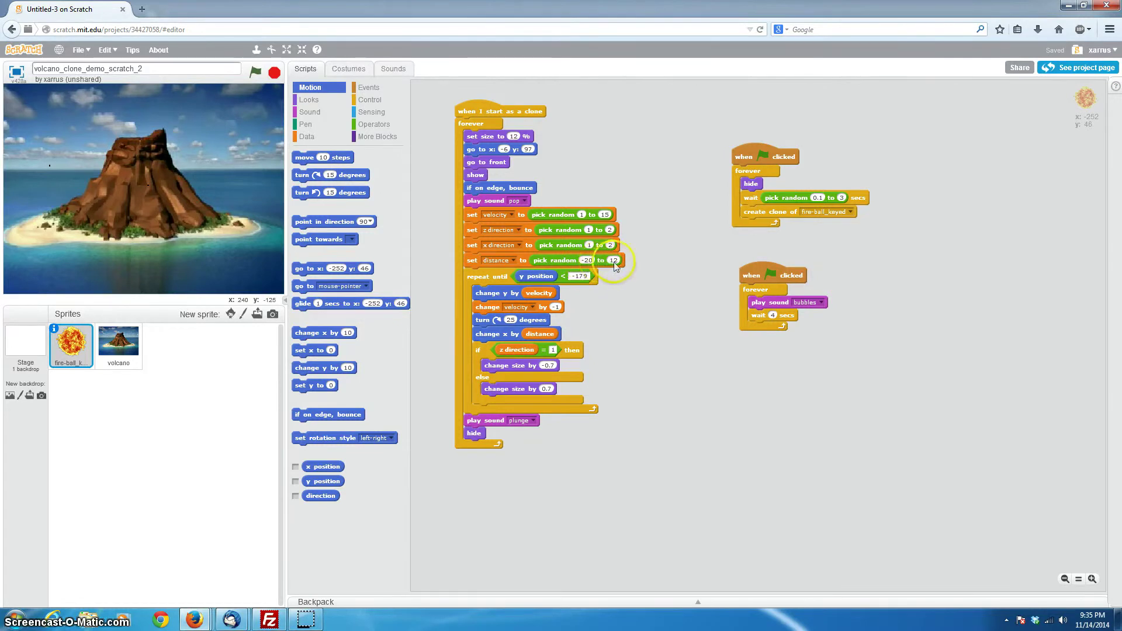
mouse_move(537, 246)
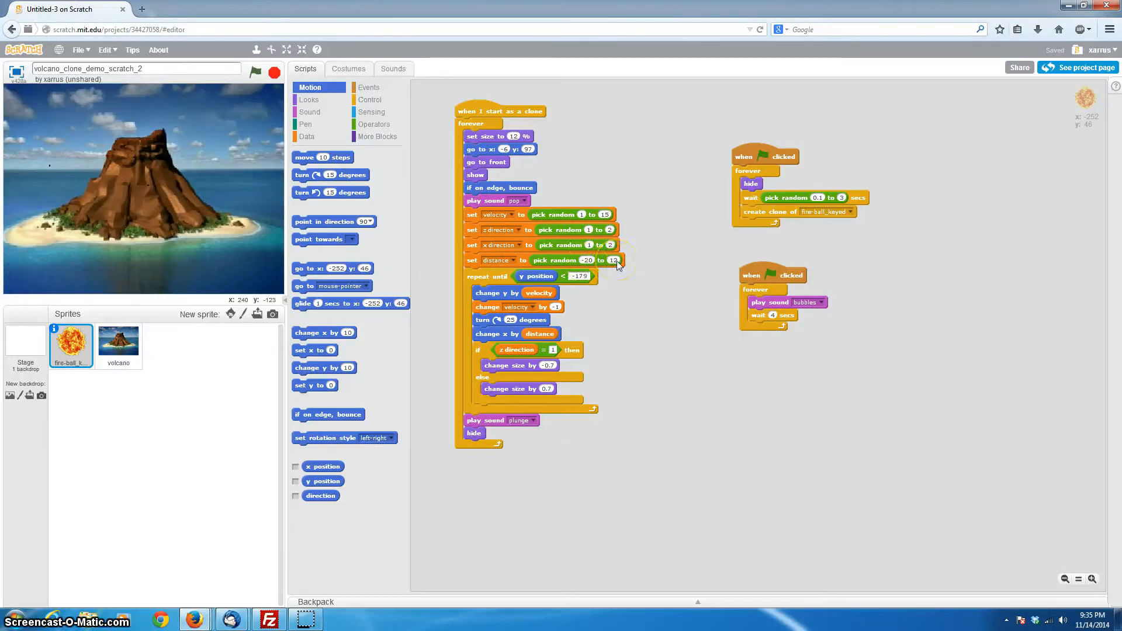
mouse_move(539, 363)
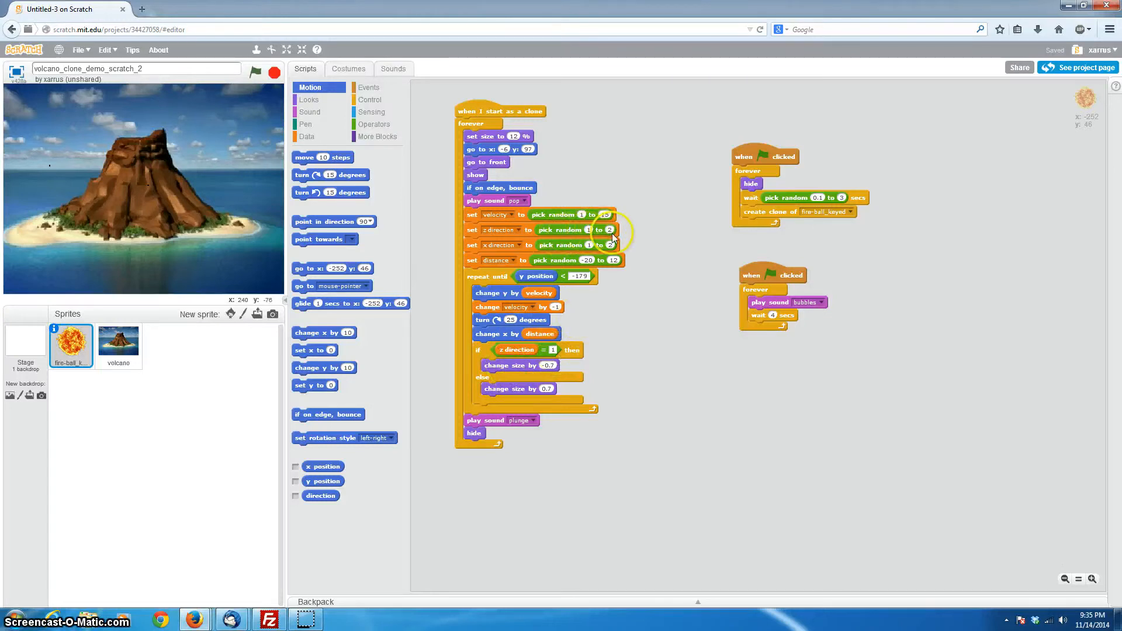
mouse_move(573, 340)
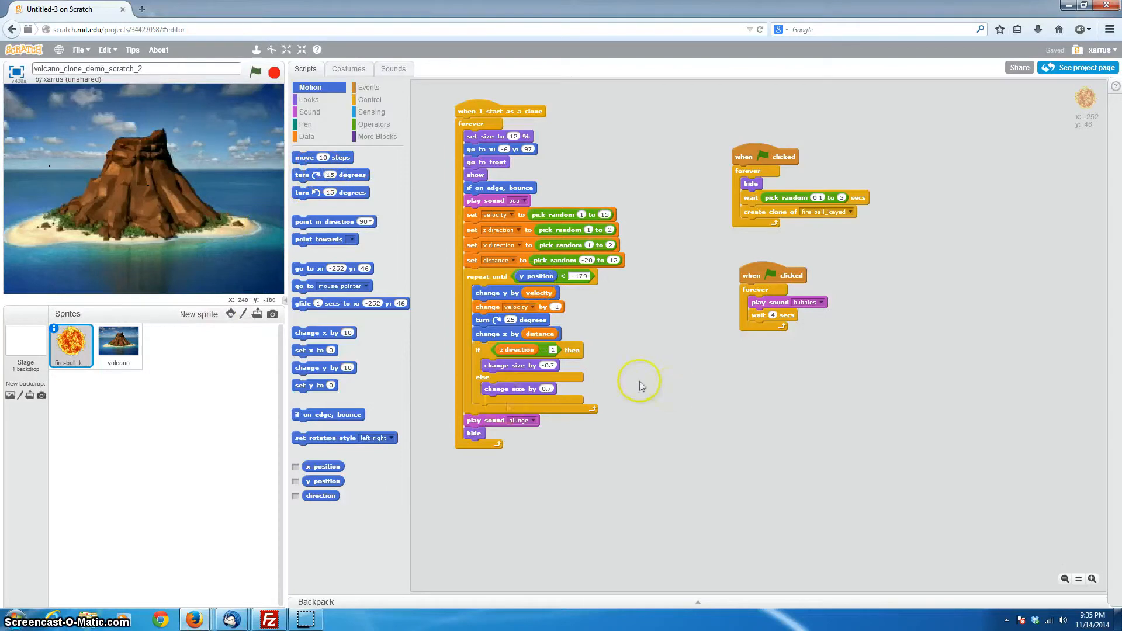
mouse_move(583, 419)
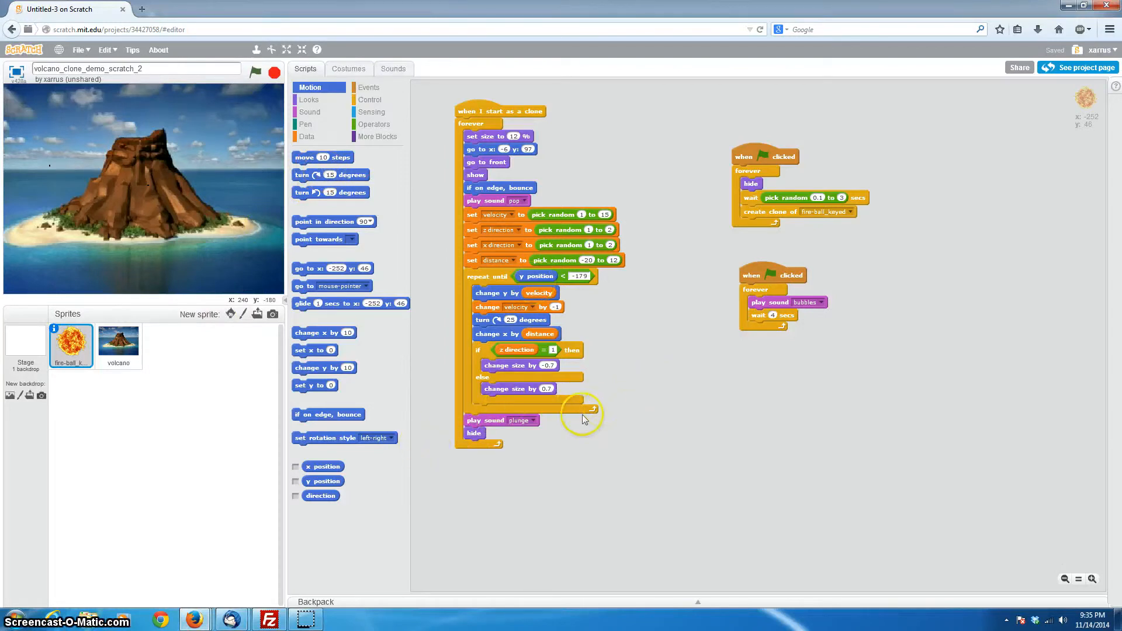
mouse_move(240, 159)
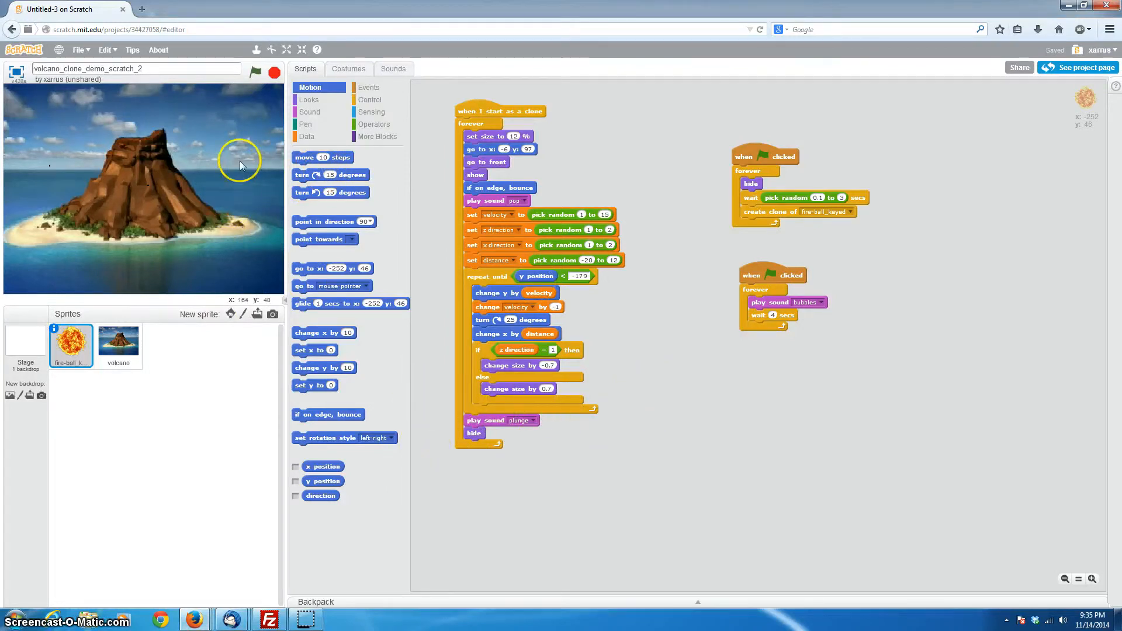
mouse_move(606, 248)
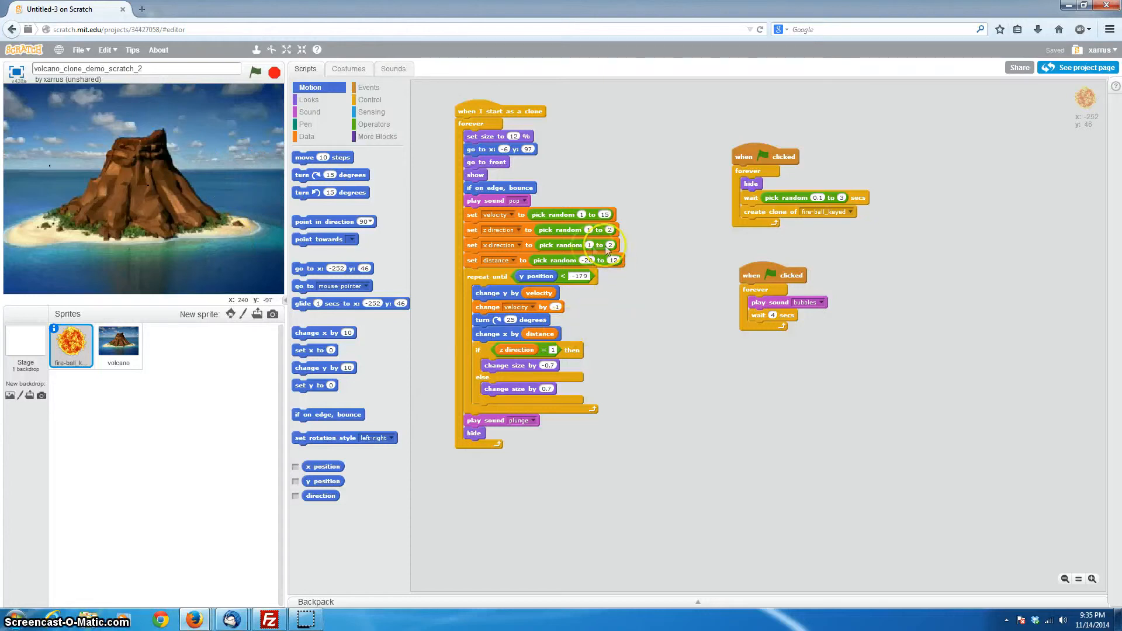
mouse_move(583, 233)
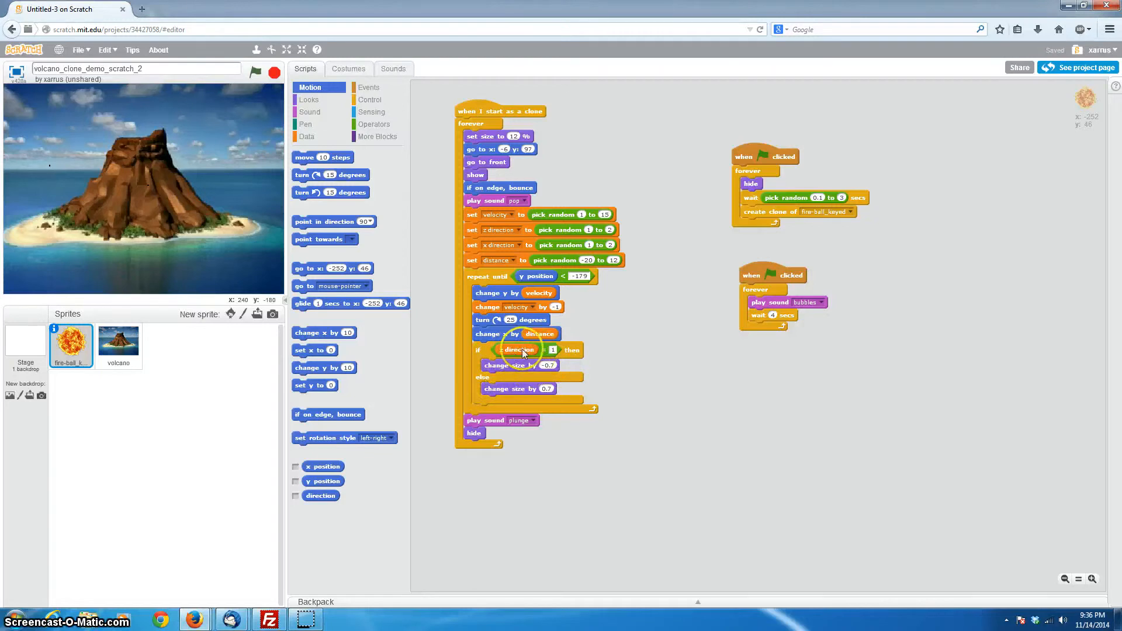
mouse_move(547, 379)
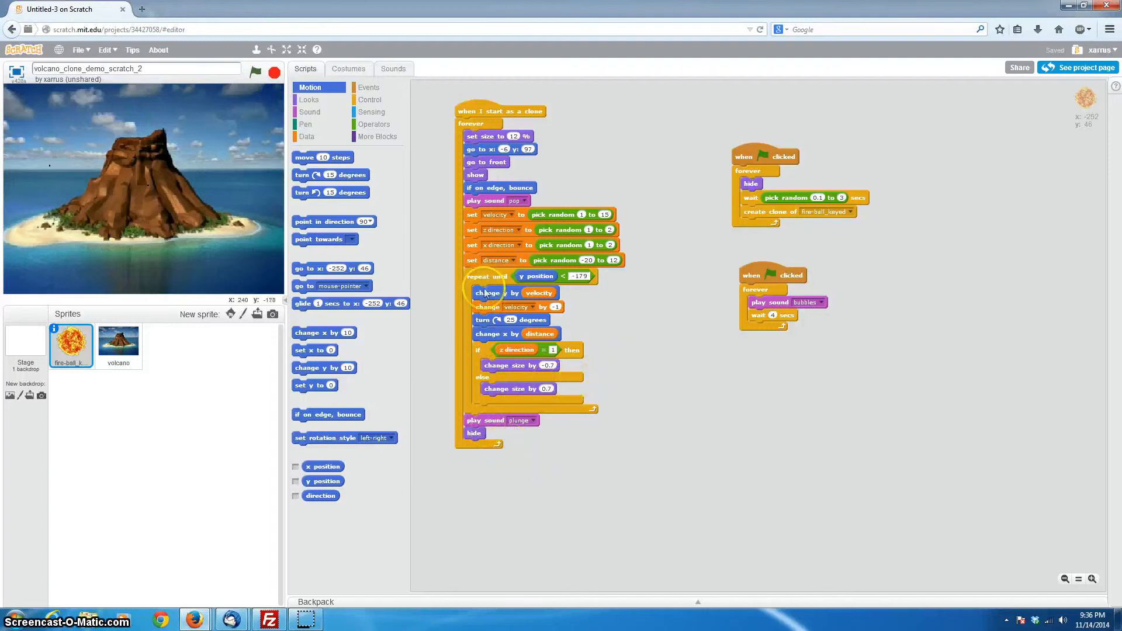
mouse_move(501, 426)
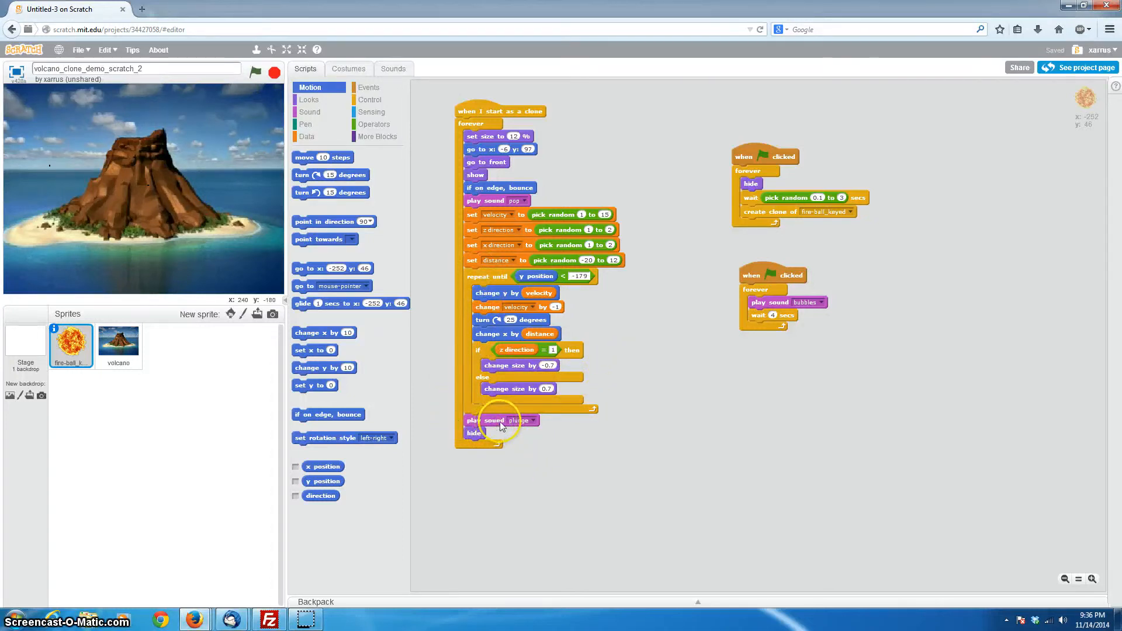
mouse_move(528, 444)
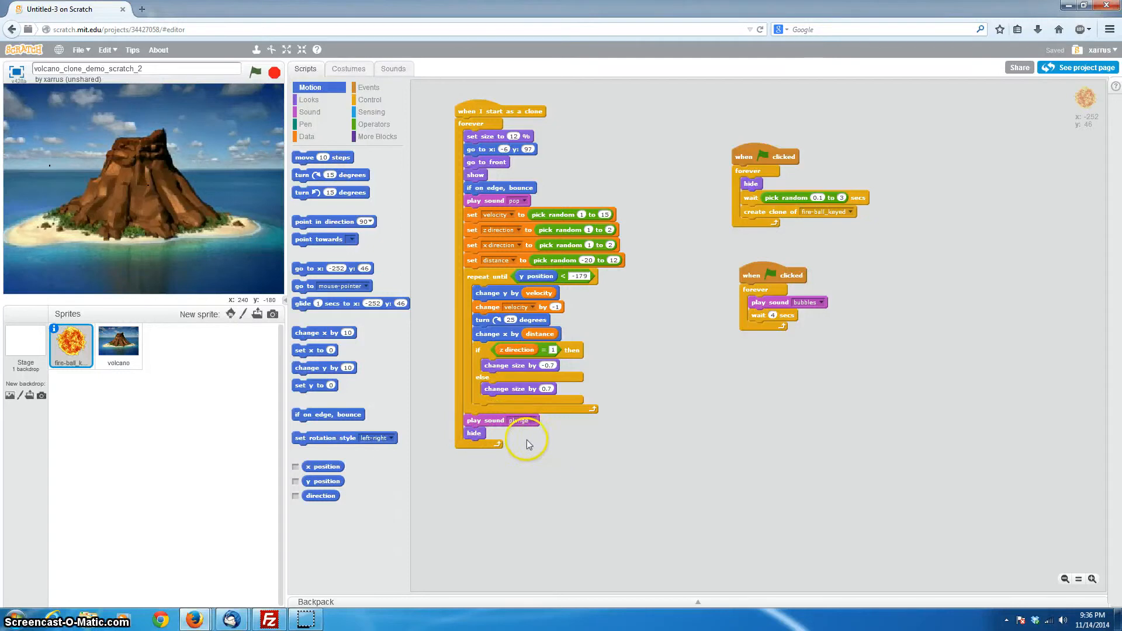
mouse_move(538, 442)
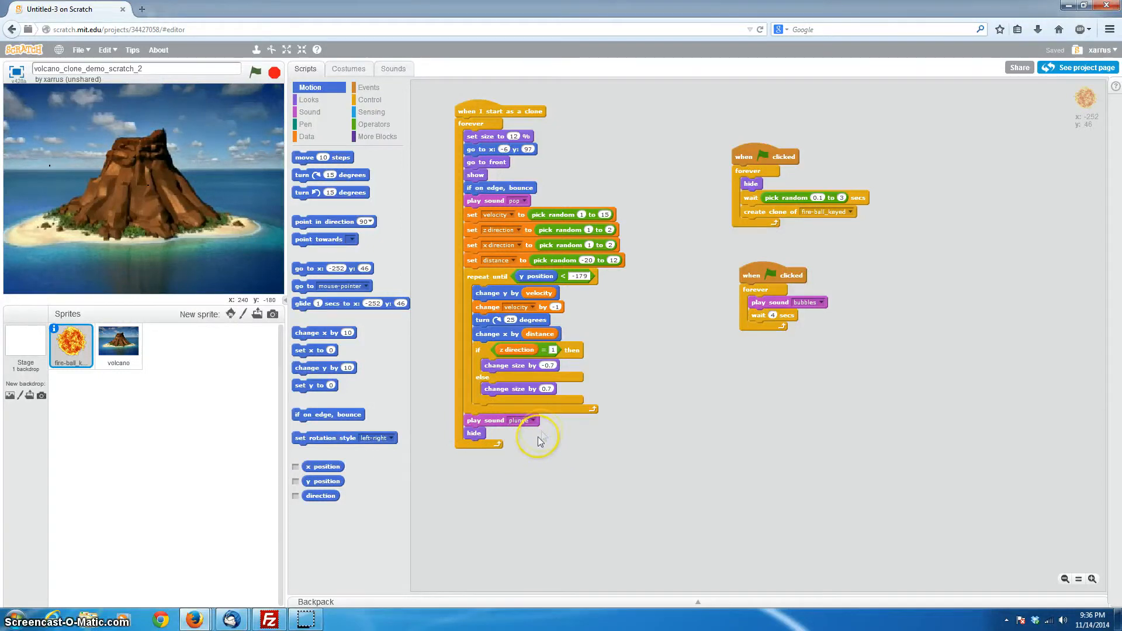
mouse_move(558, 462)
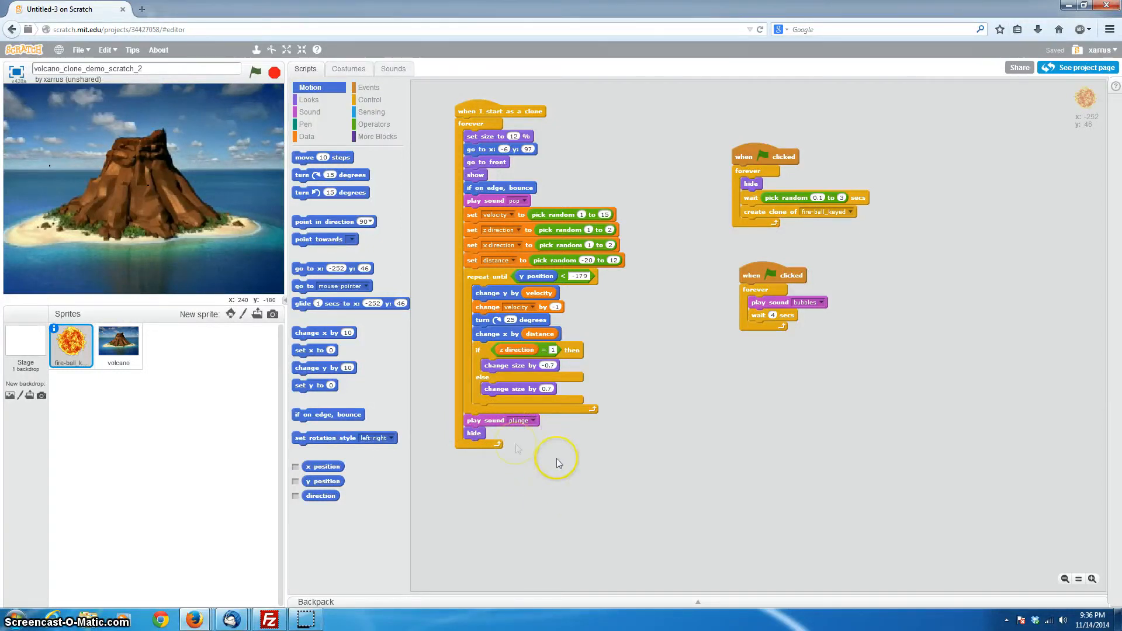
mouse_move(478, 440)
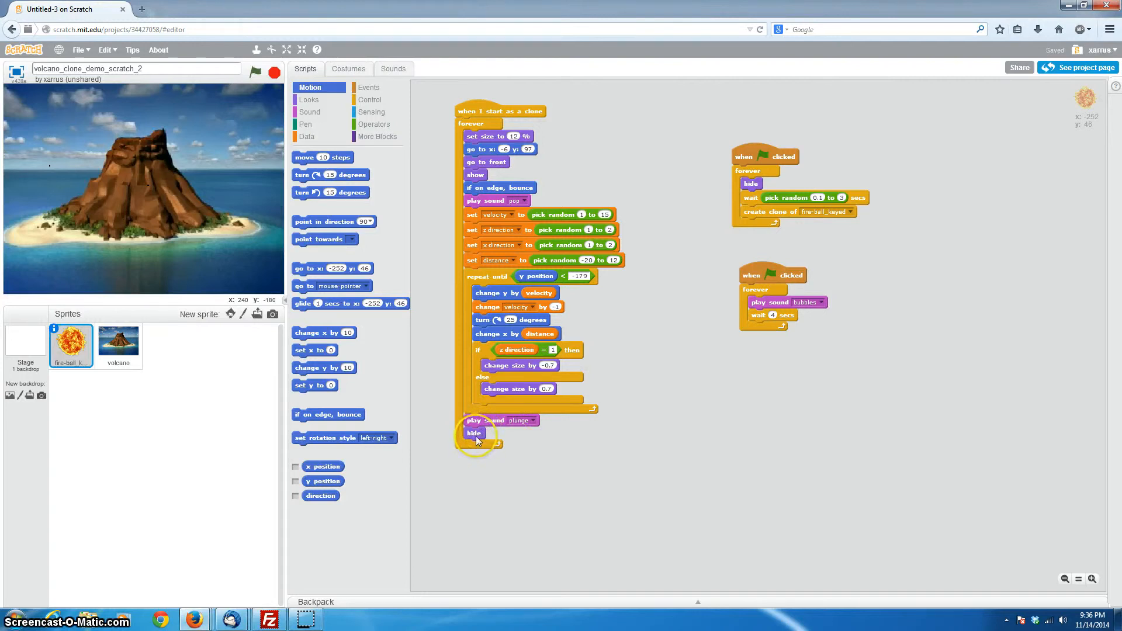
mouse_move(509, 489)
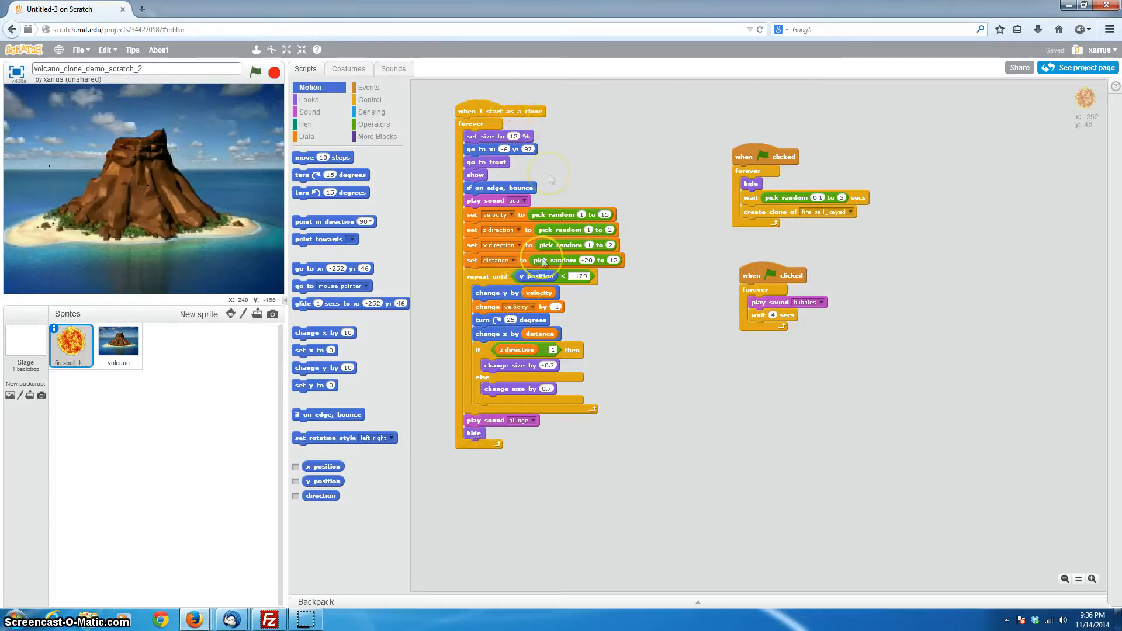
mouse_move(519, 240)
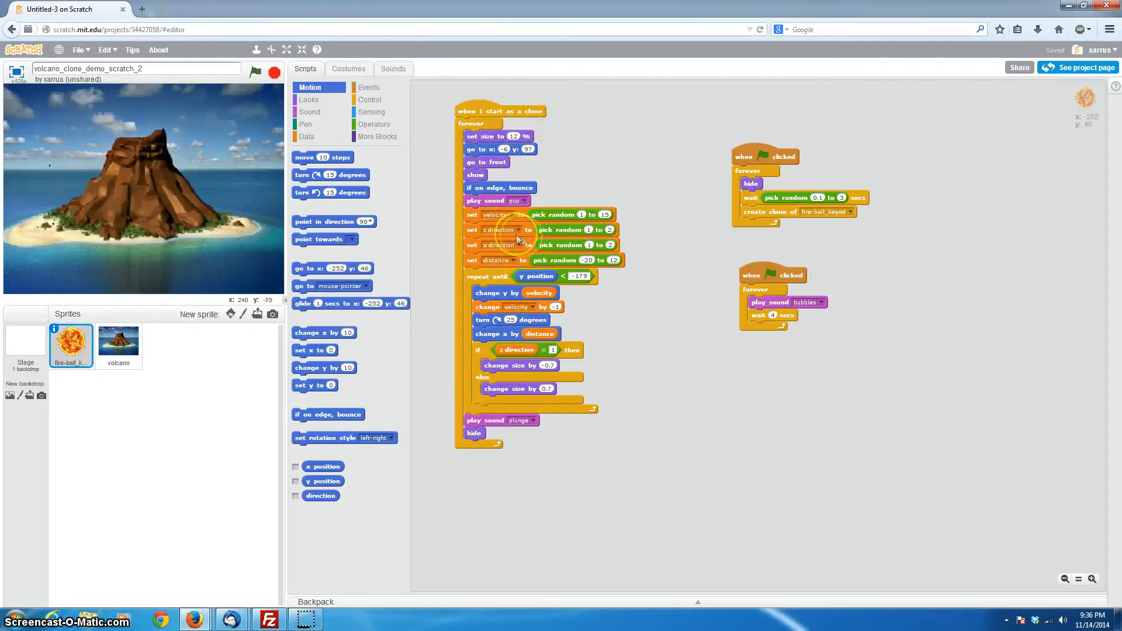
mouse_move(363, 200)
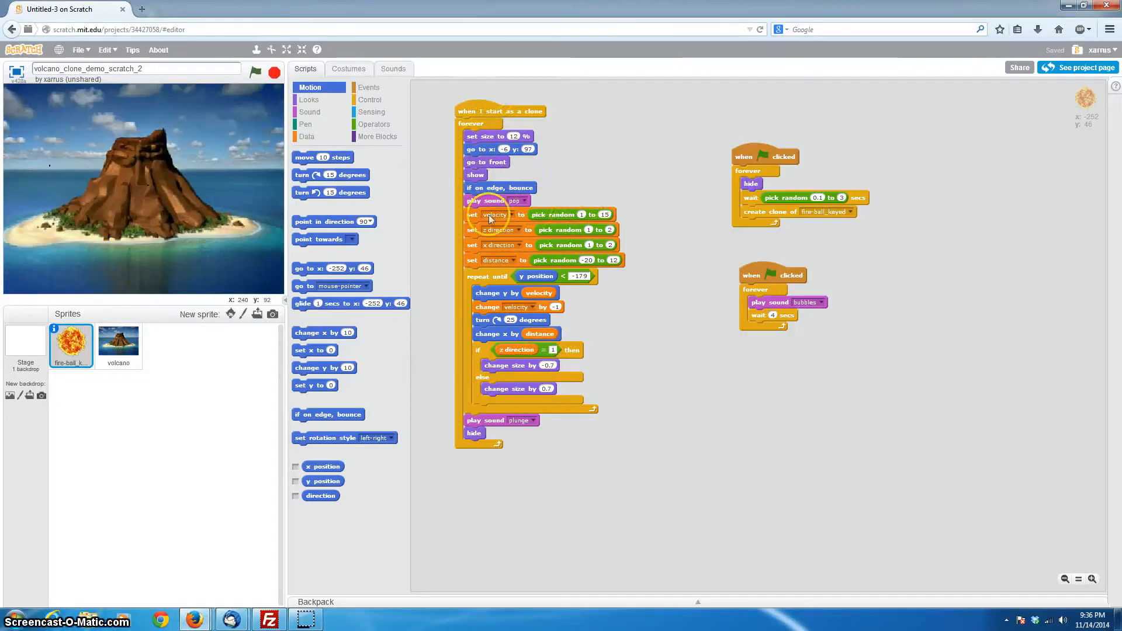
mouse_move(237, 233)
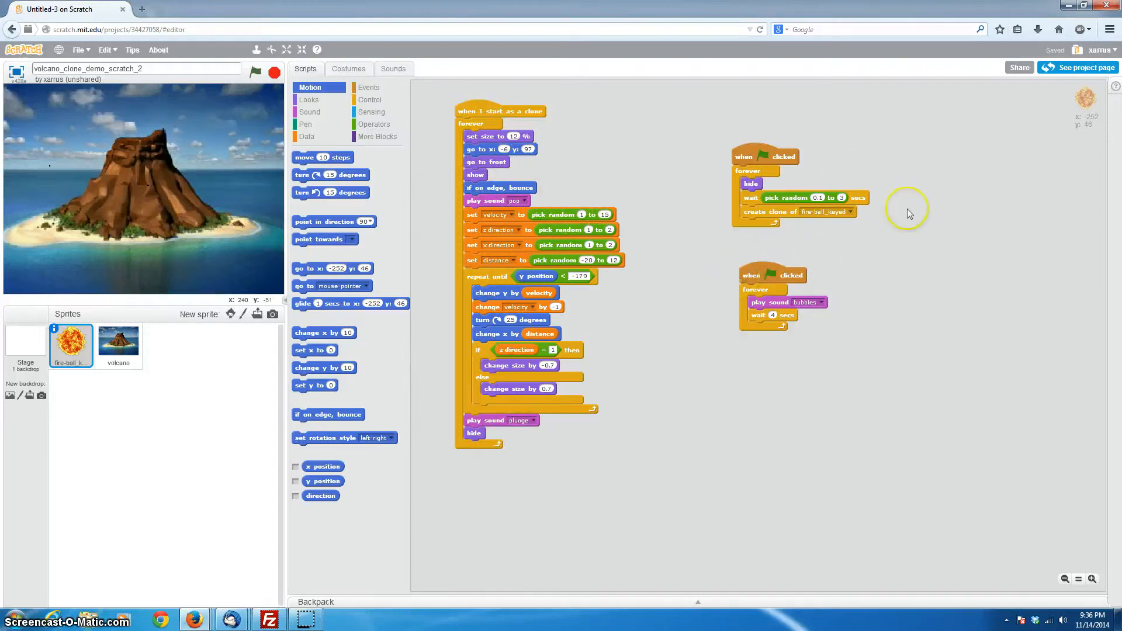
mouse_move(748, 165)
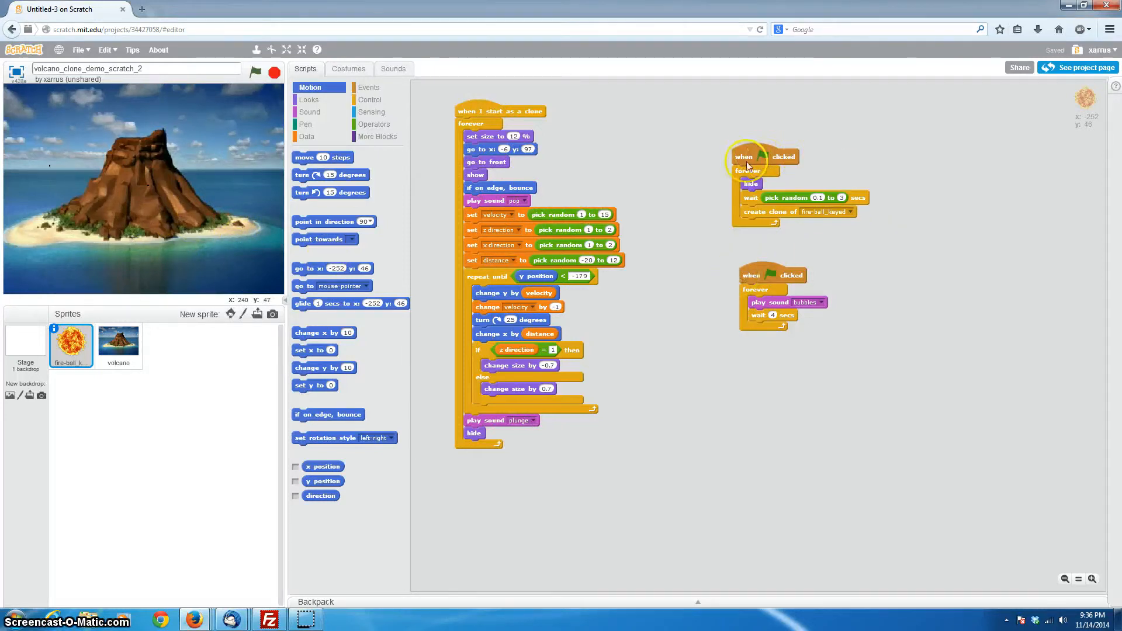
mouse_move(805, 154)
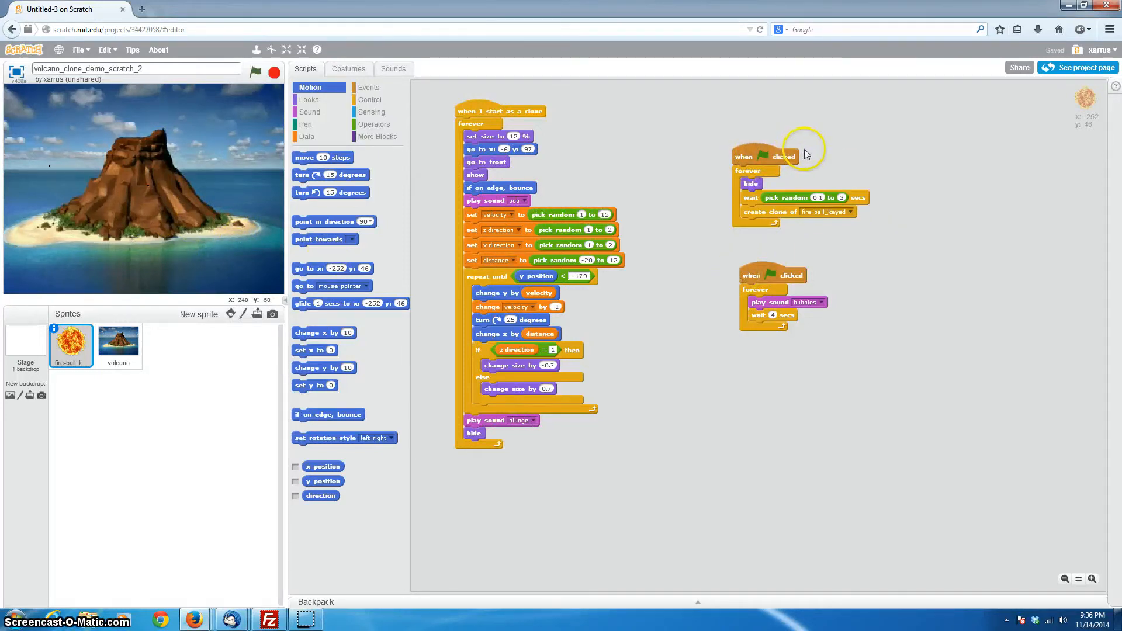
mouse_move(755, 189)
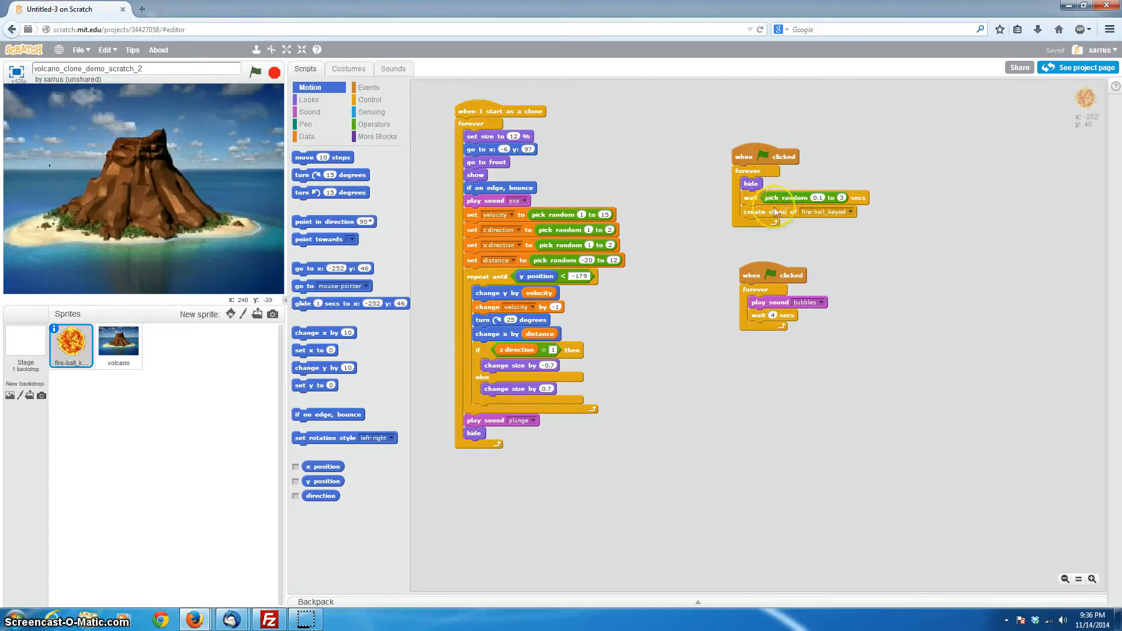
mouse_move(807, 200)
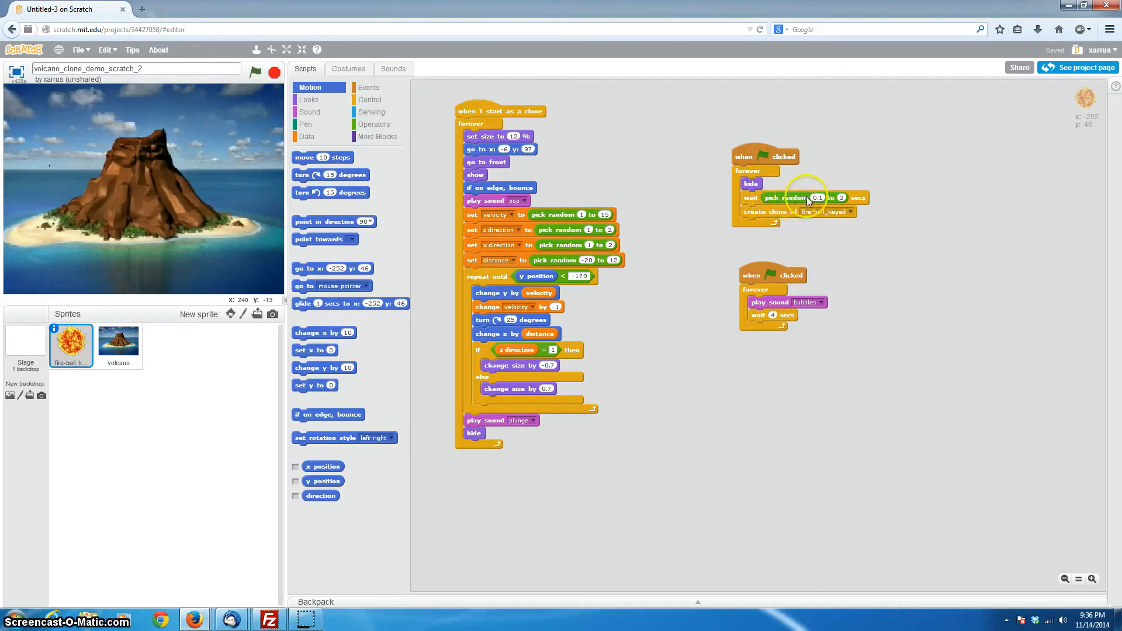
mouse_move(802, 255)
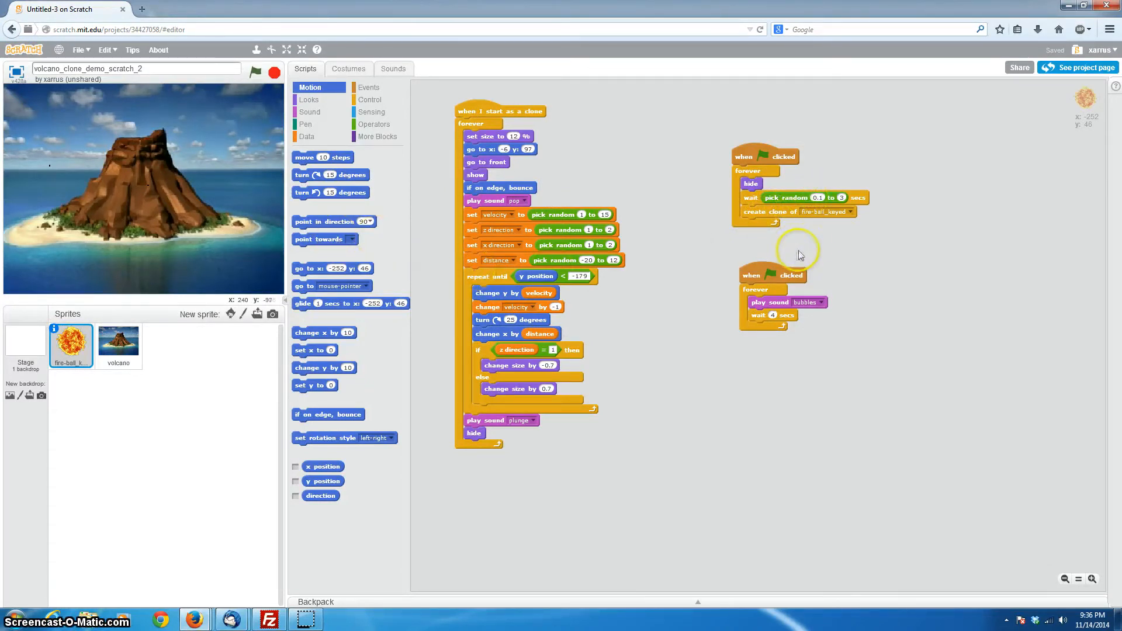
mouse_move(197, 210)
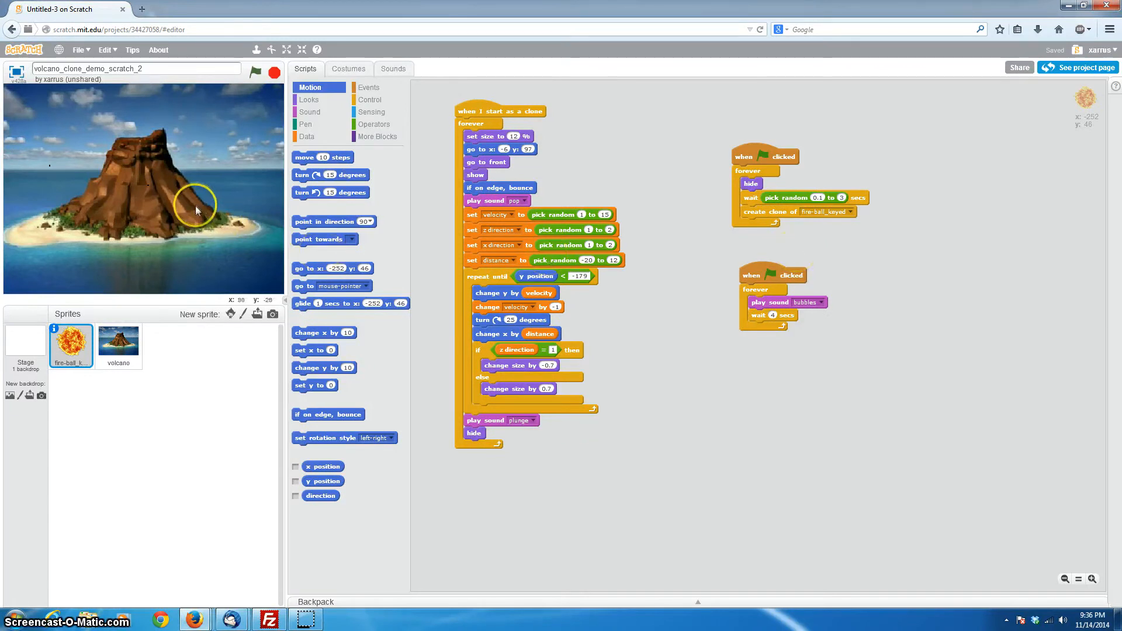
mouse_move(895, 285)
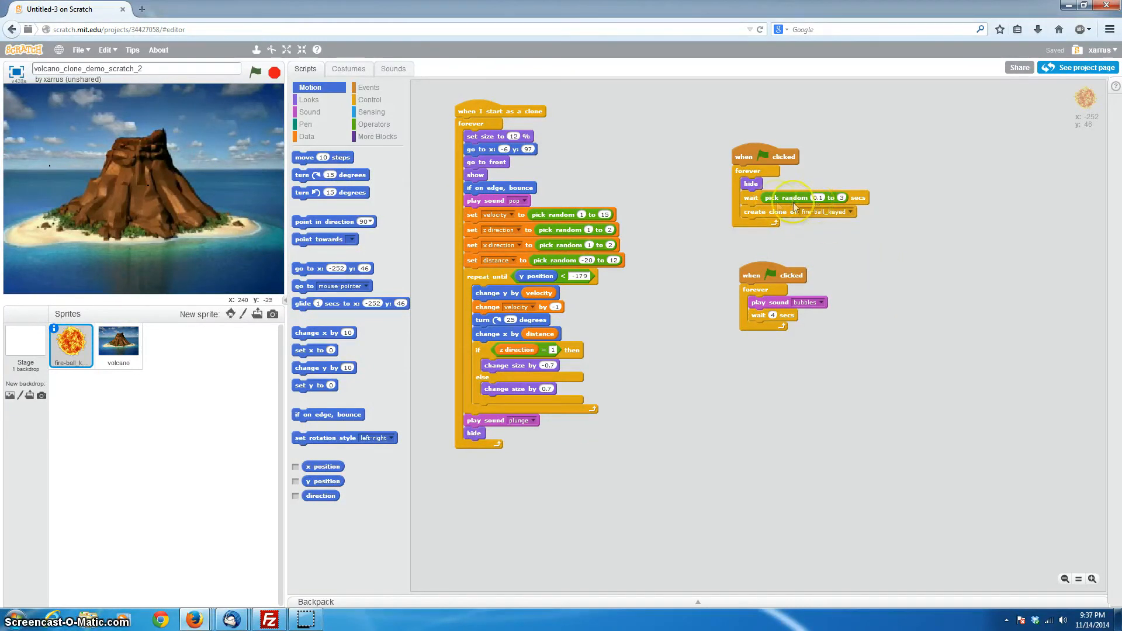
mouse_move(820, 206)
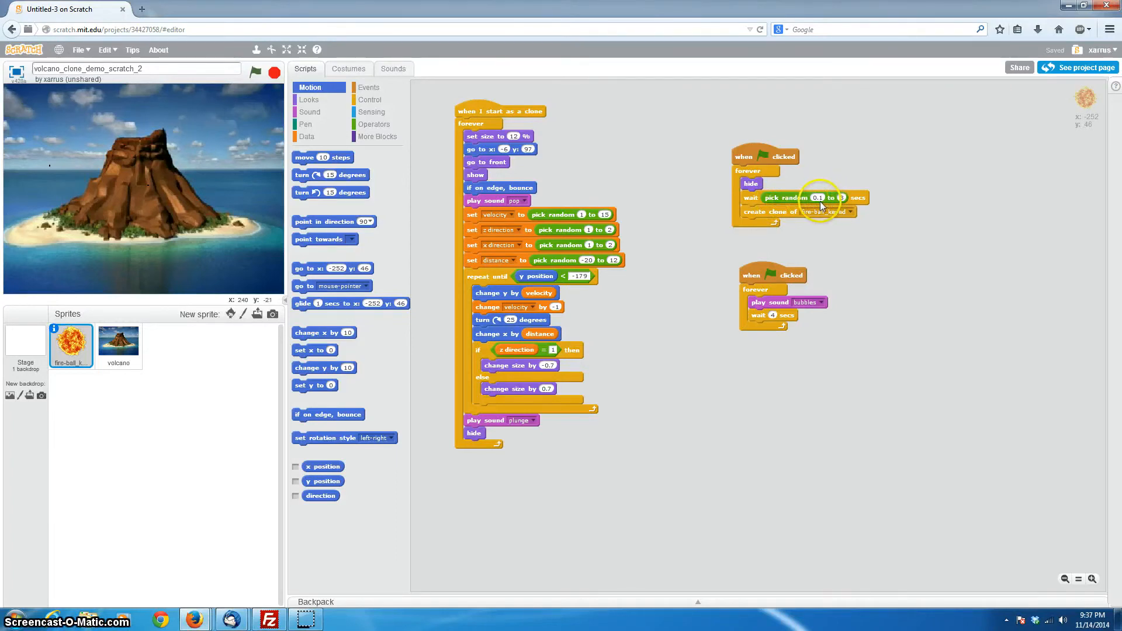
mouse_move(822, 233)
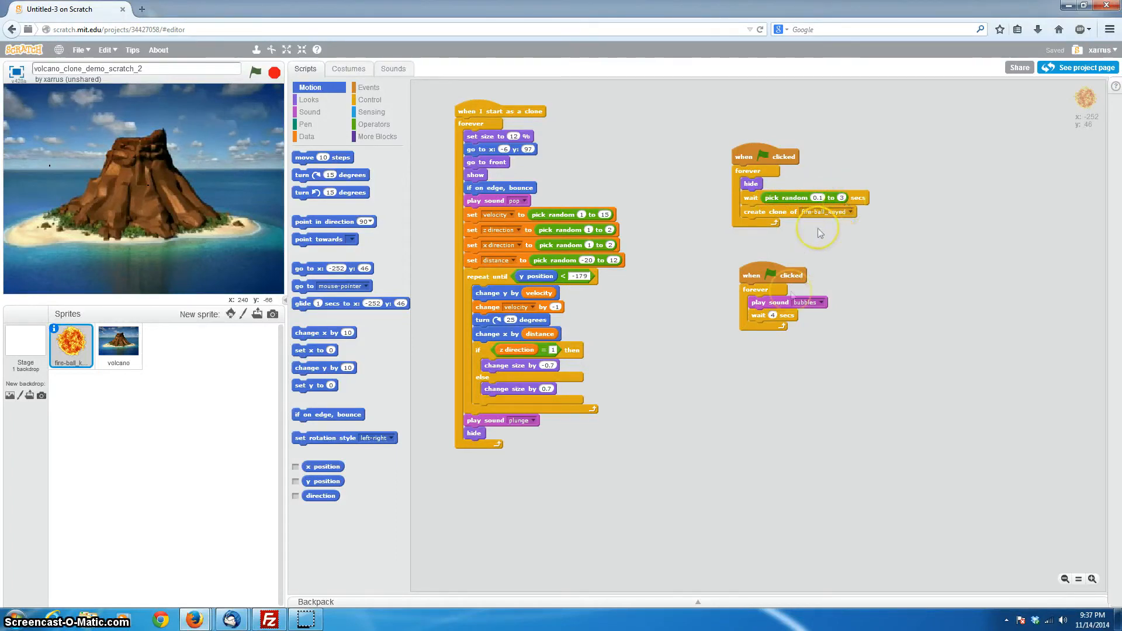
mouse_move(769, 240)
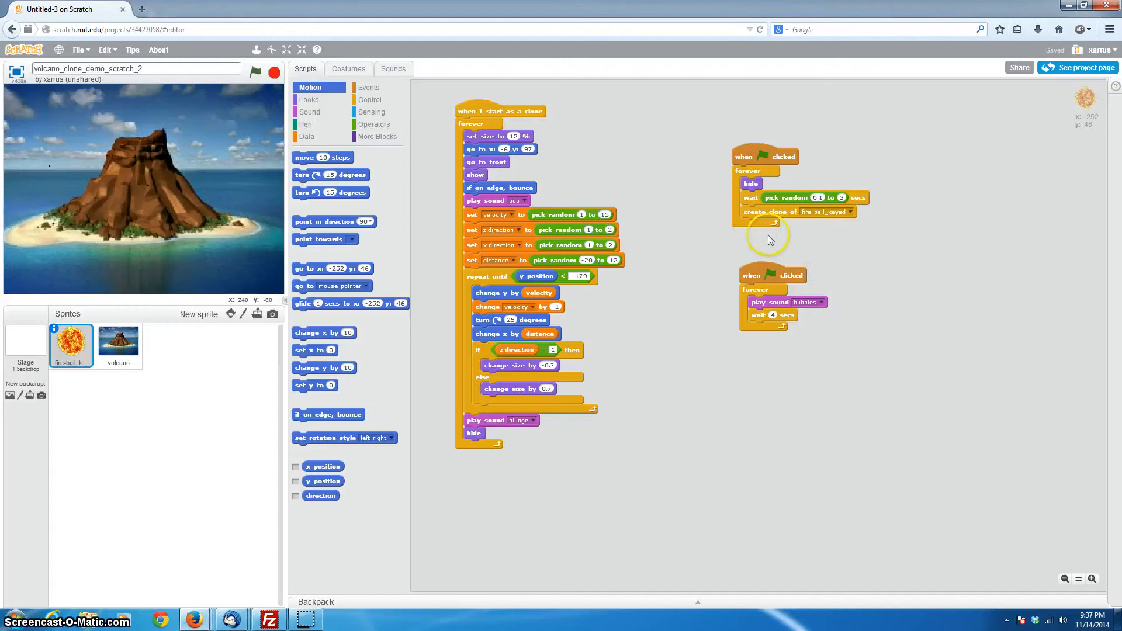
mouse_move(838, 222)
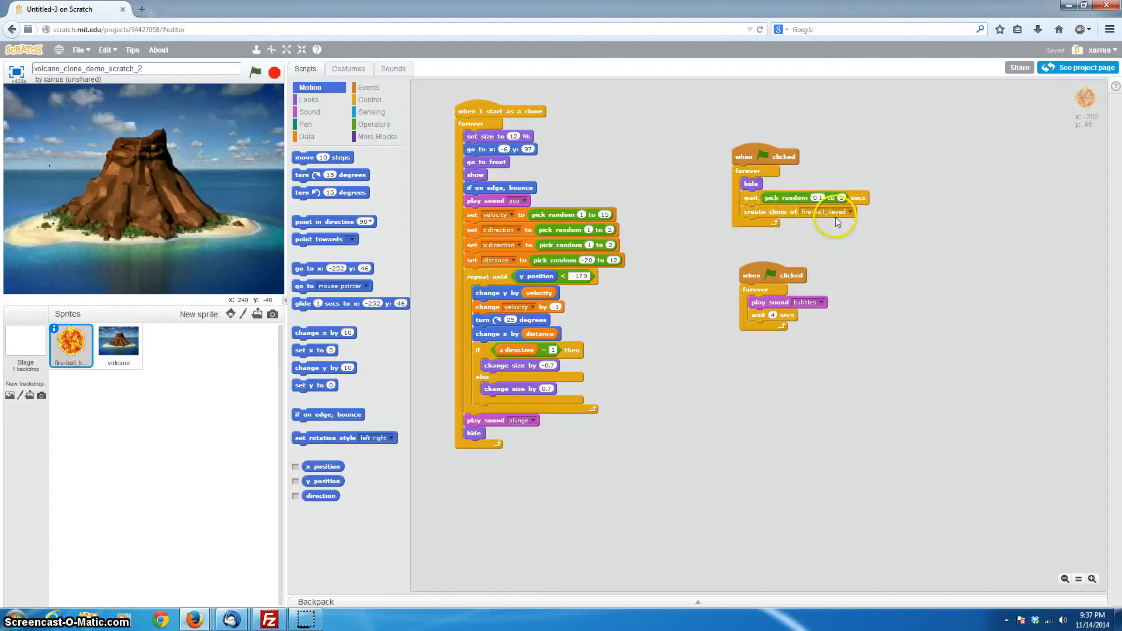
mouse_move(619, 125)
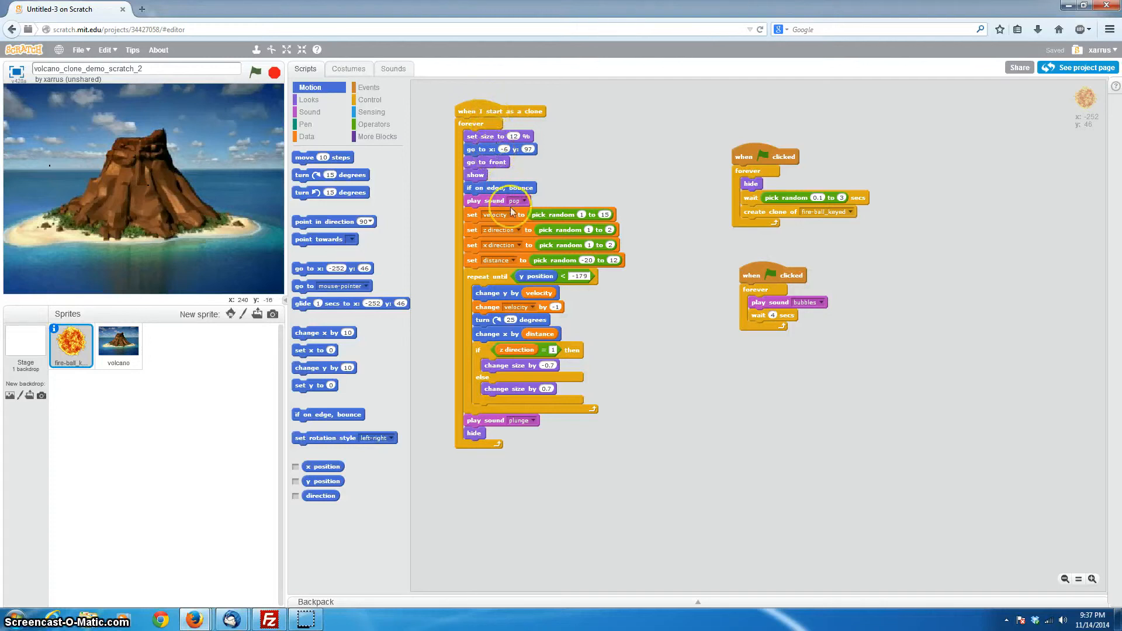
mouse_move(521, 188)
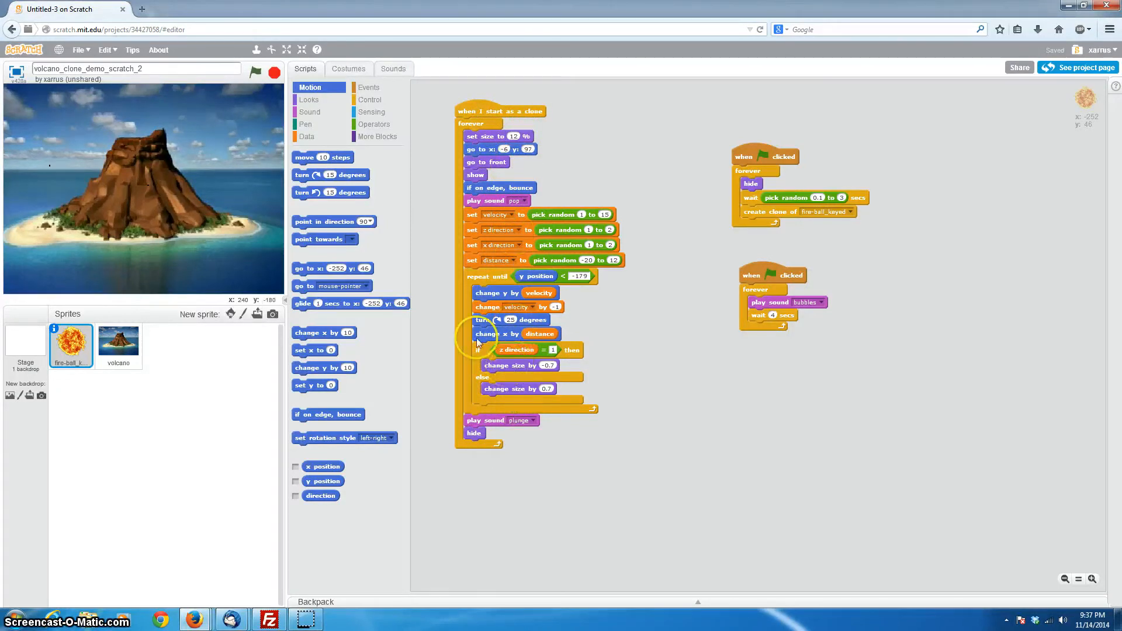
mouse_move(771, 315)
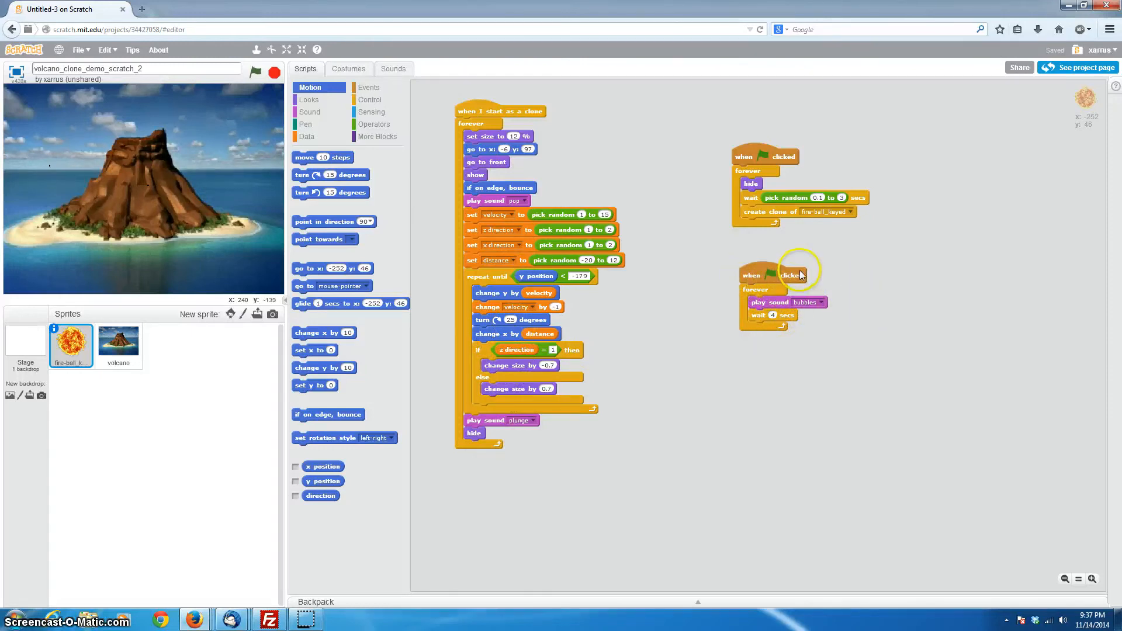
mouse_move(813, 309)
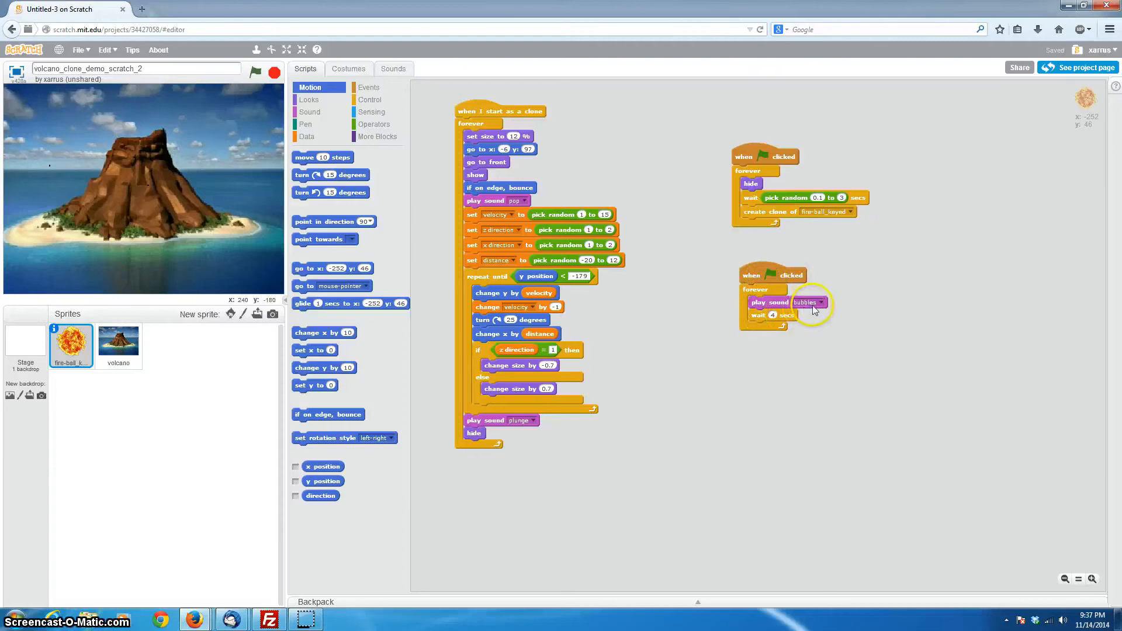
mouse_move(704, 278)
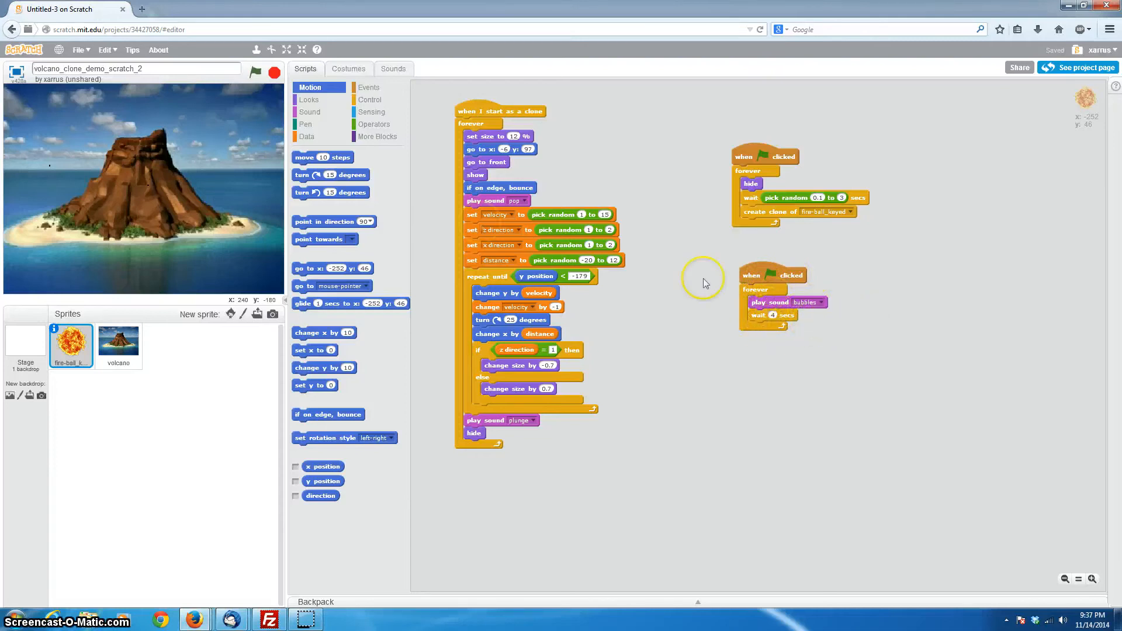
Select the volcano sprite to see its empty Scripts area
click(119, 342)
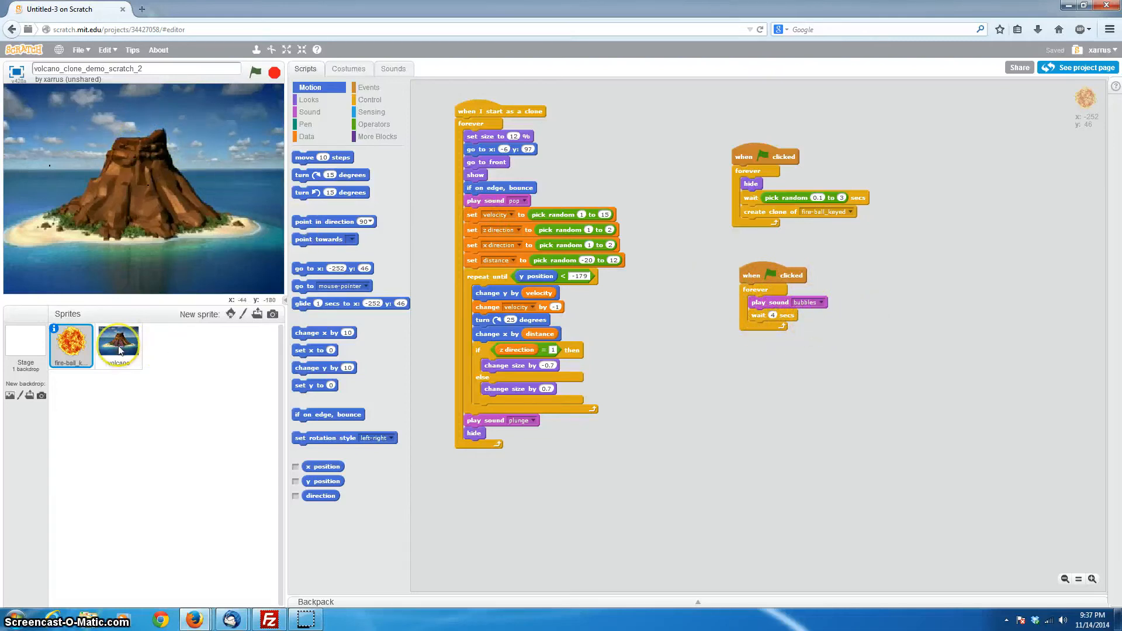
click(118, 346)
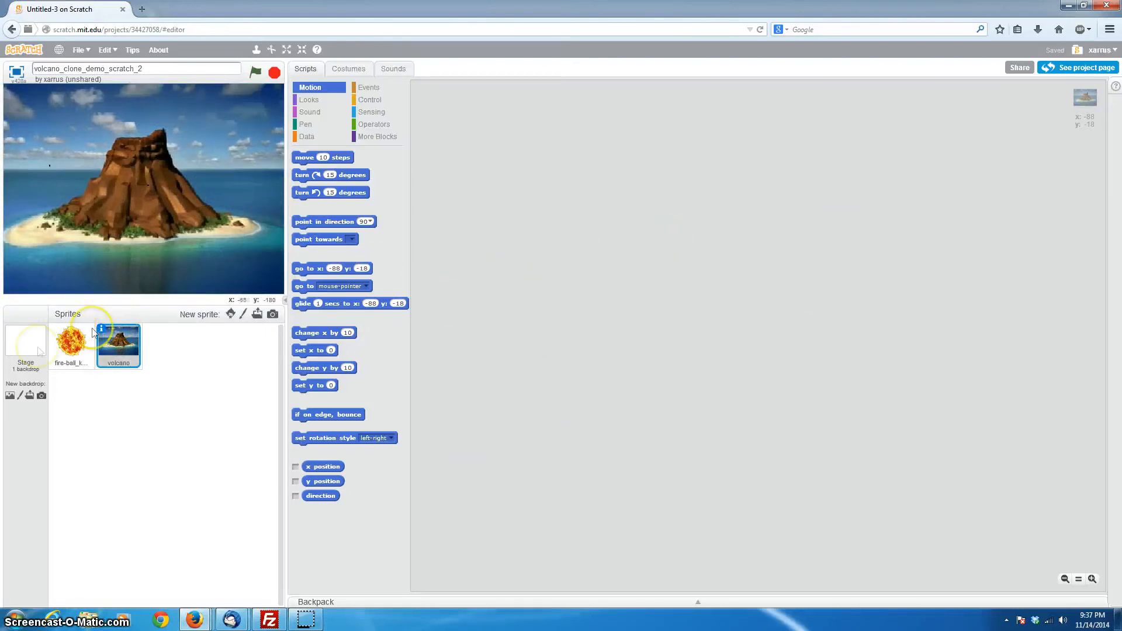
mouse_move(145, 252)
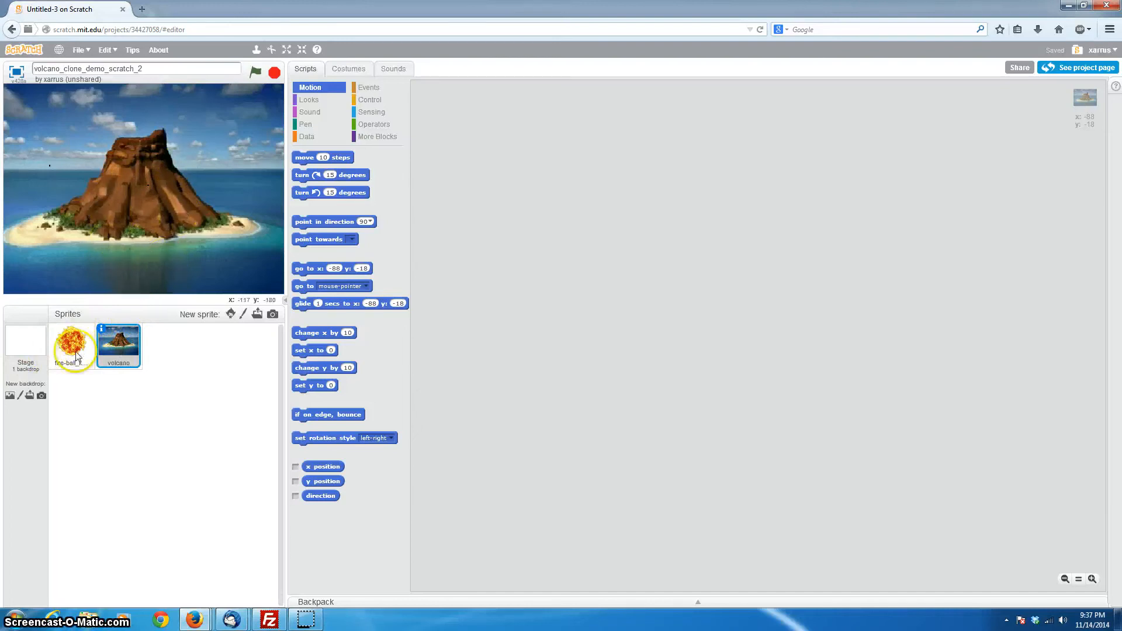
Select the fire-ball sprite to show its clone script and two green-flag scripts
click(71, 346)
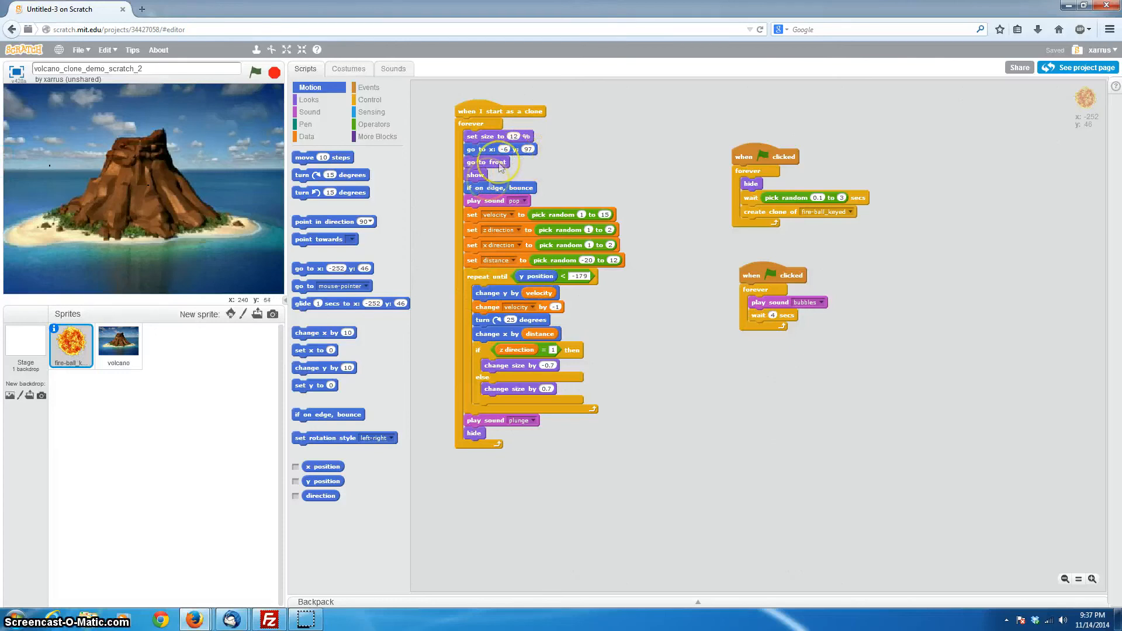
mouse_move(209, 182)
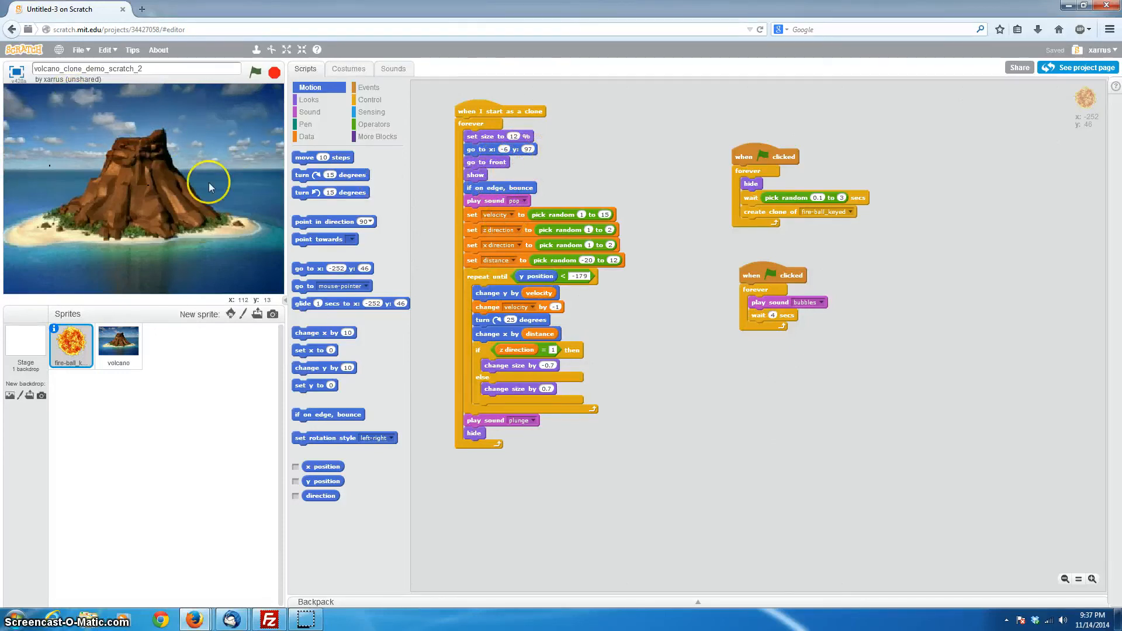
mouse_move(191, 149)
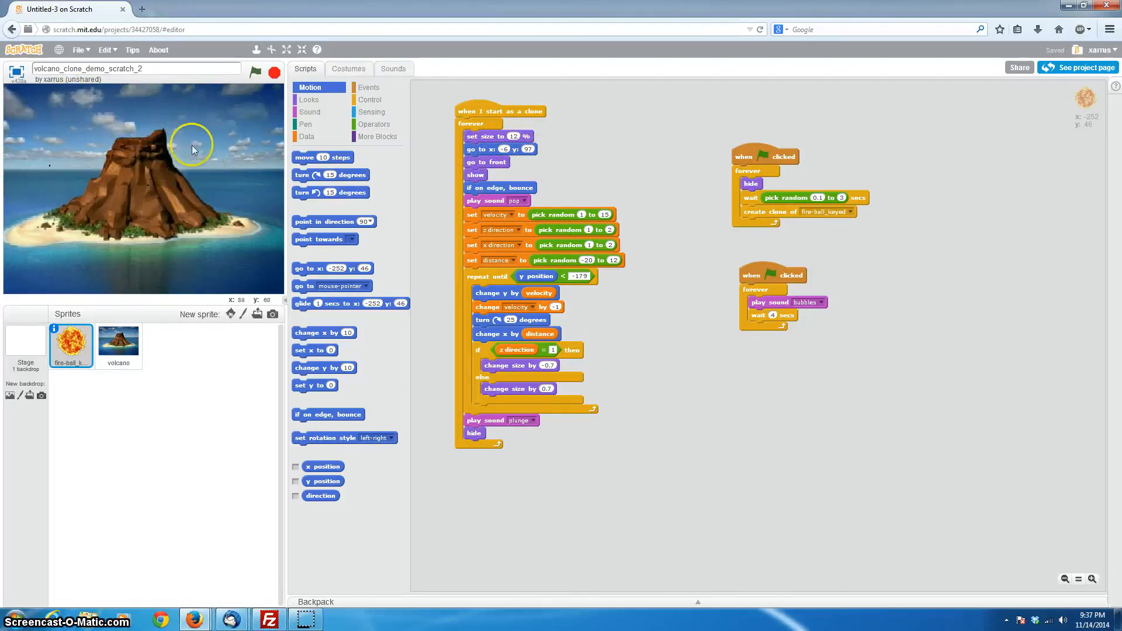
mouse_move(93, 120)
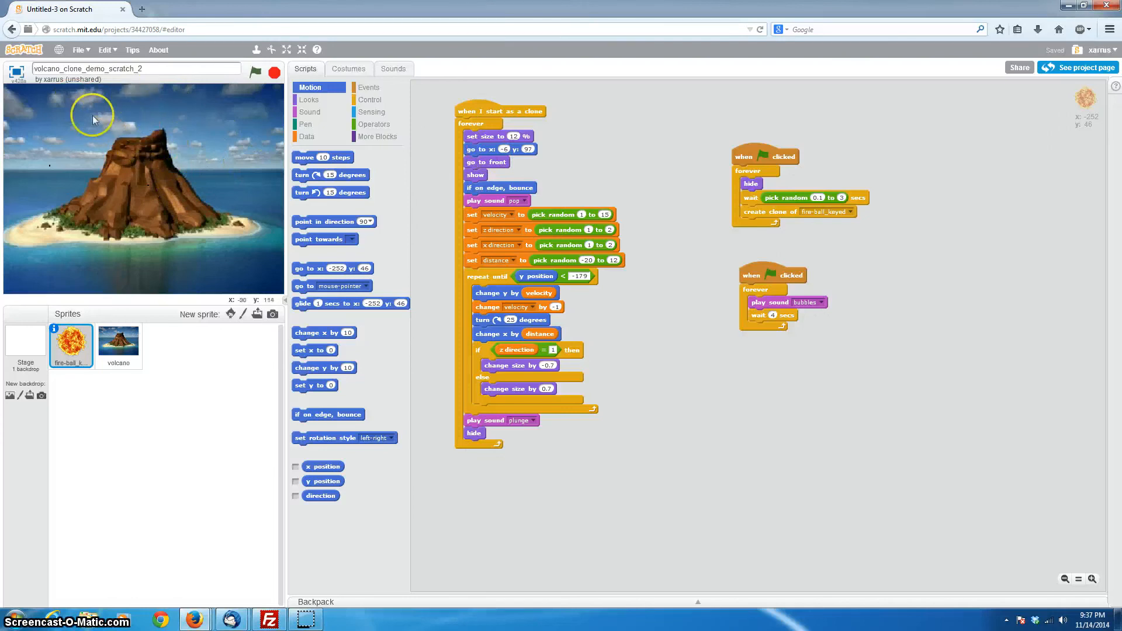
mouse_move(672, 171)
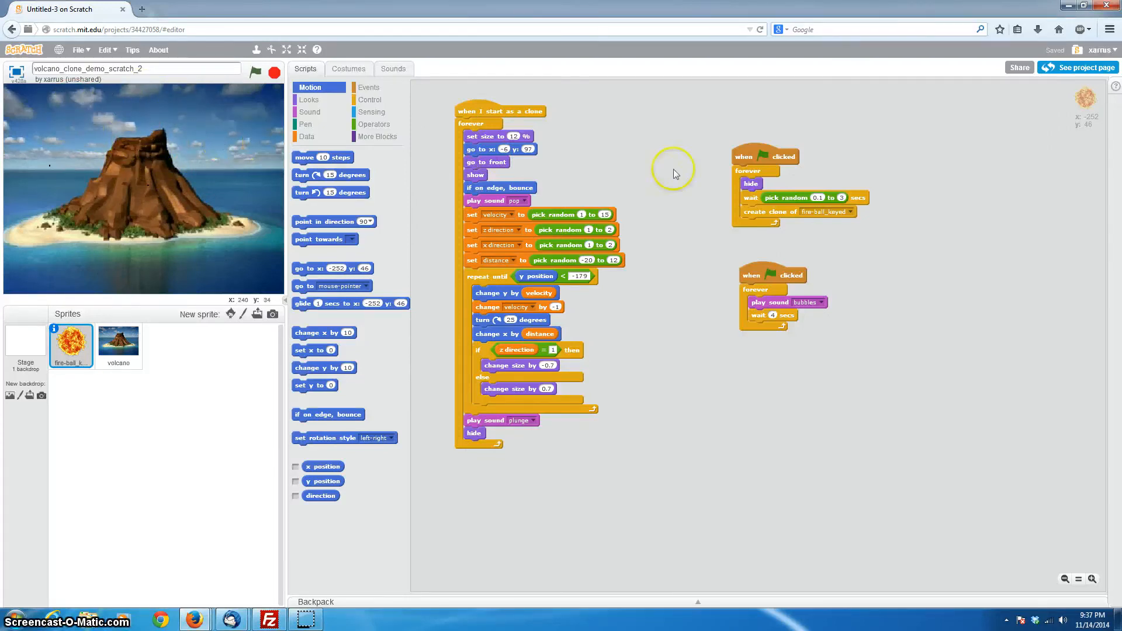
mouse_move(644, 306)
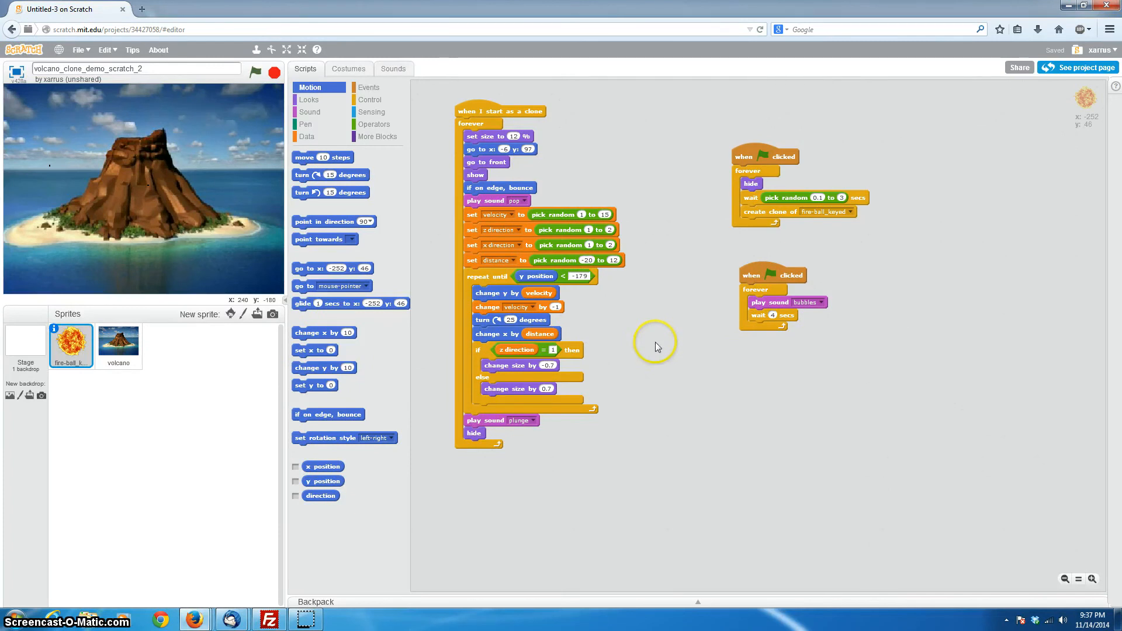
mouse_move(237, 227)
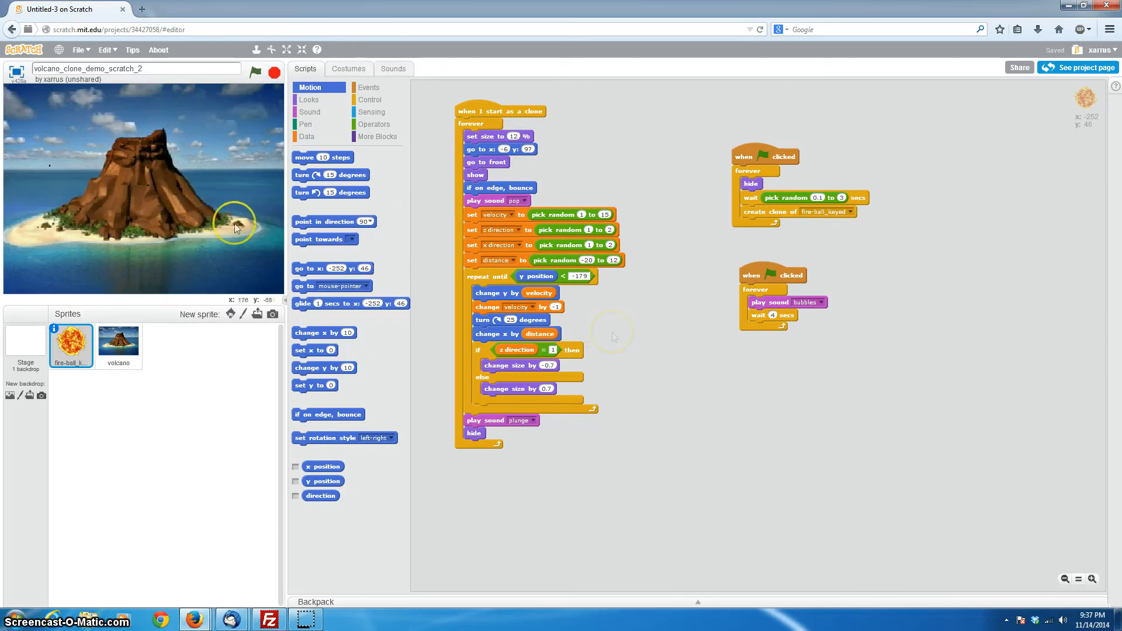